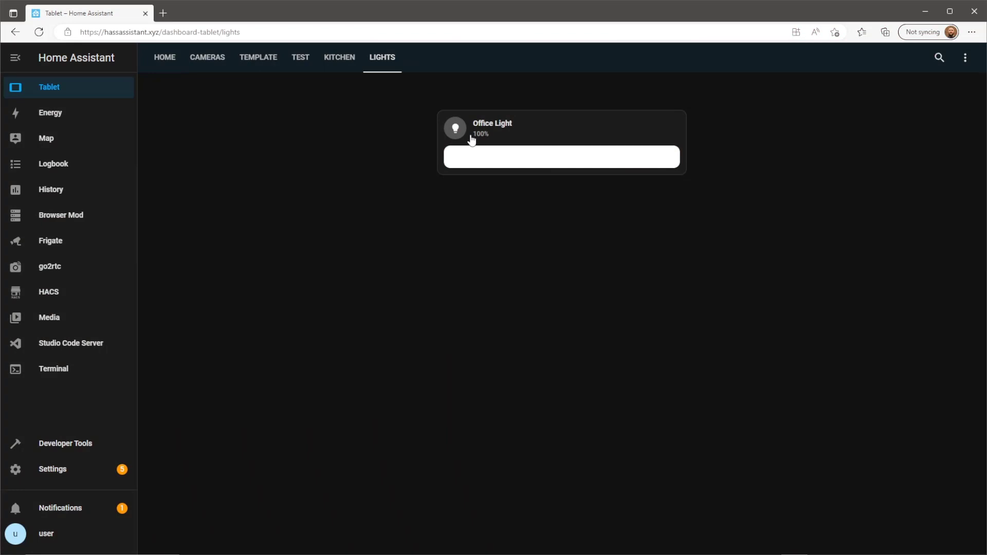
Copy the Office Light entity ID light.loft_bulb_far from its settings
{"action": "left_click", "coordinate": [492, 124]}
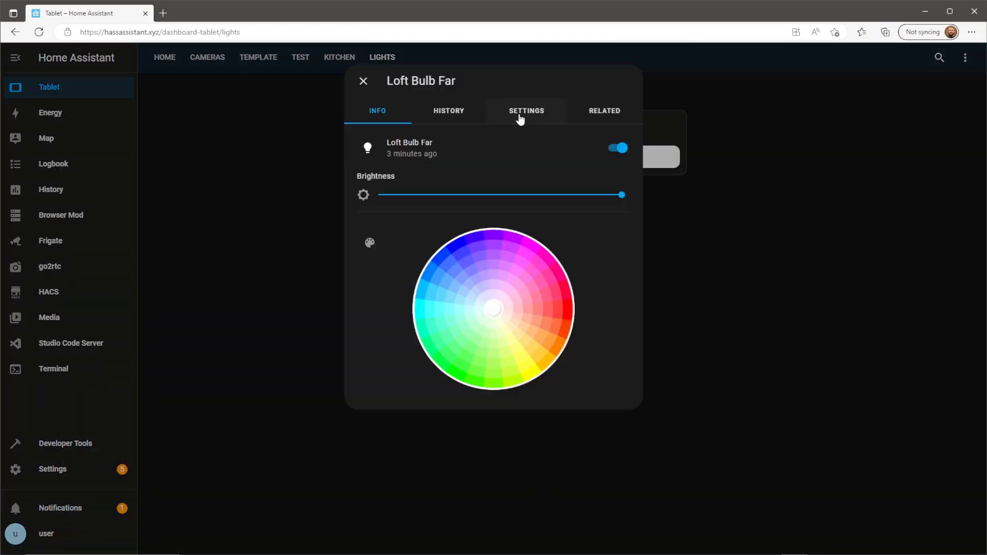
{"action": "left_click", "coordinate": [526, 111]}
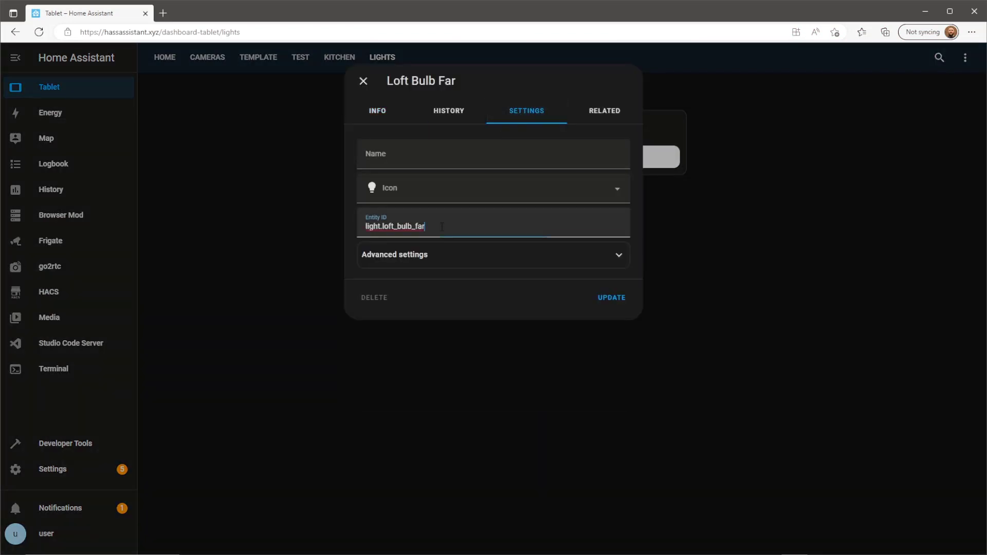
{"action": "right_click", "coordinate": [395, 226]}
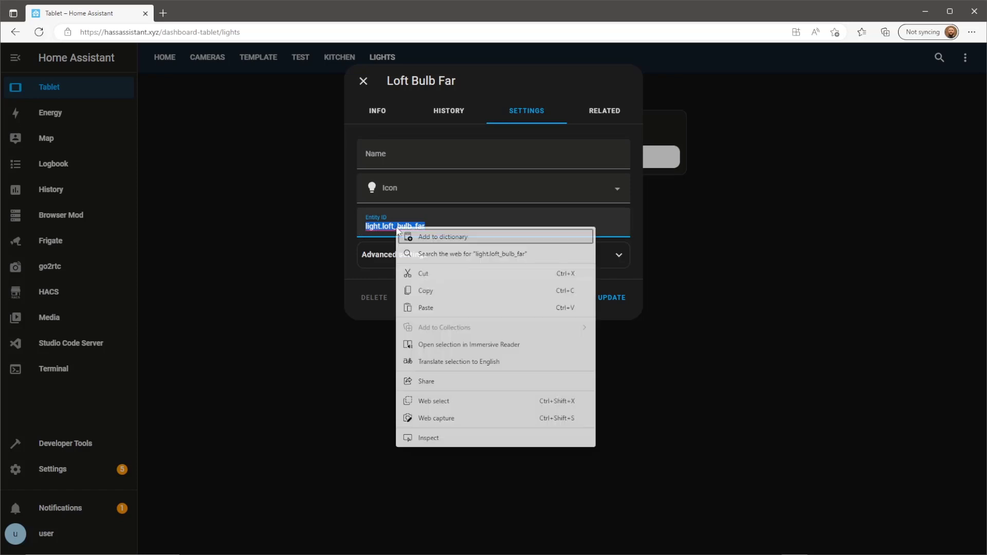
{"action": "left_click", "coordinate": [460, 293]}
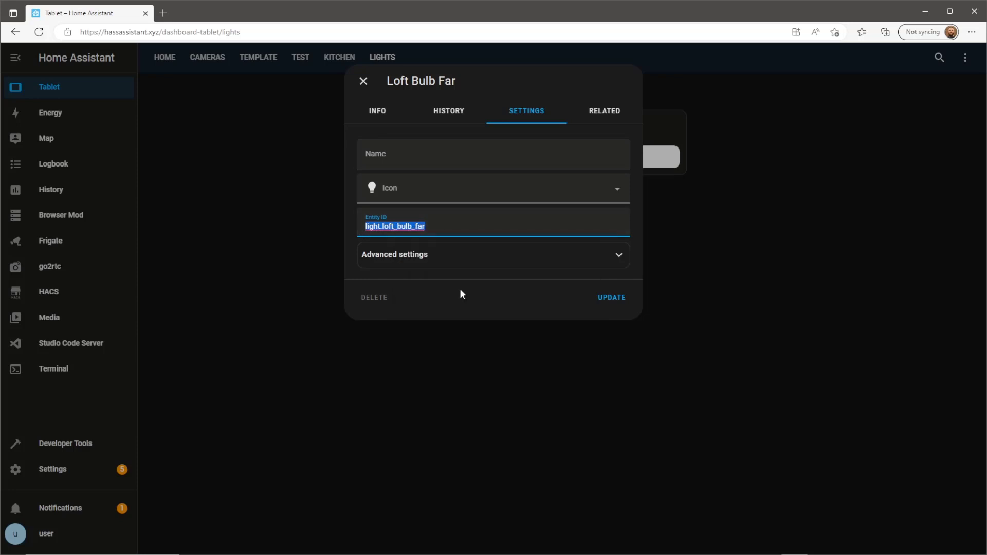
{"action": "left_click", "coordinate": [363, 80]}
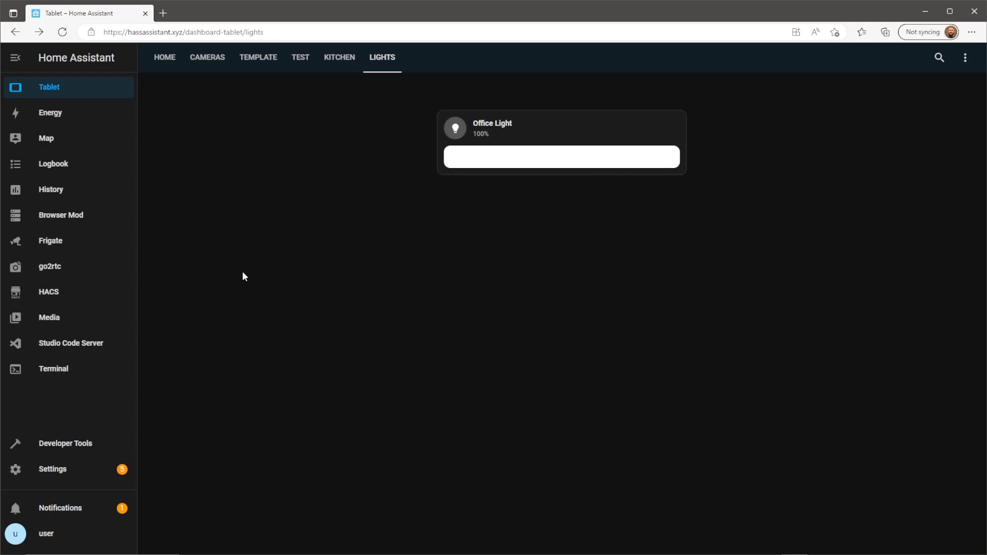
In Studio Code Server, add a template sensors block starting the office_light entry
{"action": "left_click", "coordinate": [71, 343]}
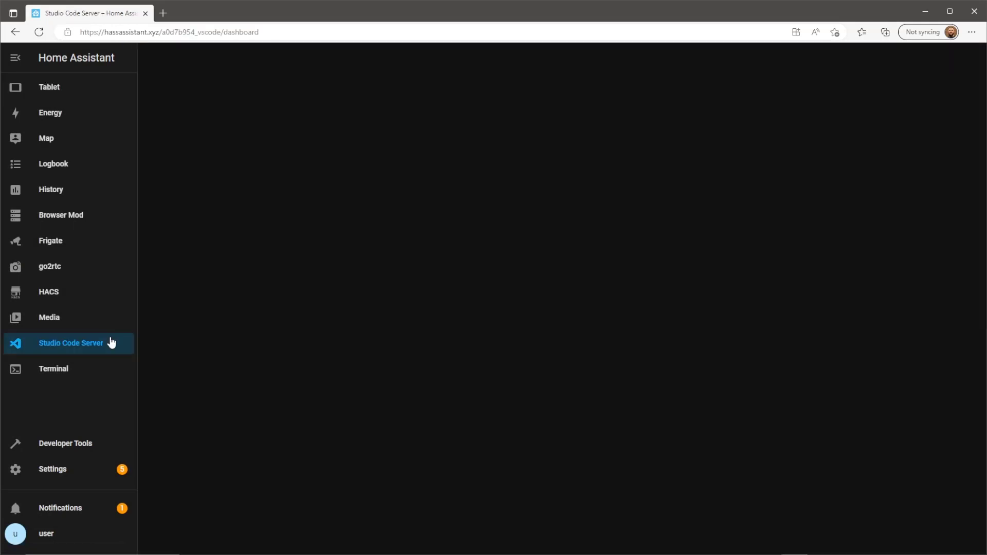
{"action": "left_click", "coordinate": [70, 343]}
{"action": "type", "text": "- platform: template"}
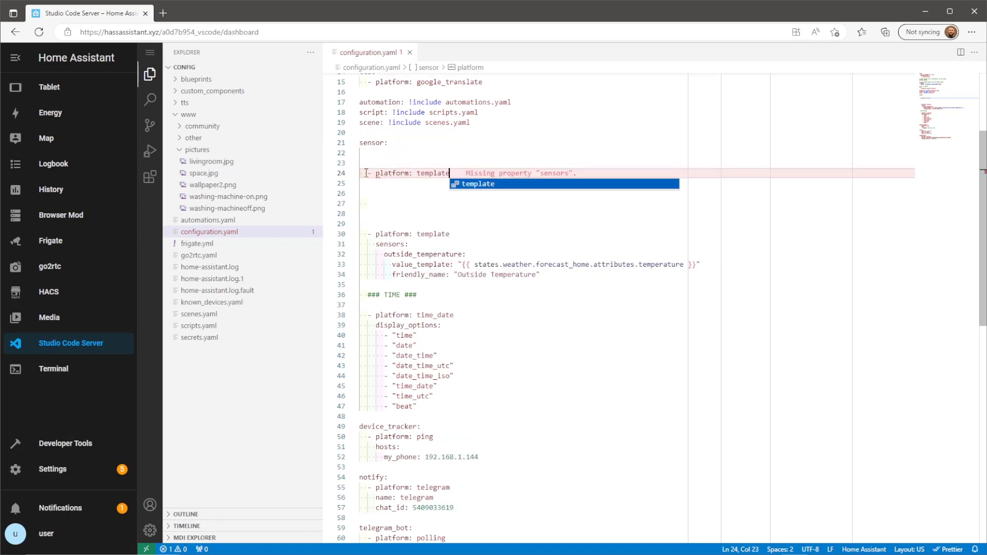
{"action": "key", "text": "Enter"}
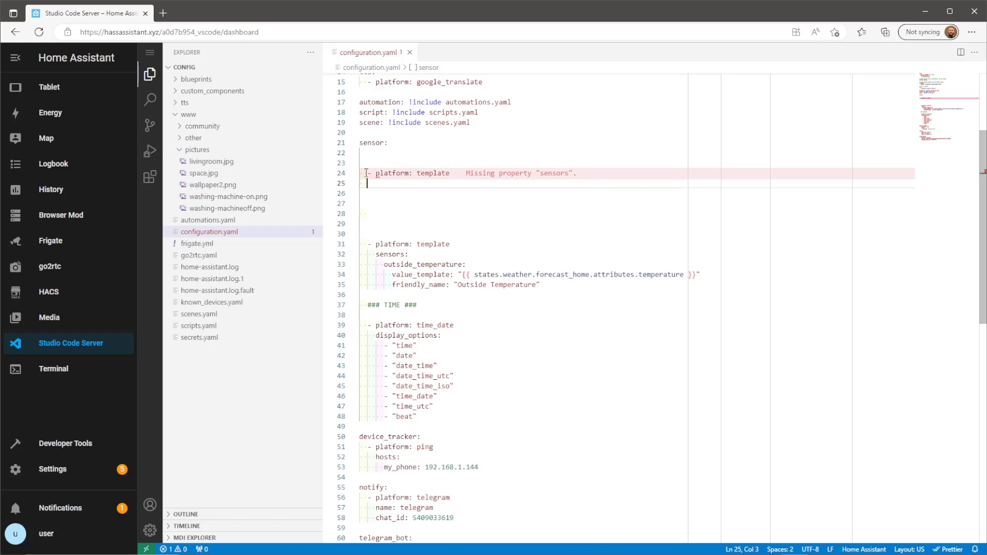
{"action": "type", "text": "sensors:"}
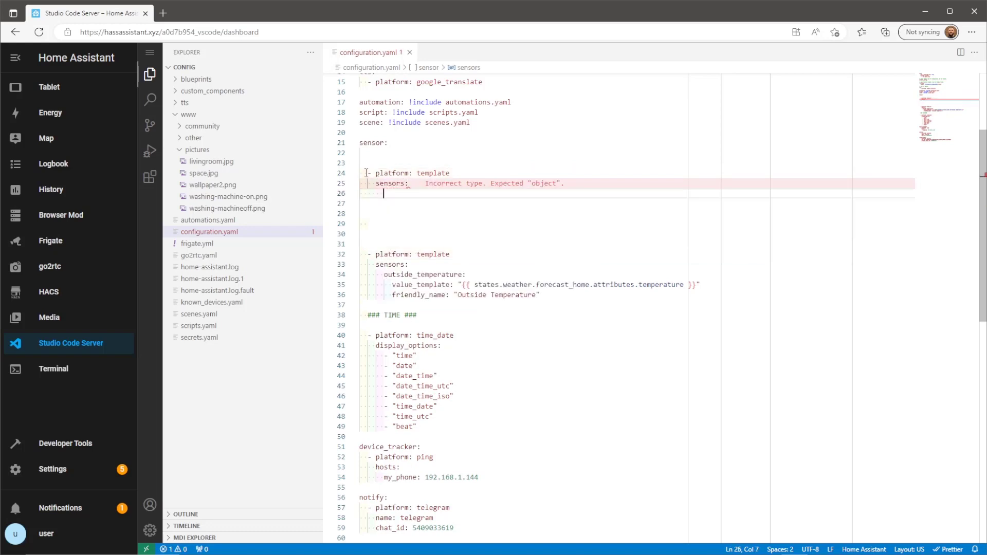
{"action": "type", "text": "offic"}
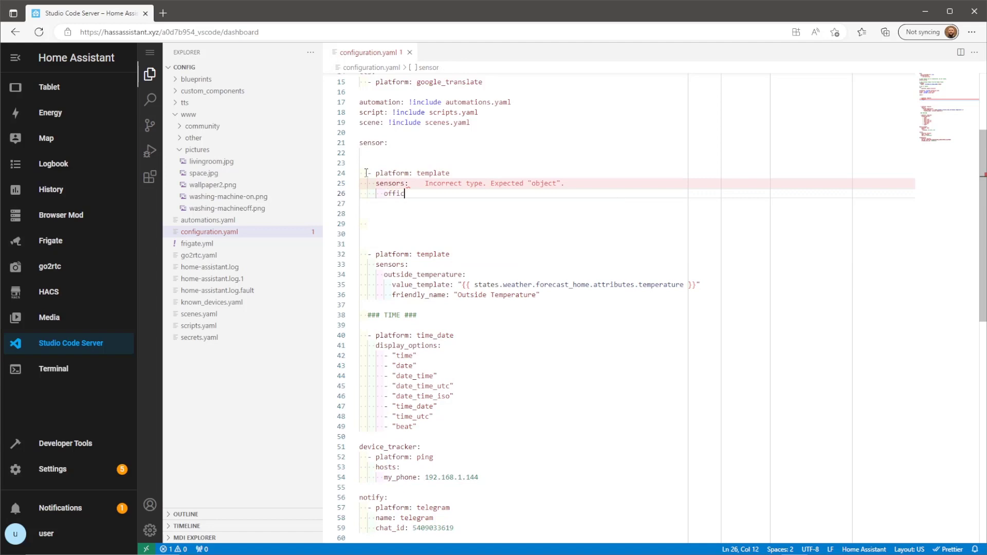
{"action": "type", "text": "e_light_brig"}
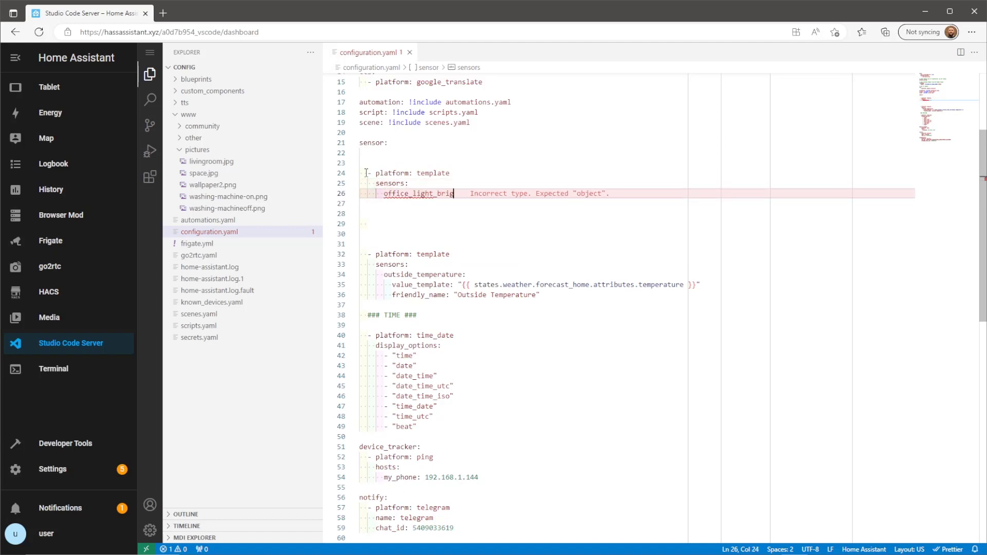
Finish office_light_brightness and give it friendly_name "Office Light Brightness"
{"action": "type", "text": "htness:"}
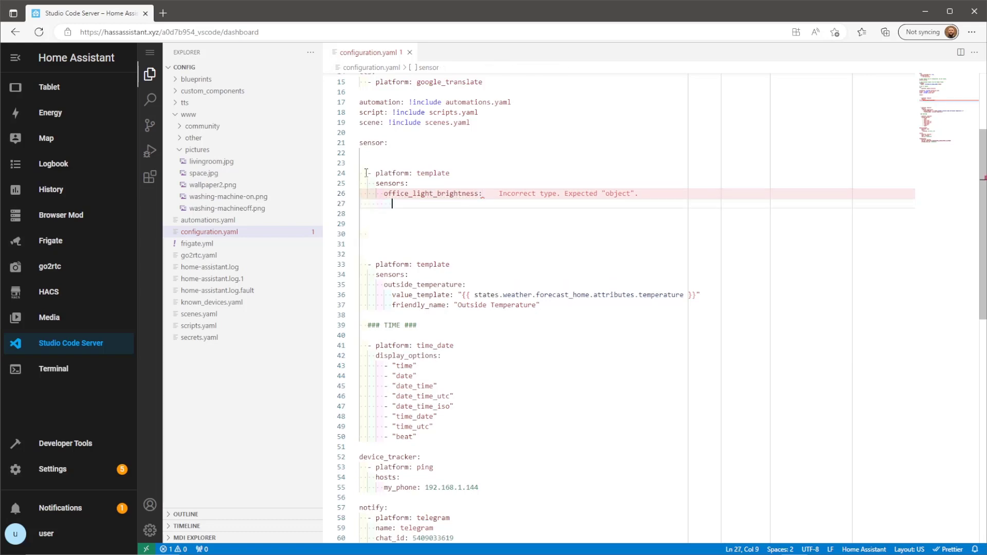
{"action": "type", "text": "friendly_name:"}
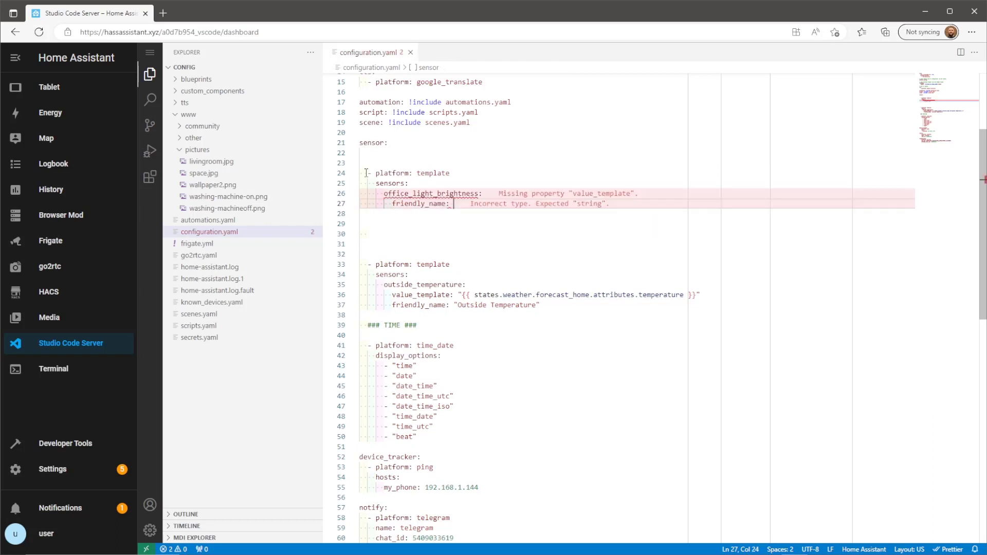
{"action": "type", "text": "\"Office\""}
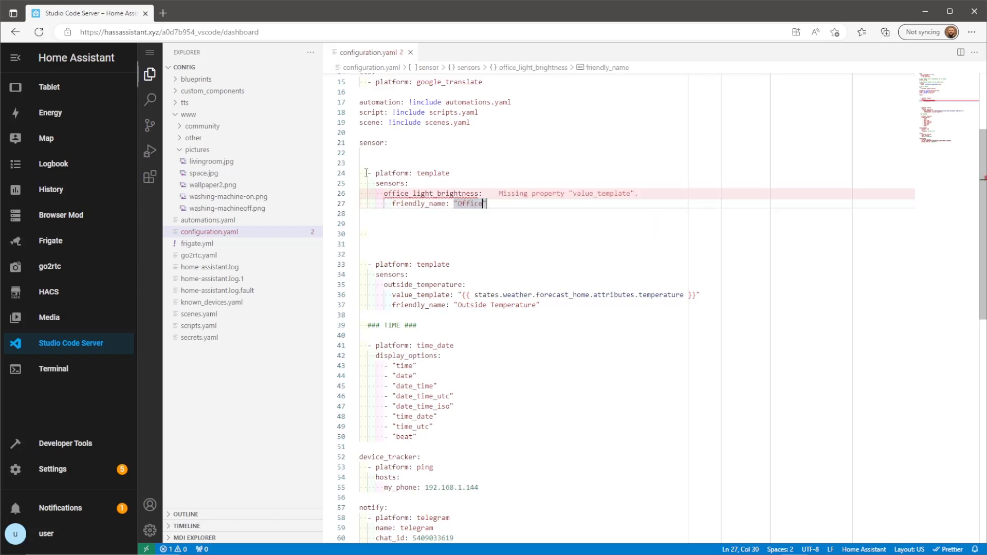
{"action": "type", "text": "Light Br"}
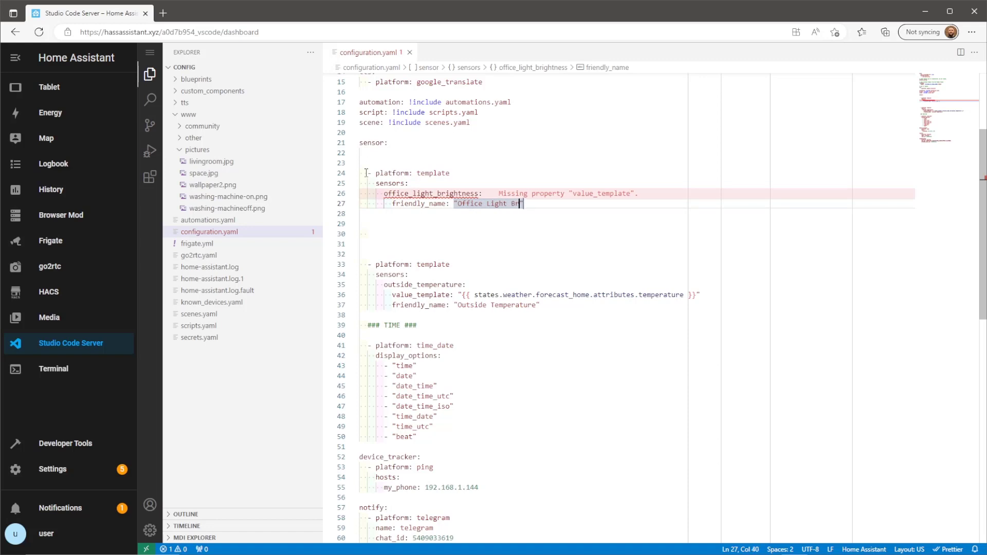
{"action": "type", "text": "ghtness"}
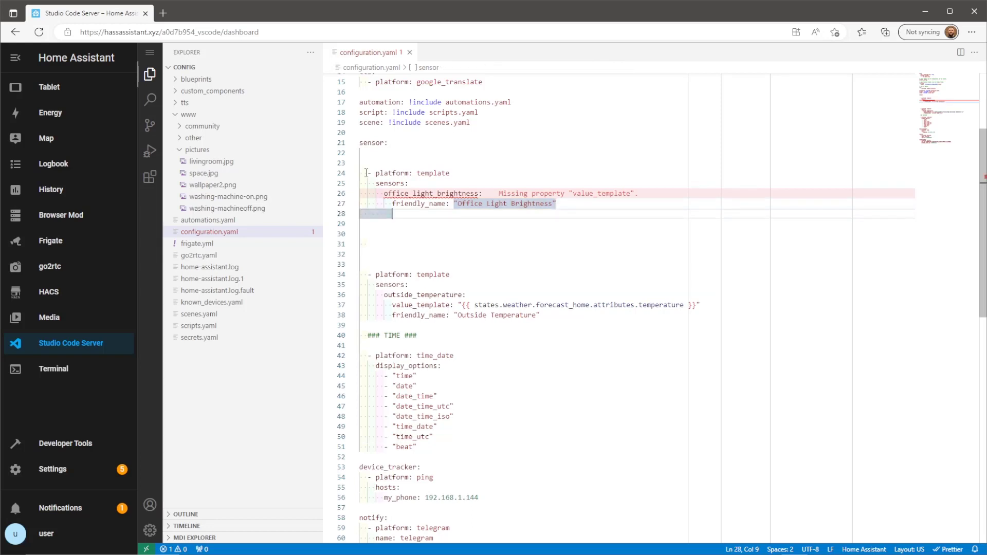
{"action": "type", "text": "v"}
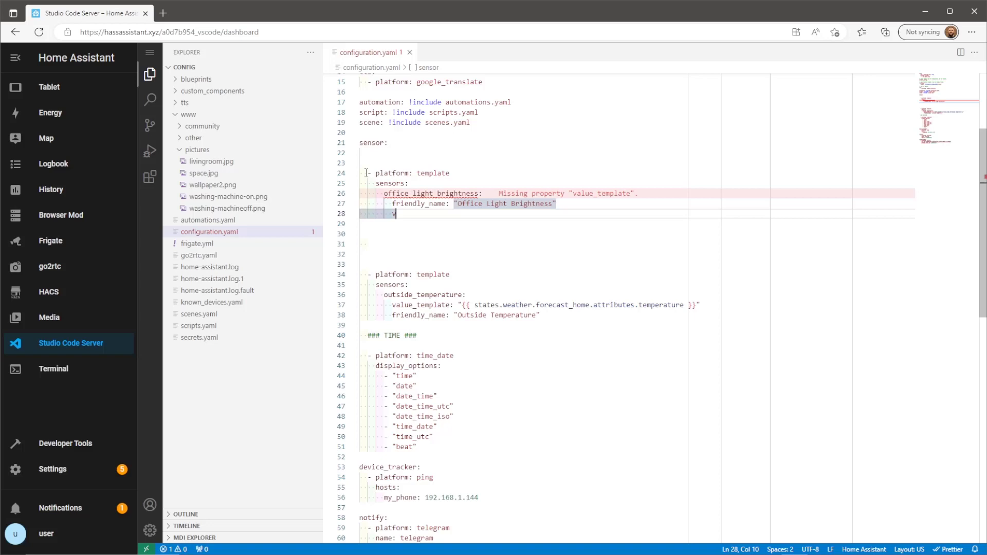
Add value_template "{{ states.light.loft_bulb_far.attributes.brightness }}" to the sensor
{"action": "type", "text": "alue"}
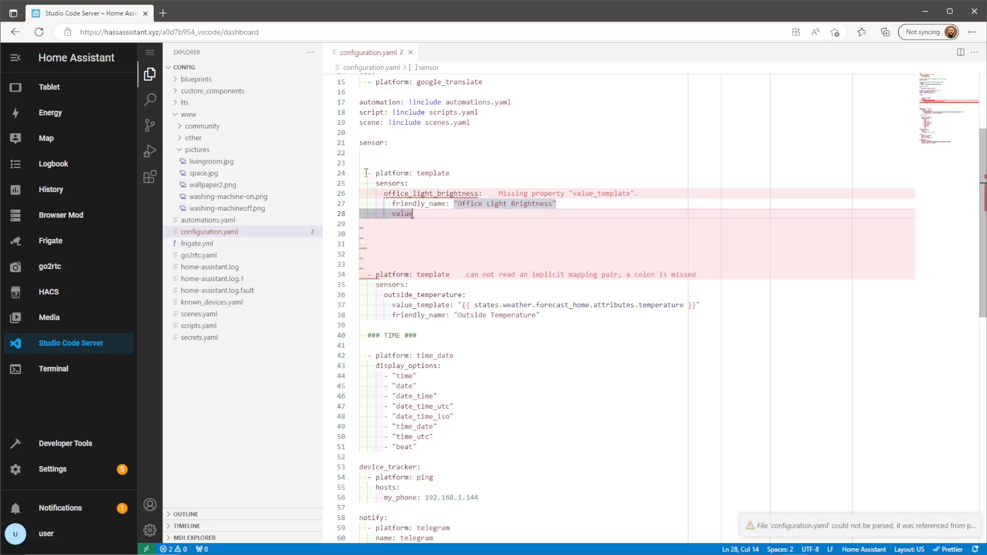
{"action": "type", "text": "templa"}
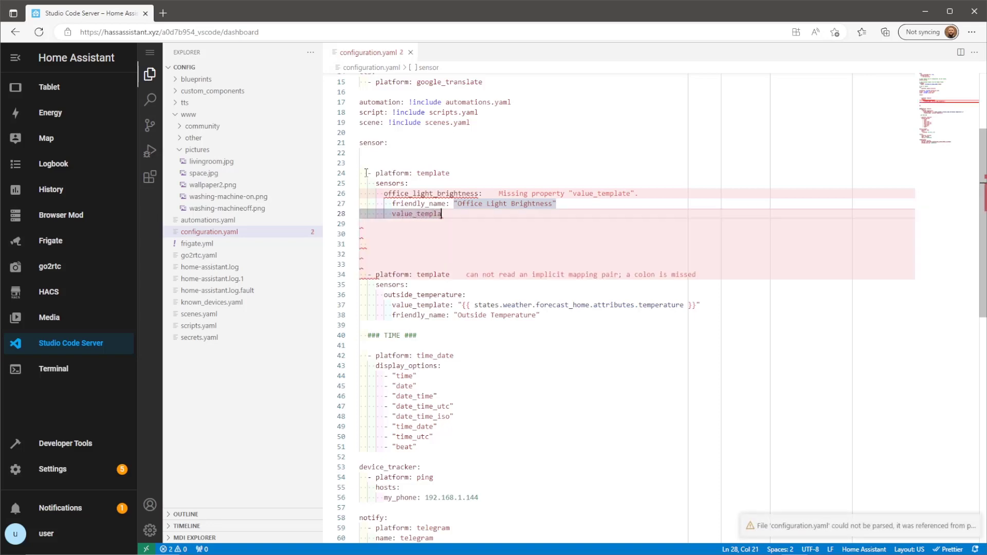
{"action": "type", "text": "te: \""}
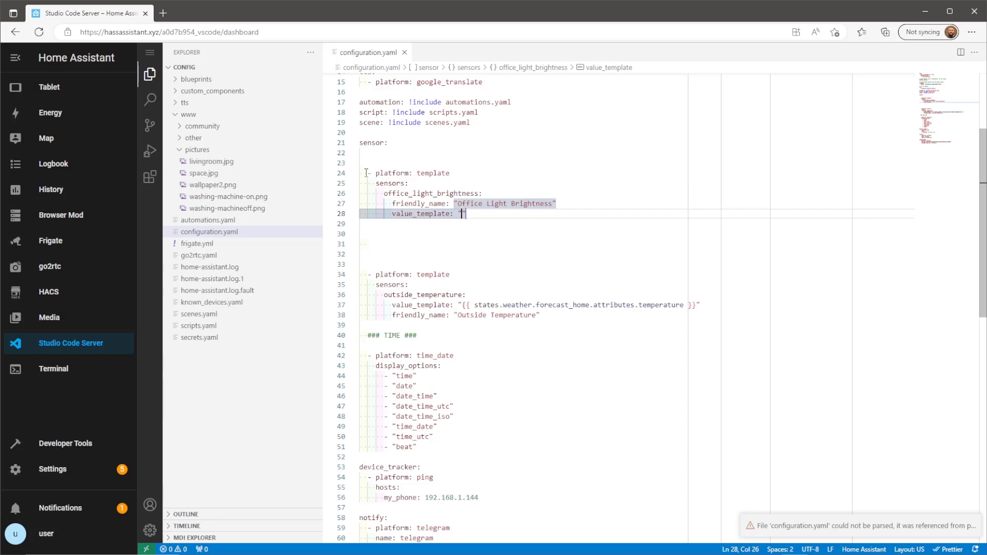
{"action": "type", "text": "{{"}
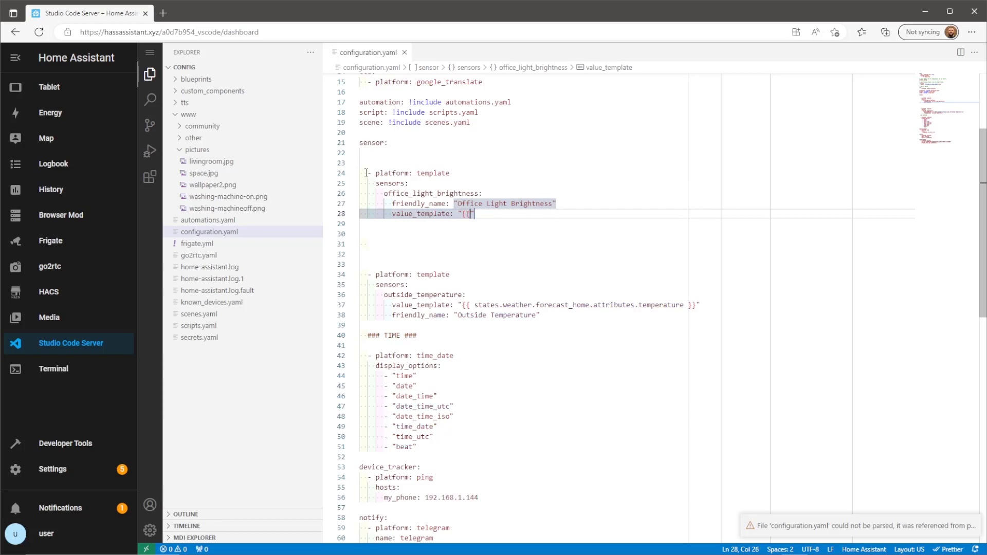
{"action": "type", "text": "stat"}
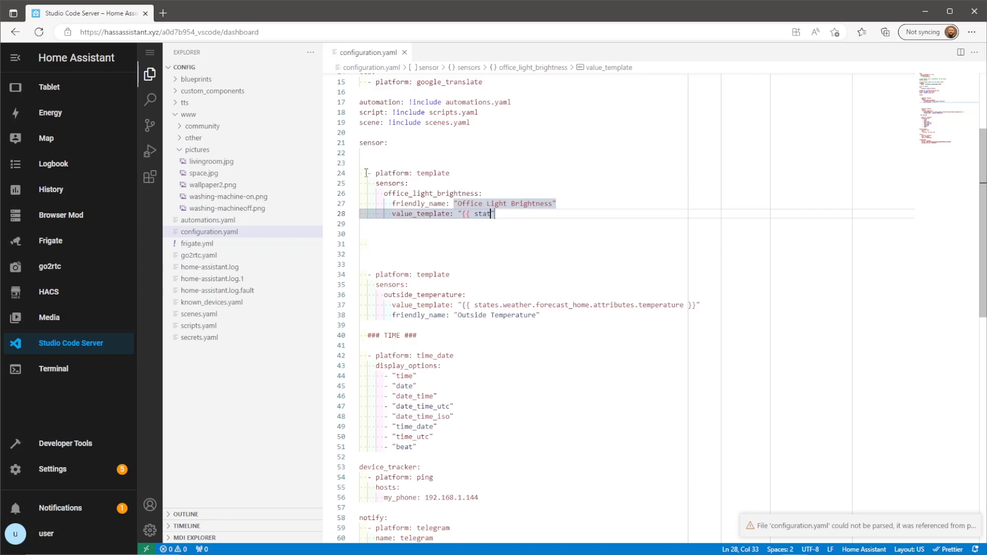
{"action": "type", "text": "es"}
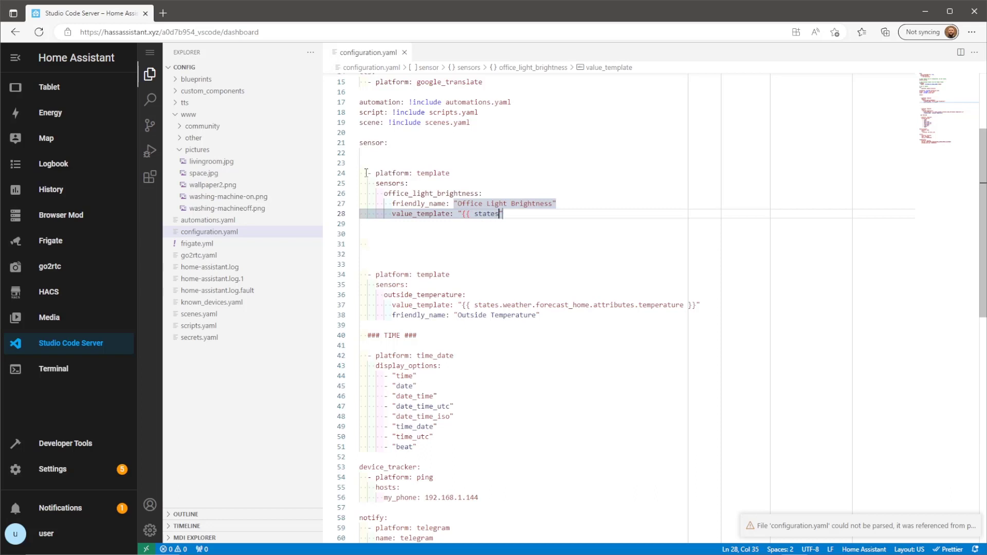
{"action": "type", "text": "."}
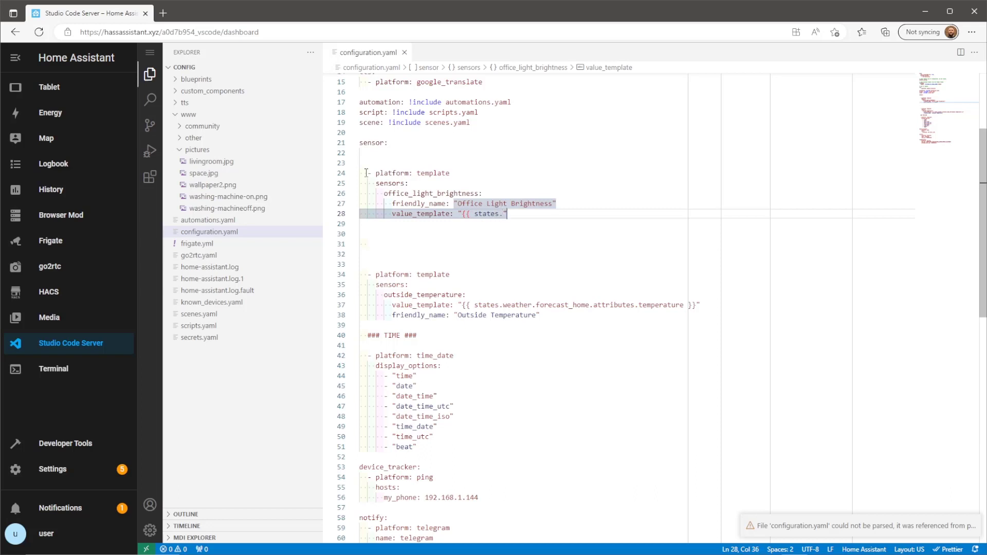
{"action": "type", "text": "light.loft_bulb_far"}
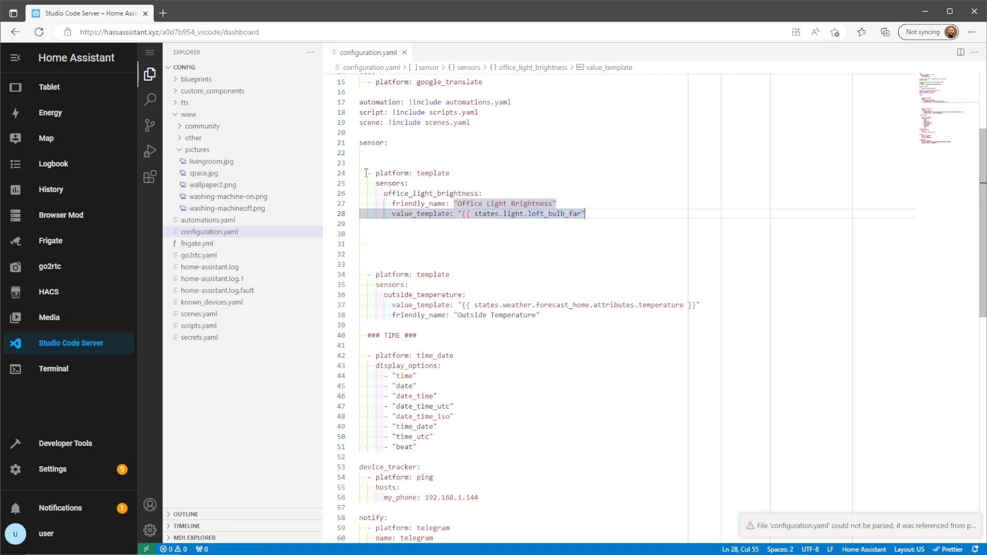
{"action": "type", "text": ".attribu"}
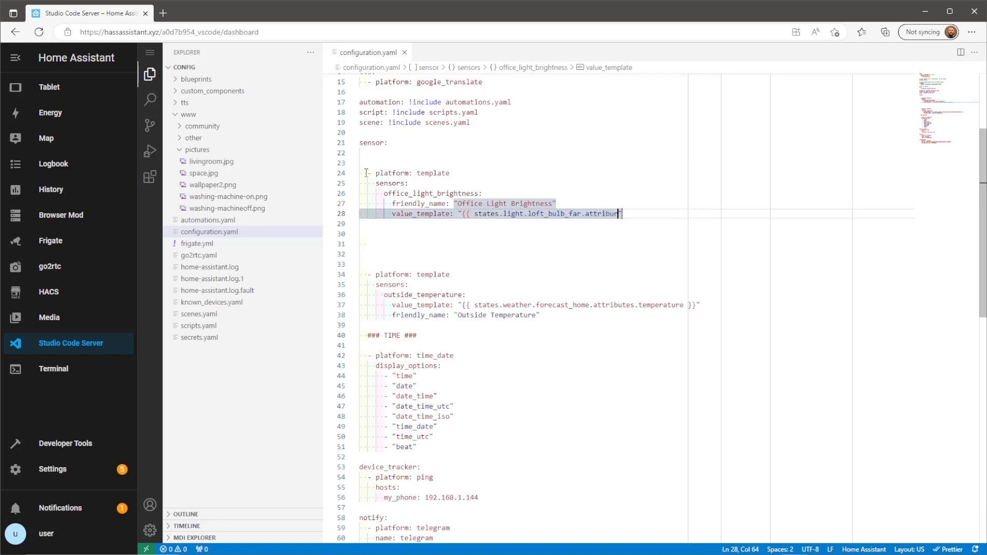
{"action": "type", "text": "tes.brightness"}
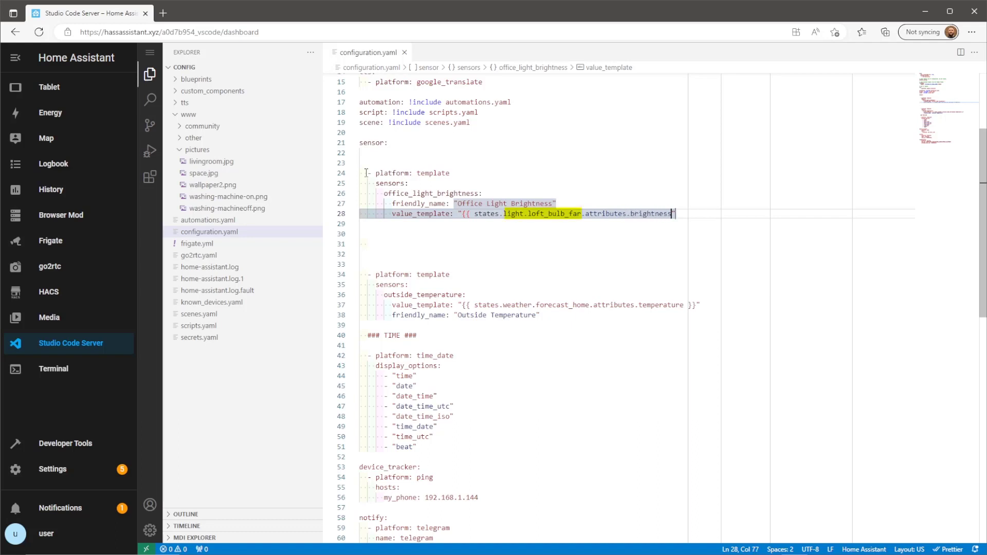
{"action": "type", "text": "}}"}
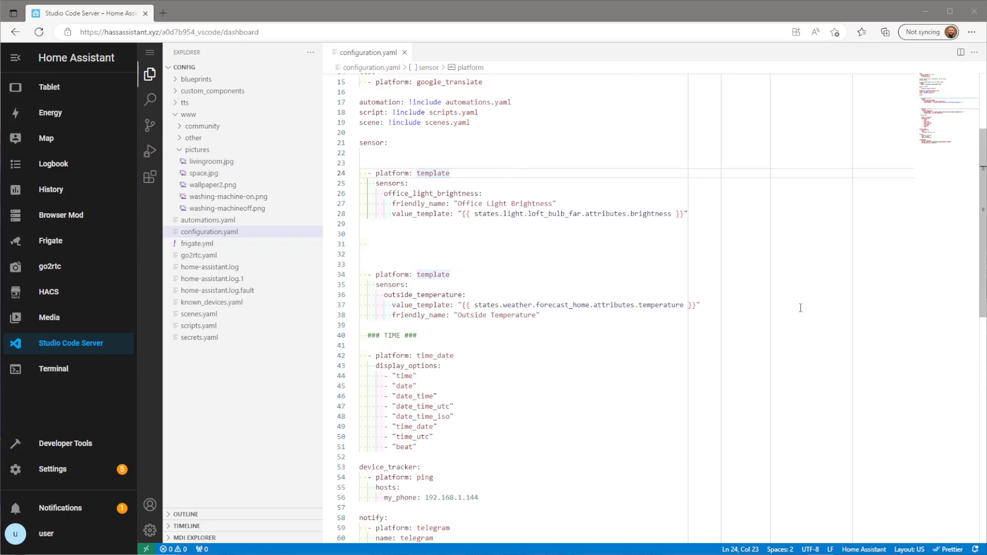
Check the configuration in Developer Tools and confirm a Home Assistant restart
{"action": "left_click", "coordinate": [66, 442]}
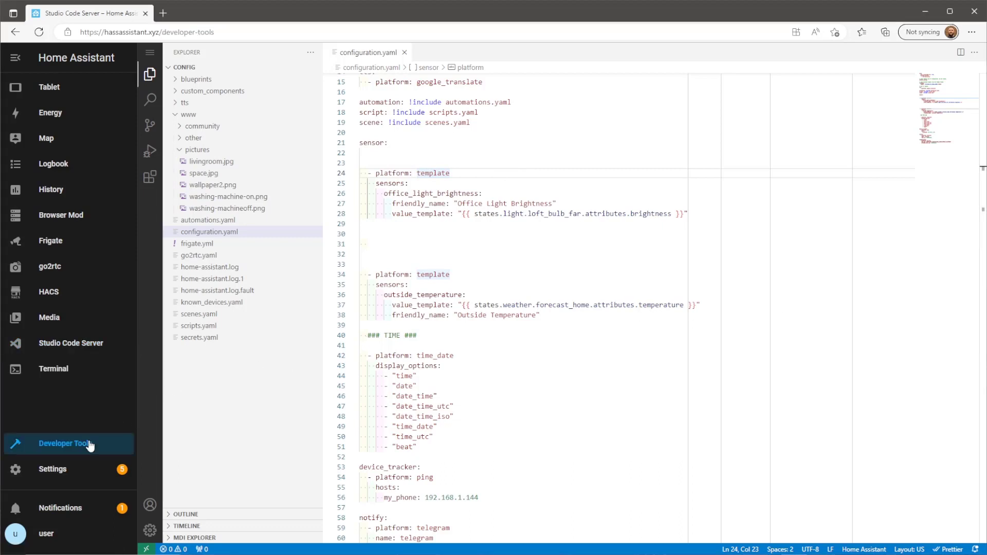
{"action": "left_click", "coordinate": [64, 443]}
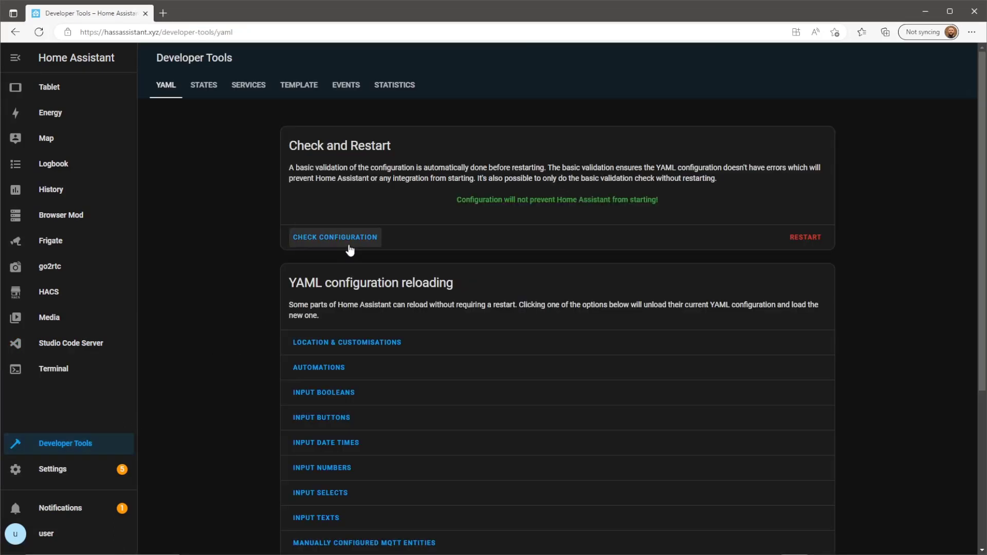
{"action": "left_click", "coordinate": [808, 238]}
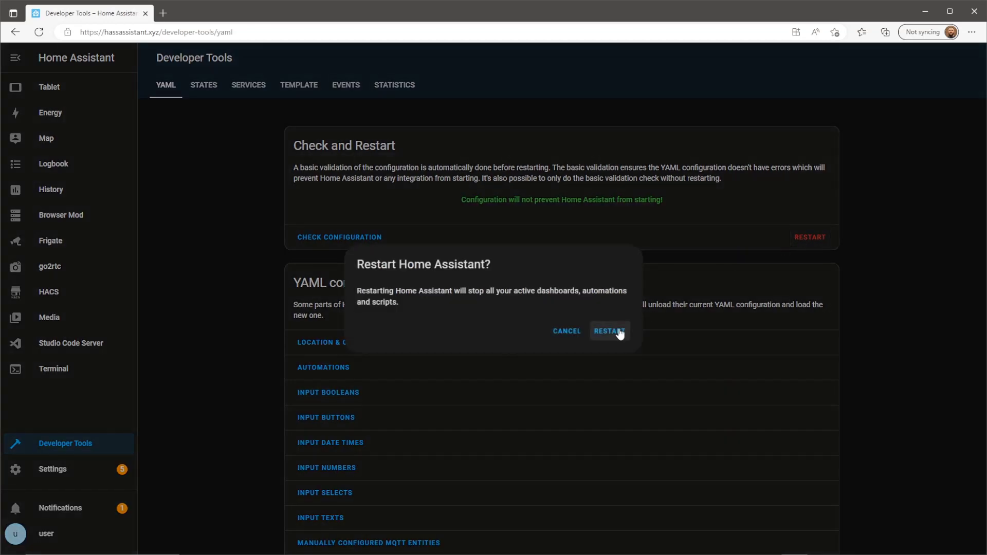
{"action": "left_click", "coordinate": [608, 331]}
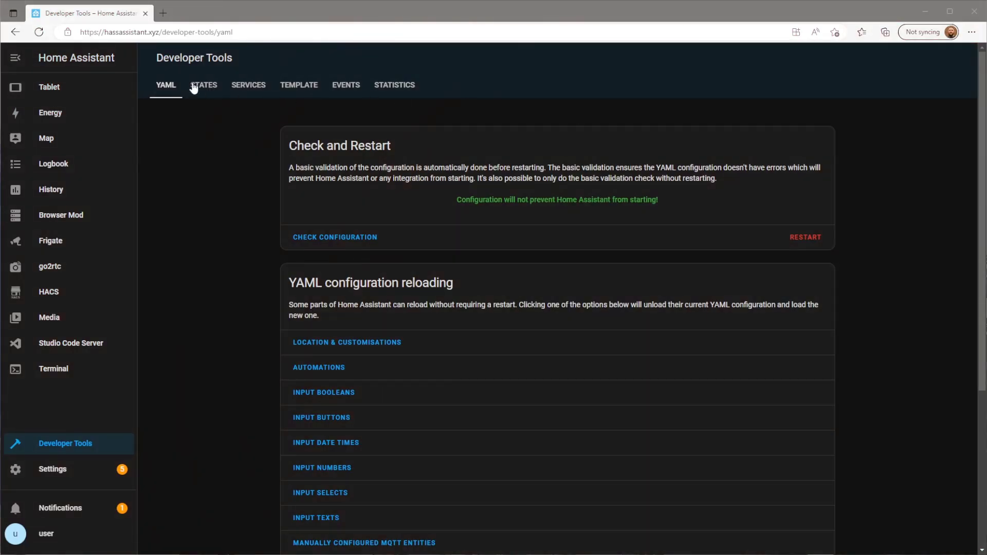
Verify sensor.office_light_brightness reports 255.0 in States, then go to Settings
{"action": "left_click", "coordinate": [204, 85]}
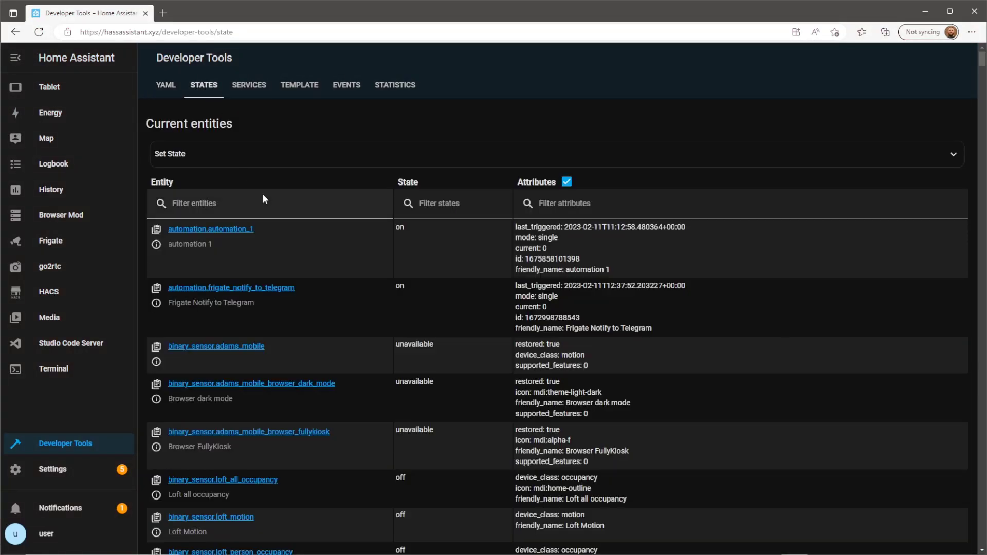
{"action": "type", "text": "brightn"}
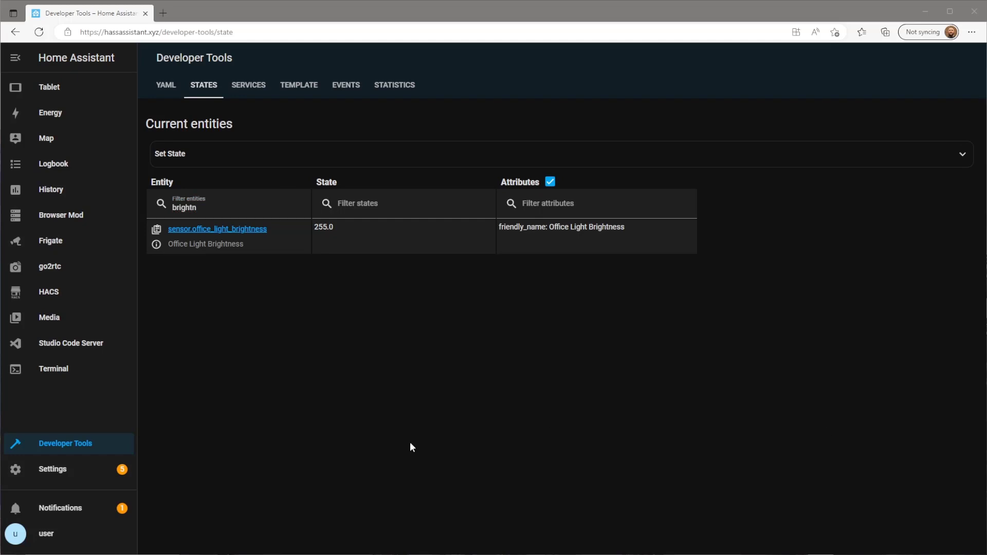
{"action": "left_click", "coordinate": [52, 469]}
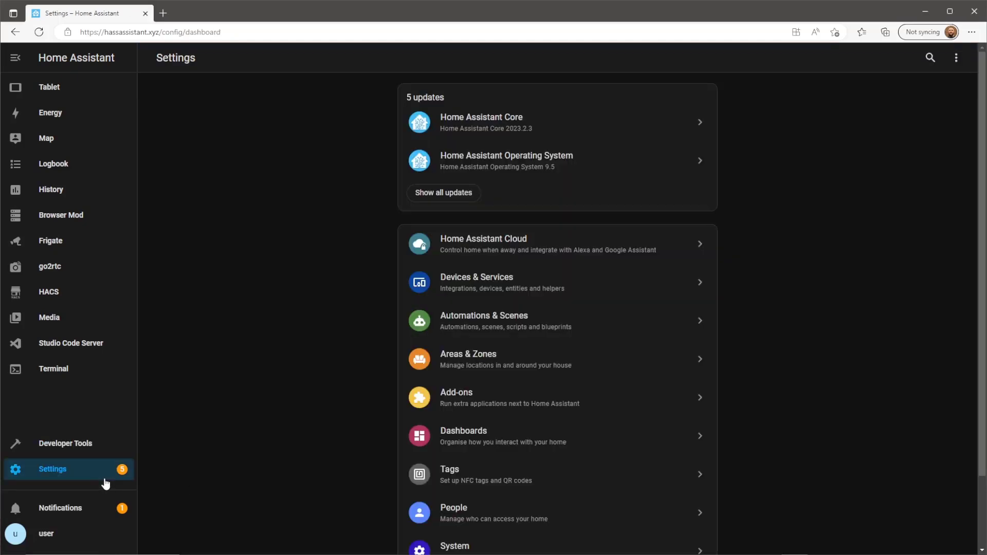
{"action": "mouse_move", "coordinate": [481, 330]}
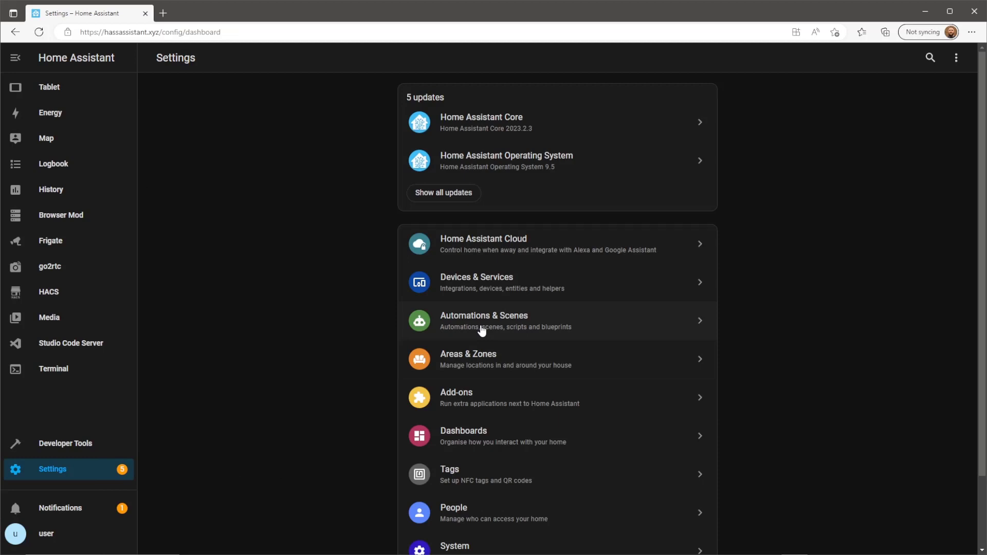
Create a new blank automation from Automations & Scenes and start adding a trigger
{"action": "left_click", "coordinate": [483, 320]}
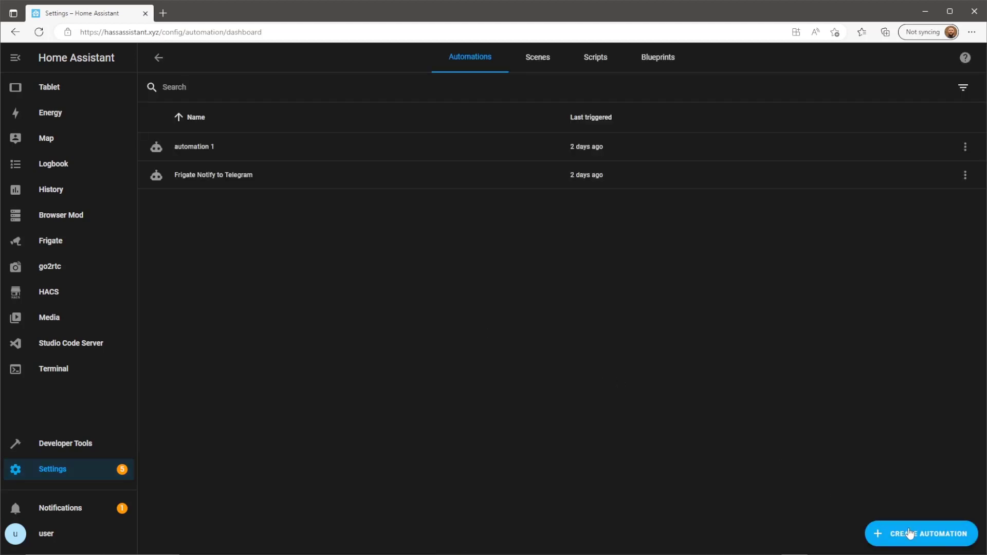
{"action": "left_click", "coordinate": [922, 534]}
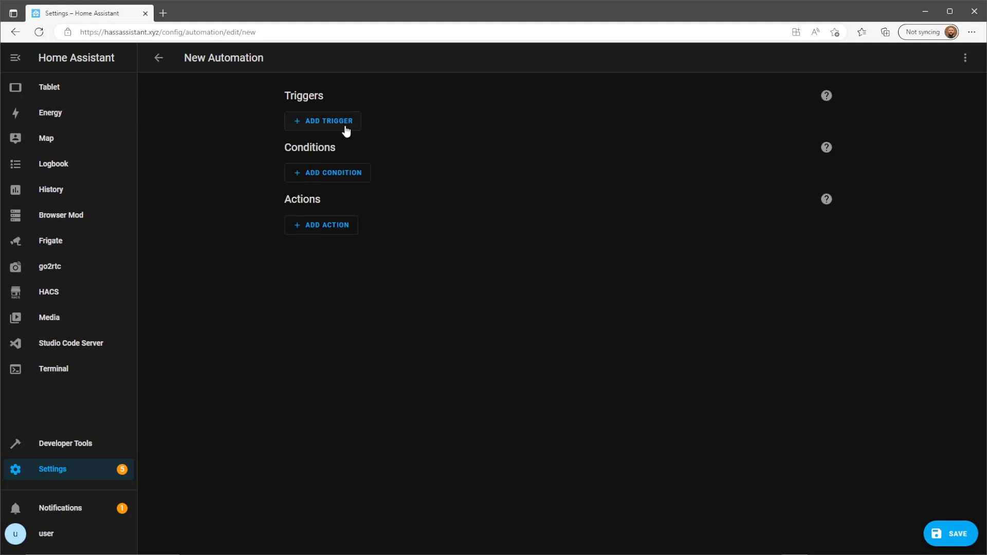
{"action": "left_click", "coordinate": [323, 120]}
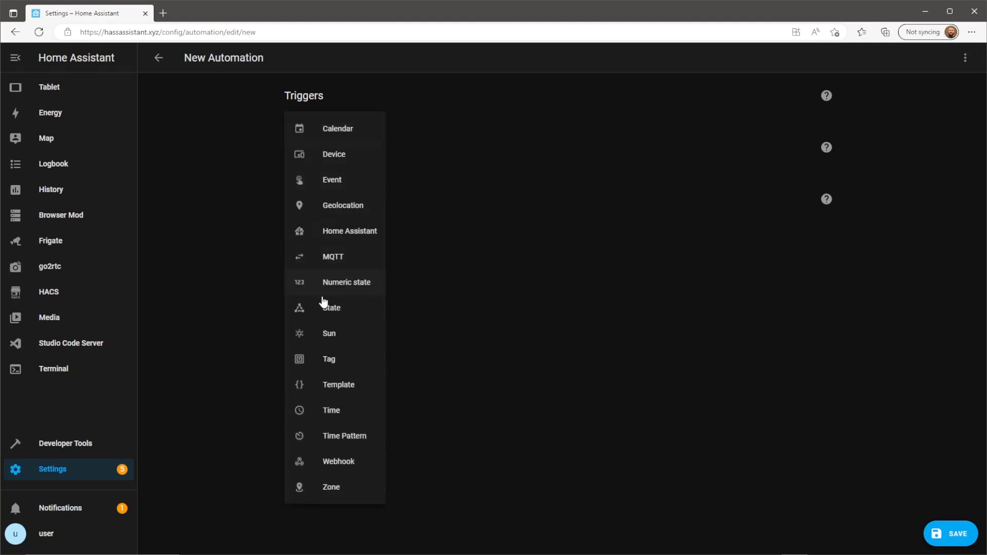
Add an Office Motion state trigger to Detected with trigger ID 'Detected'
{"action": "left_click", "coordinate": [330, 308]}
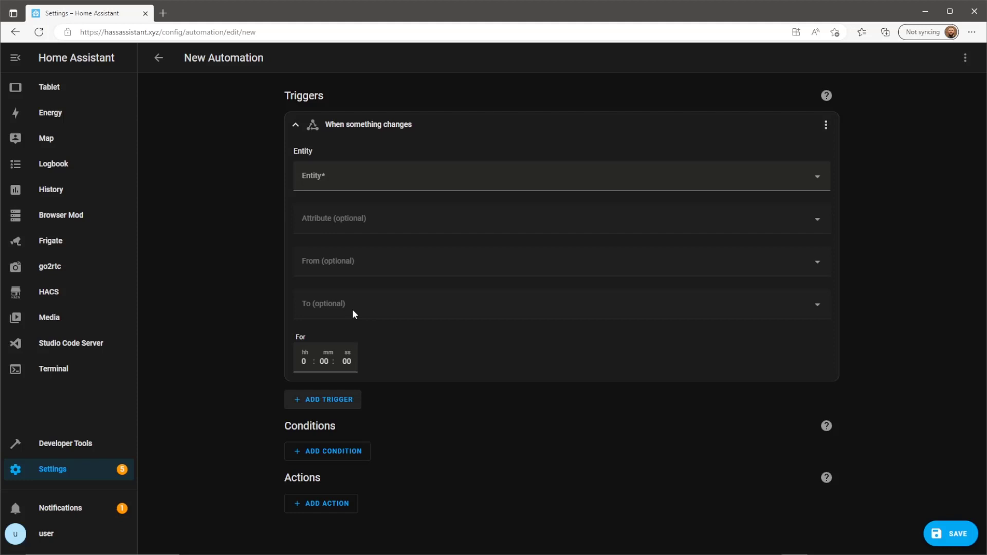
{"action": "left_click", "coordinate": [561, 176]}
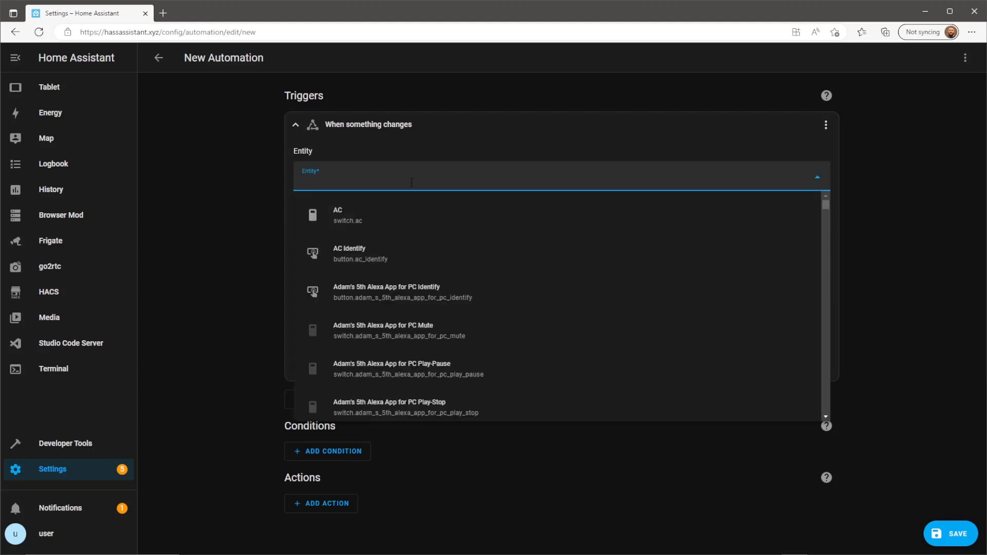
{"action": "type", "text": "motion"}
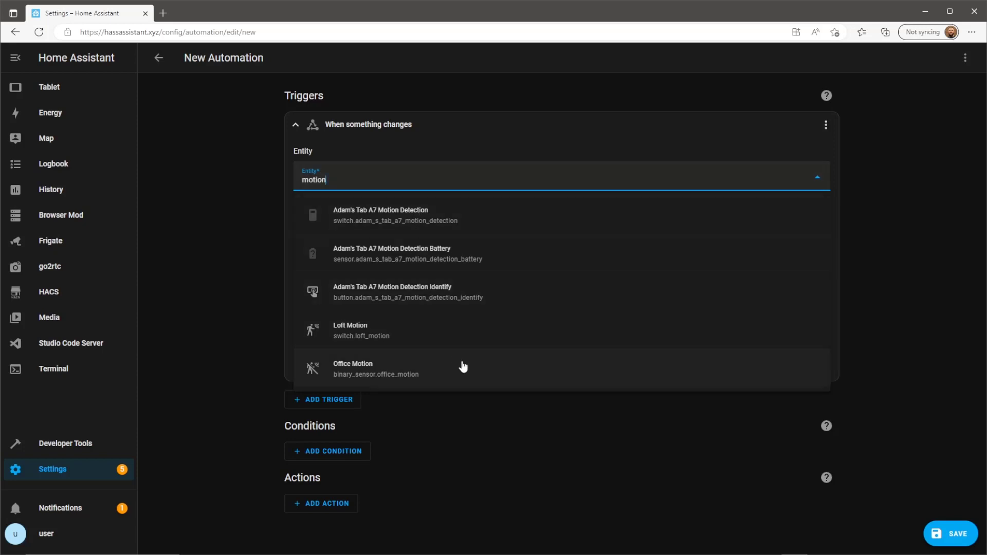
{"action": "left_click", "coordinate": [376, 368]}
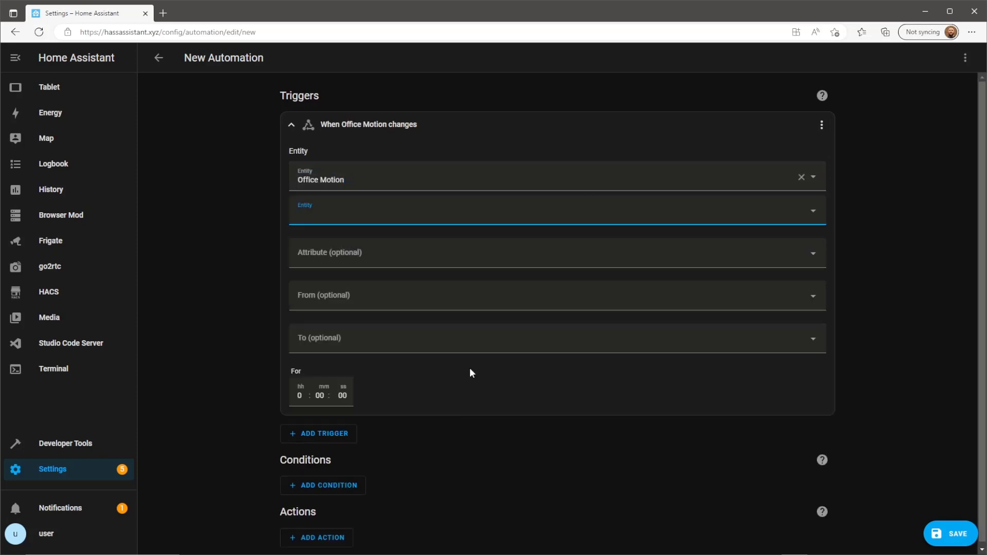
{"action": "left_click", "coordinate": [557, 337]}
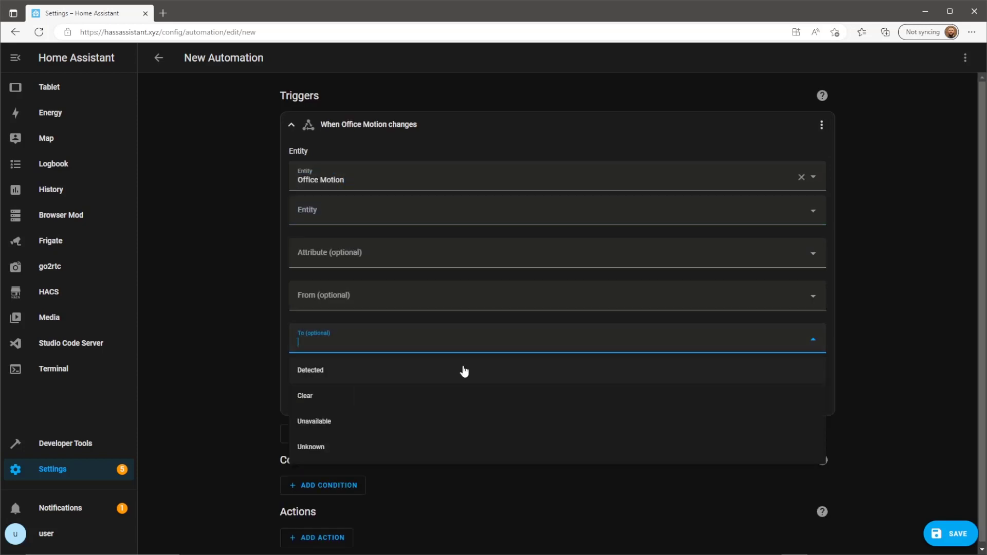
{"action": "left_click", "coordinate": [310, 370]}
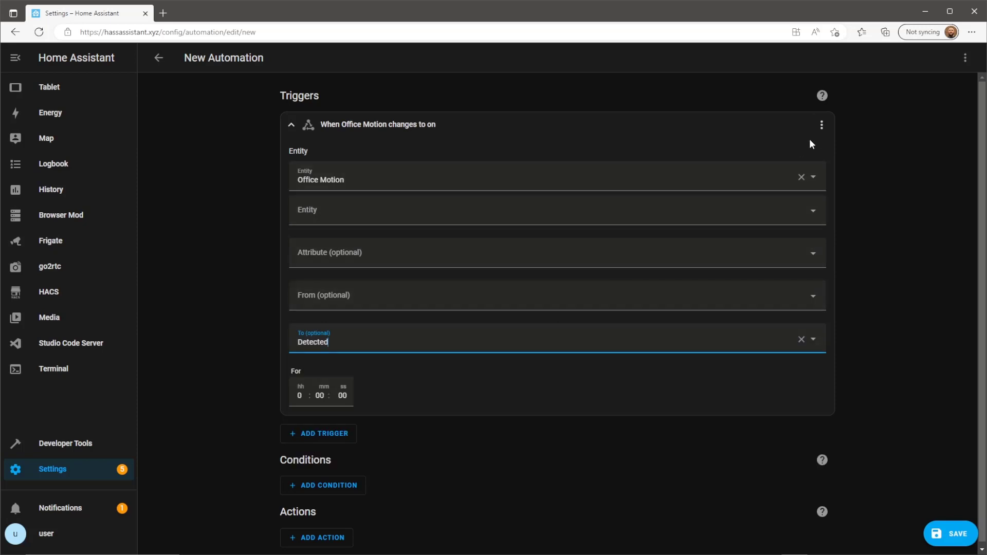
{"action": "left_click", "coordinate": [821, 124]}
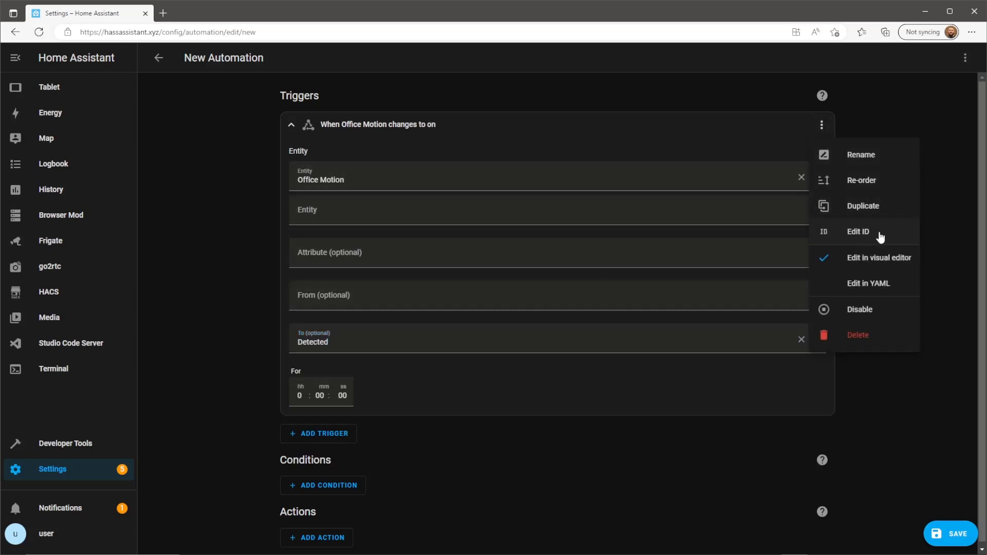
{"action": "left_click", "coordinate": [857, 232]}
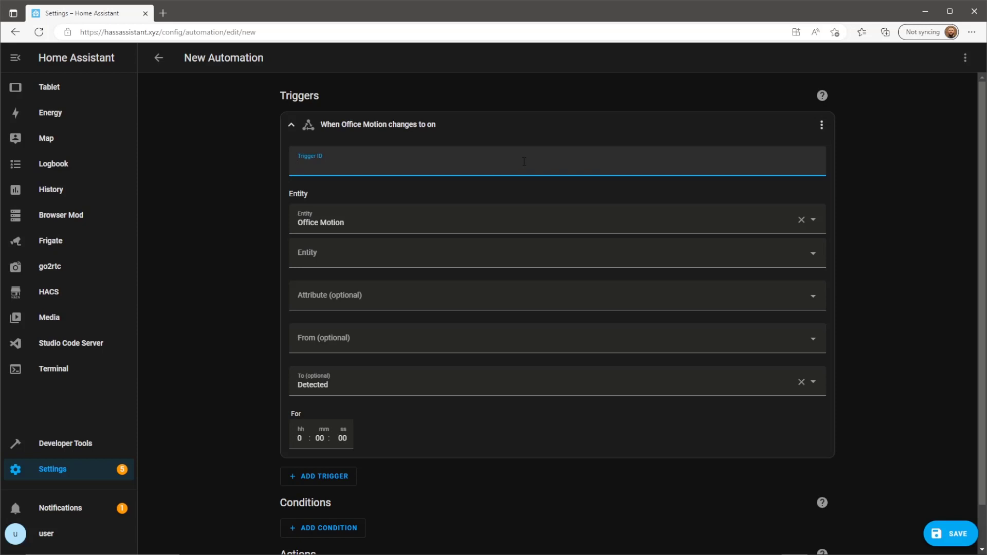
{"action": "type", "text": "Detected"}
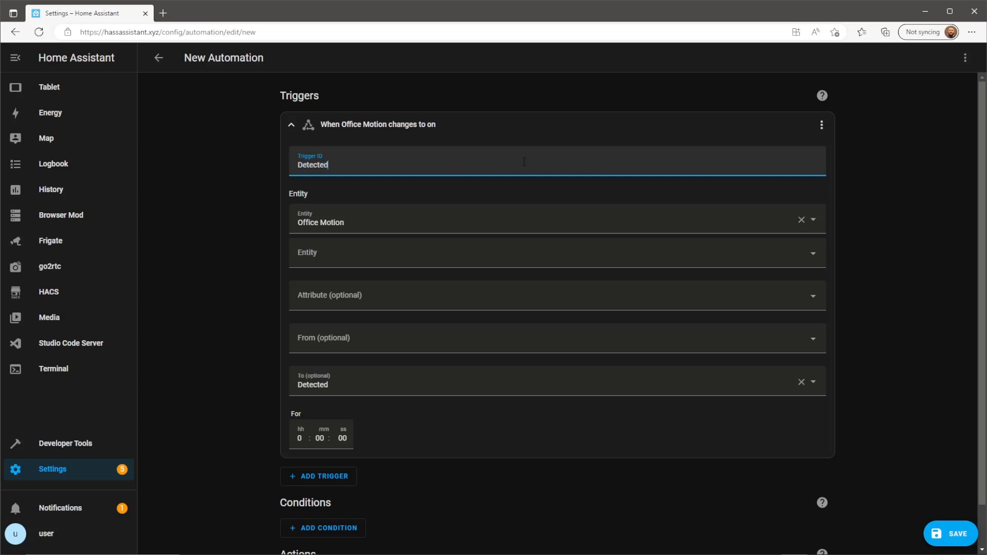
Duplicate the trigger as ID 'Clear' firing when Office Motion becomes Clear
{"action": "left_click", "coordinate": [821, 125]}
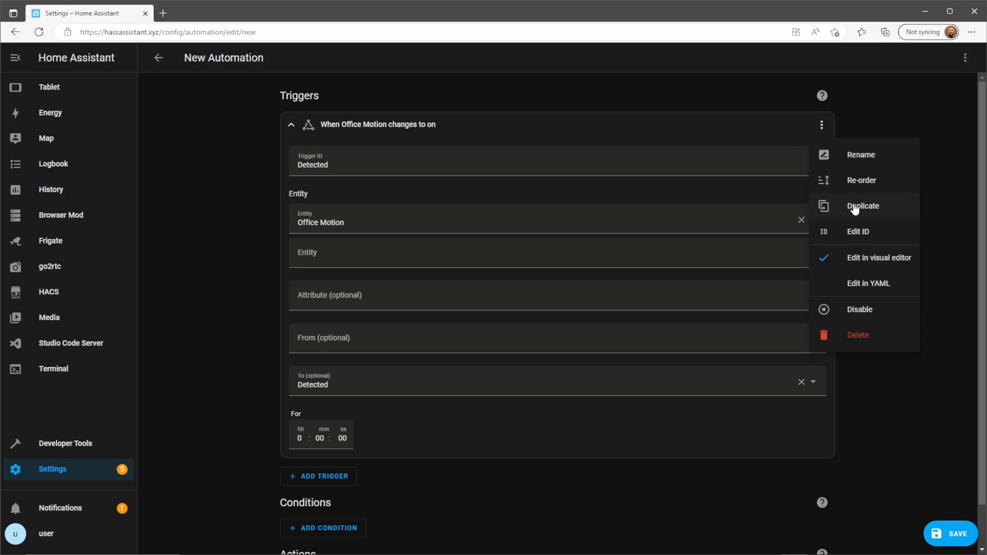
{"action": "left_click", "coordinate": [863, 206]}
{"action": "type", "text": "Clear"}
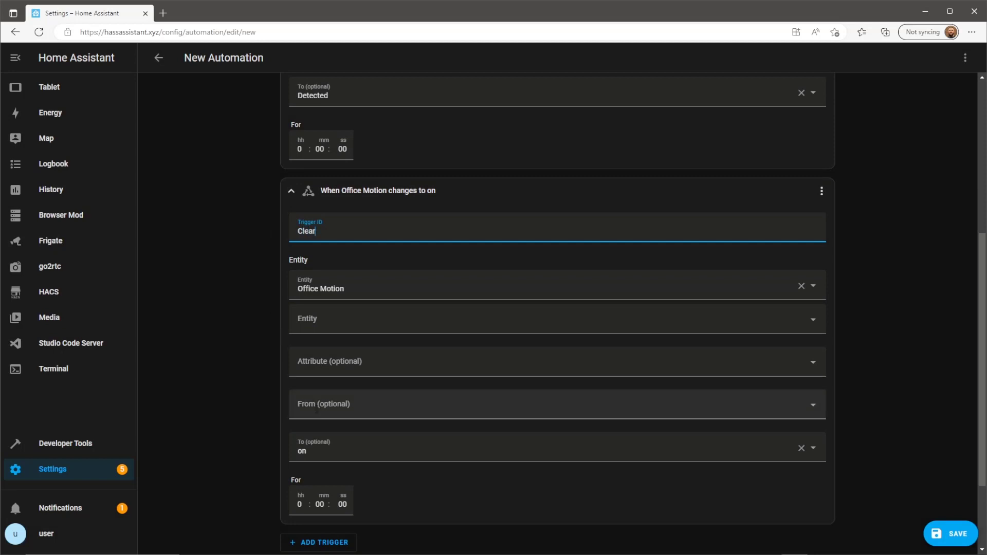
{"action": "left_click", "coordinate": [554, 448]}
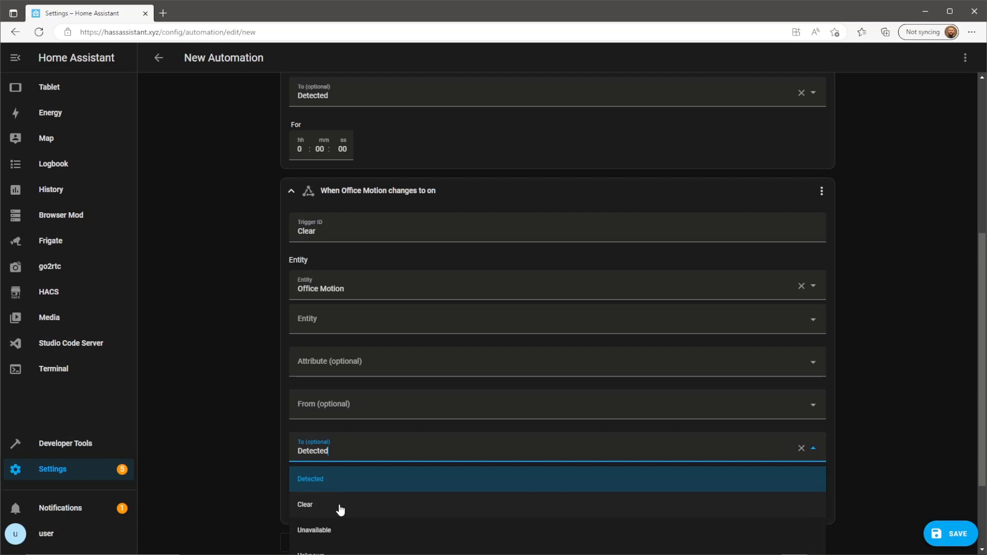
{"action": "left_click", "coordinate": [304, 504]}
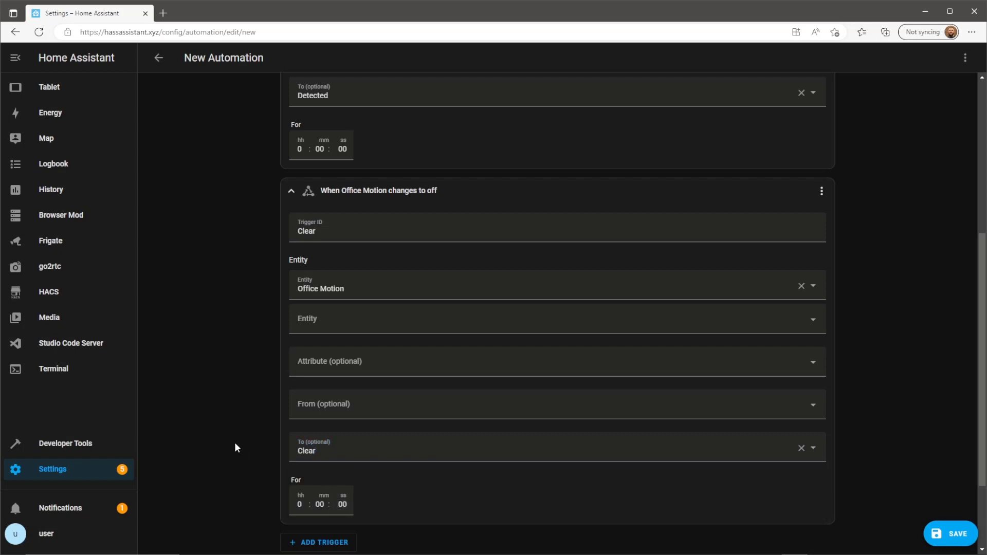
{"action": "scroll", "scroll_direction": "down", "scroll_amount": 3}
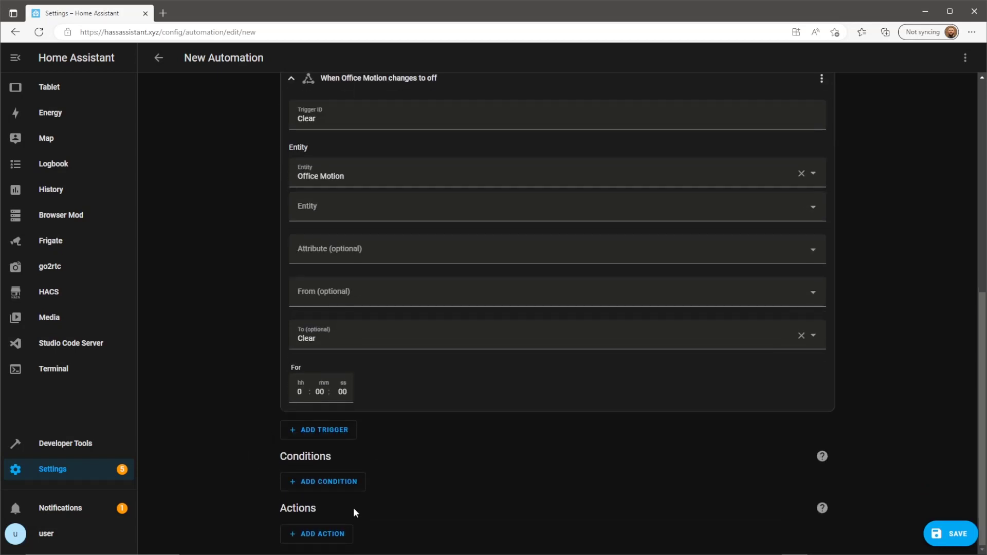
Add a Choose action whose Option 1 is conditioned on being triggered by Detected
{"action": "left_click", "coordinate": [316, 534]}
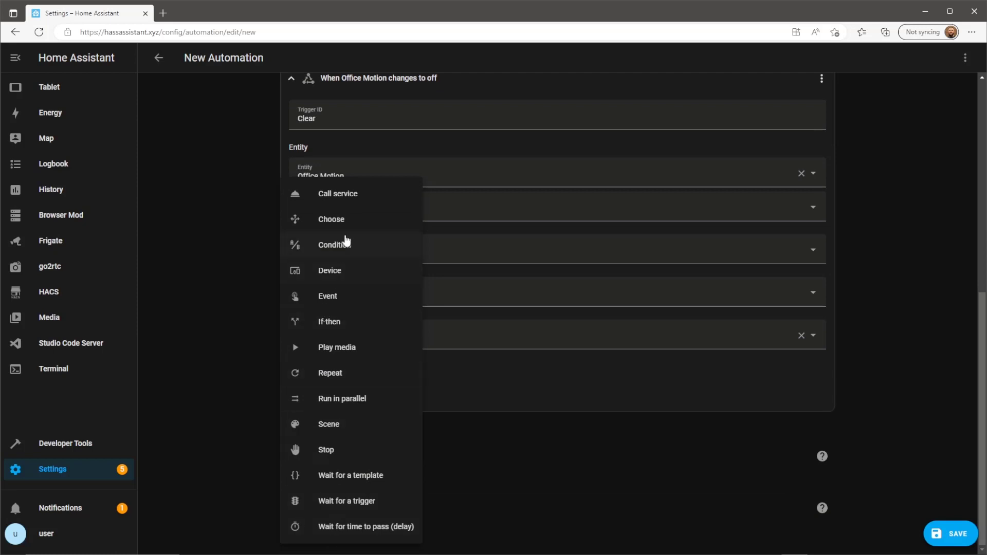
{"action": "left_click", "coordinate": [330, 219]}
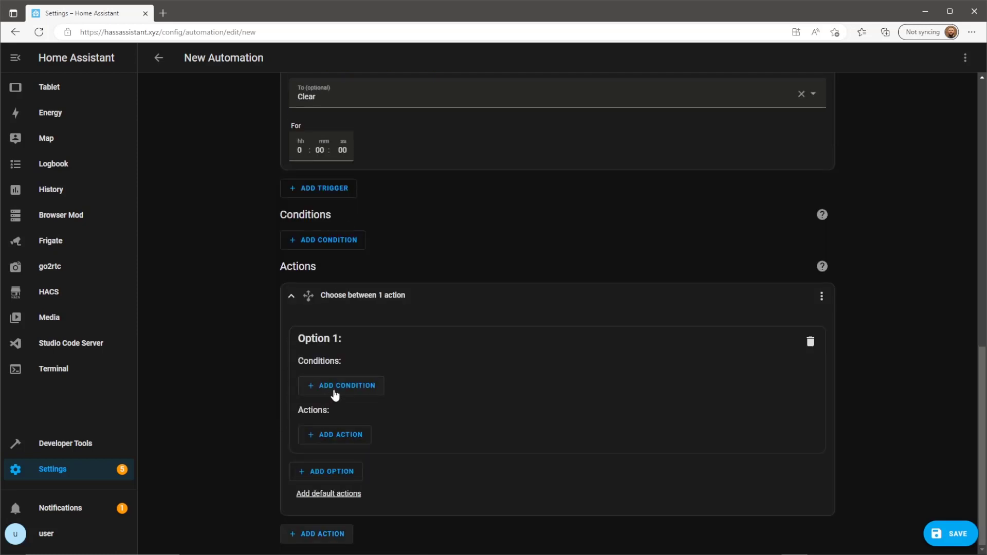
{"action": "left_click", "coordinate": [342, 386]}
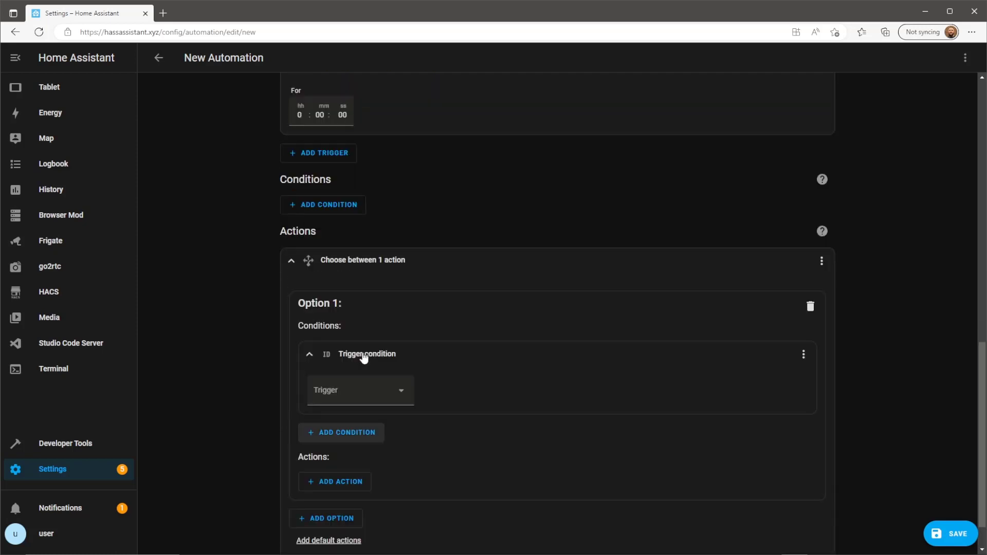
{"action": "left_click", "coordinate": [360, 389]}
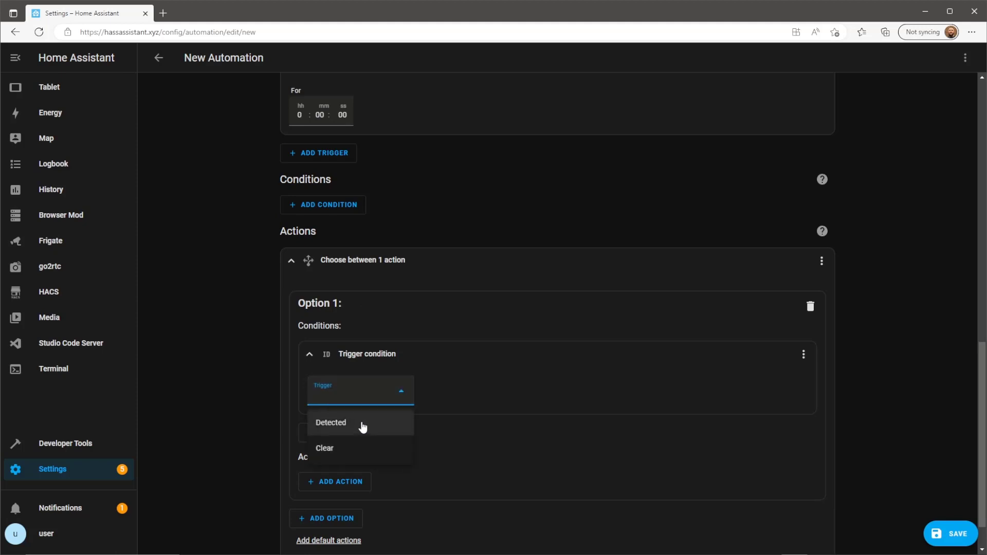
{"action": "left_click", "coordinate": [330, 423]}
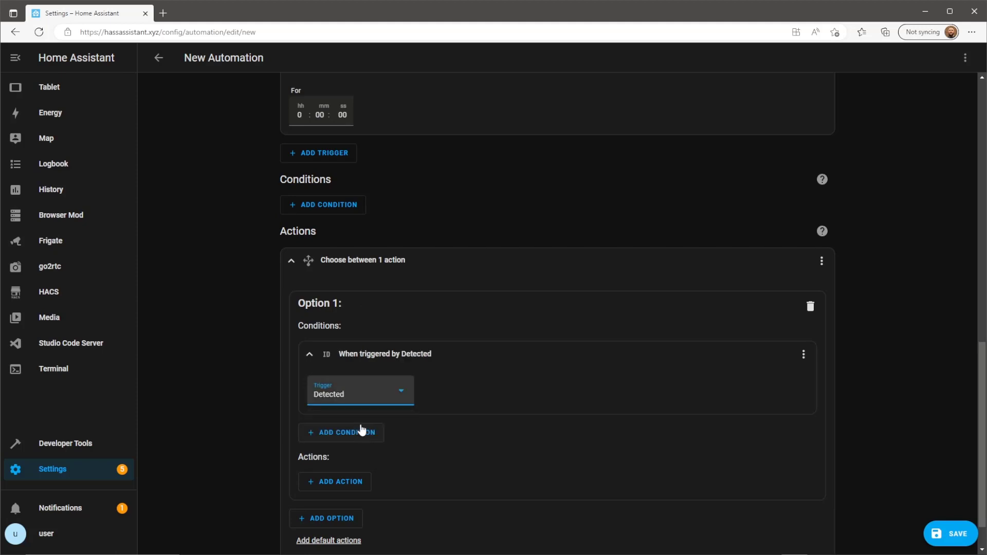
{"action": "left_click", "coordinate": [334, 481]}
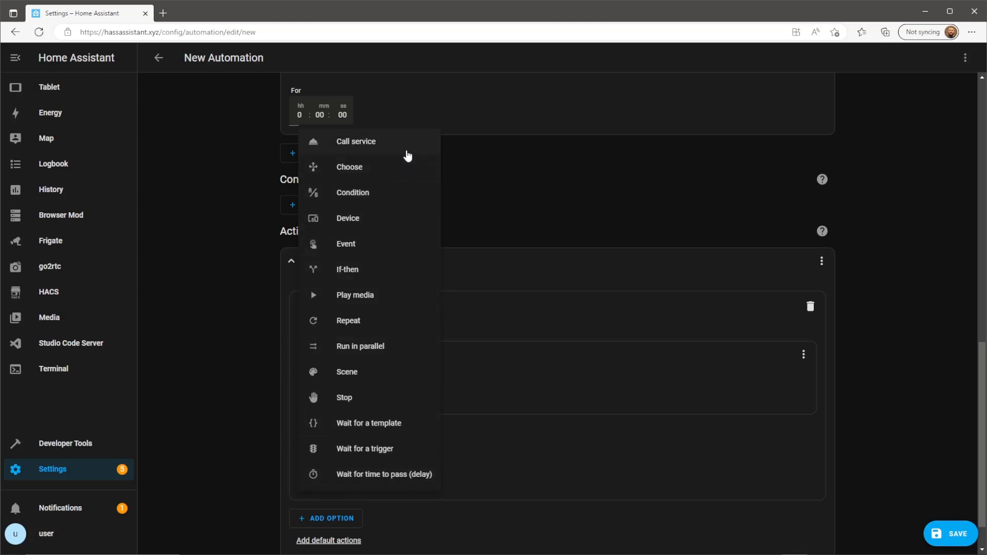
{"action": "mouse_move", "coordinate": [418, 336]}
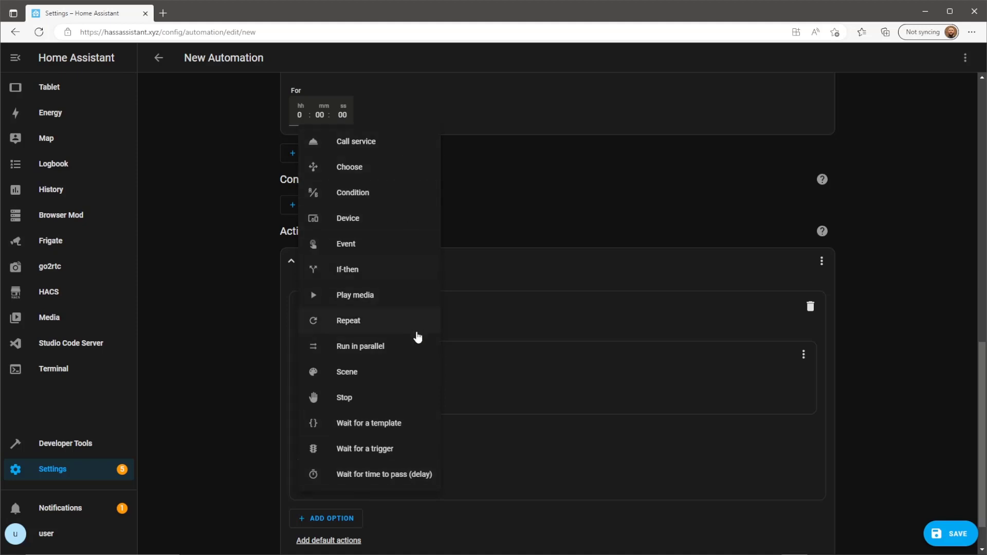
Add a Repeat Until action ending when Office Light Brightness state is 255
{"action": "left_click", "coordinate": [348, 321]}
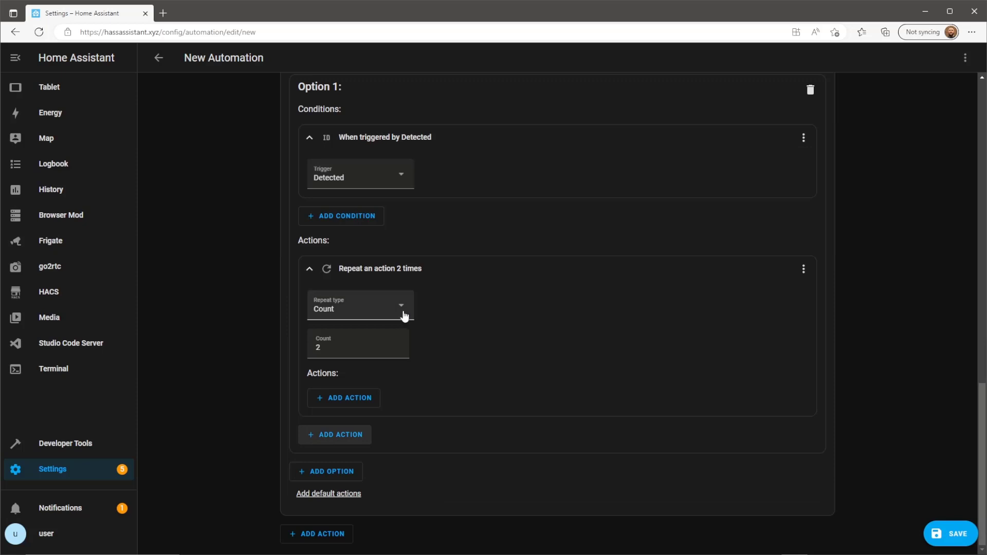
{"action": "left_click", "coordinate": [360, 306]}
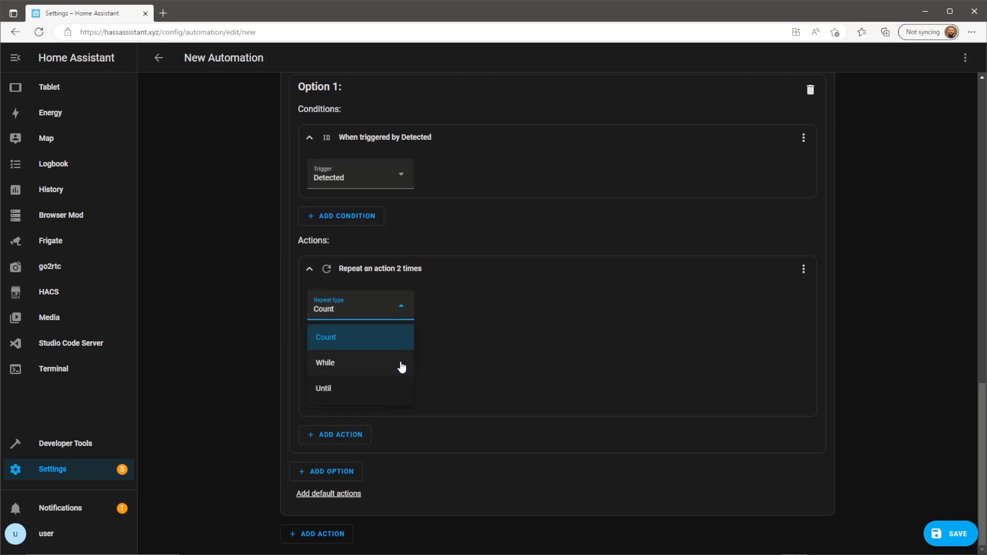
{"action": "left_click", "coordinate": [323, 389]}
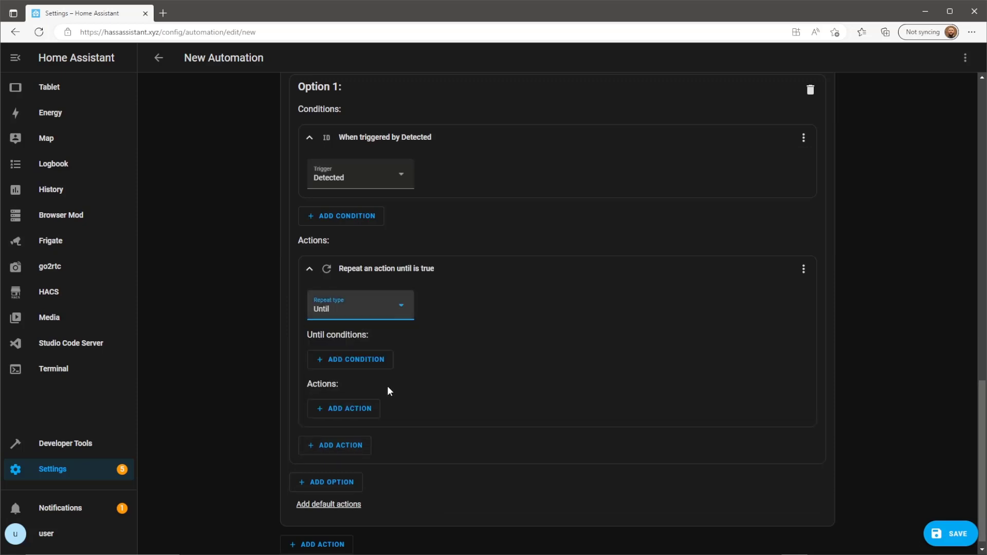
{"action": "left_click", "coordinate": [350, 360]}
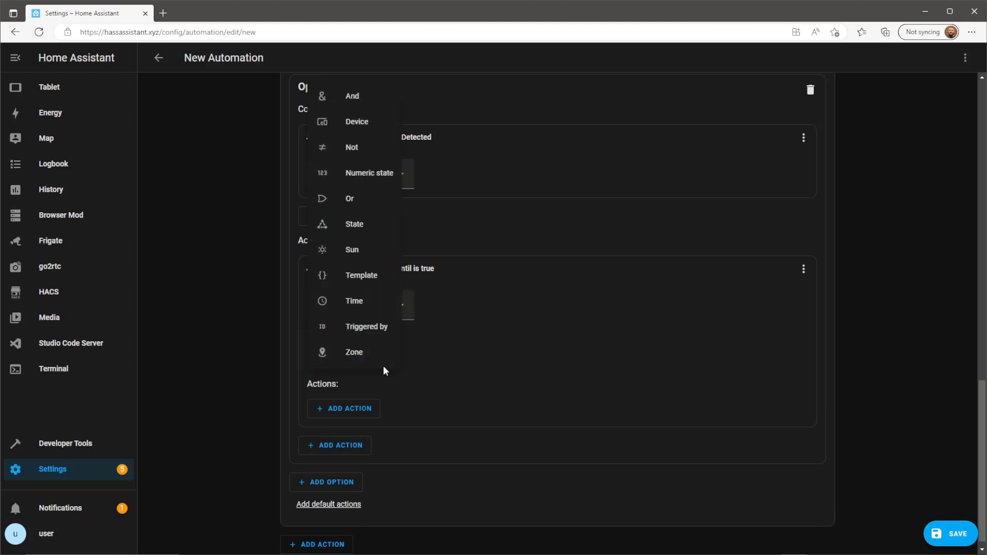
{"action": "mouse_move", "coordinate": [367, 295]}
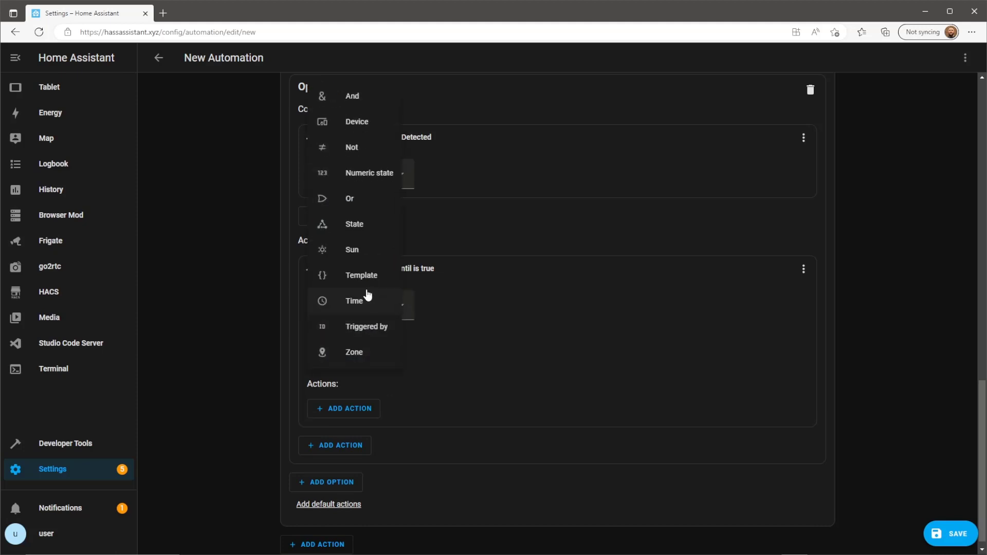
{"action": "mouse_move", "coordinate": [377, 234]}
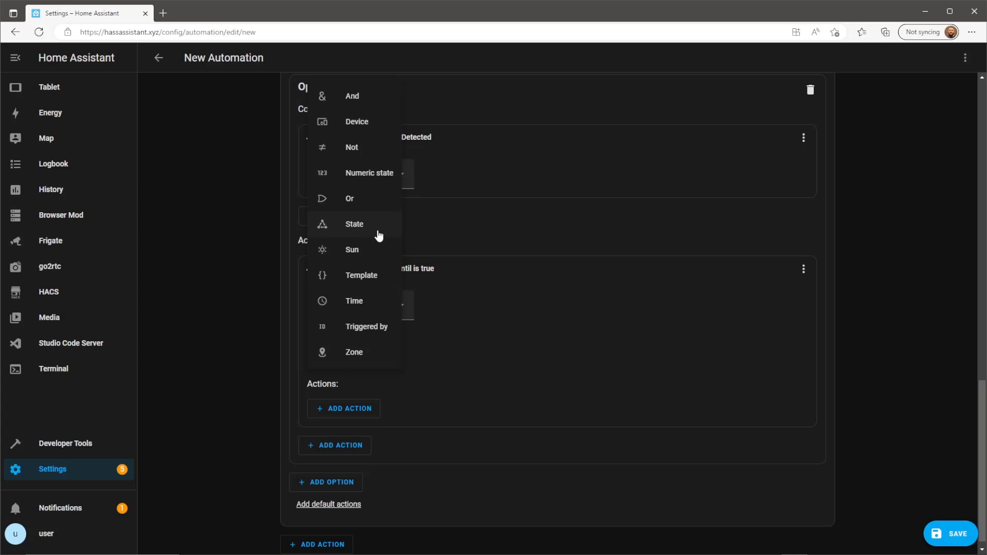
{"action": "left_click", "coordinate": [355, 224]}
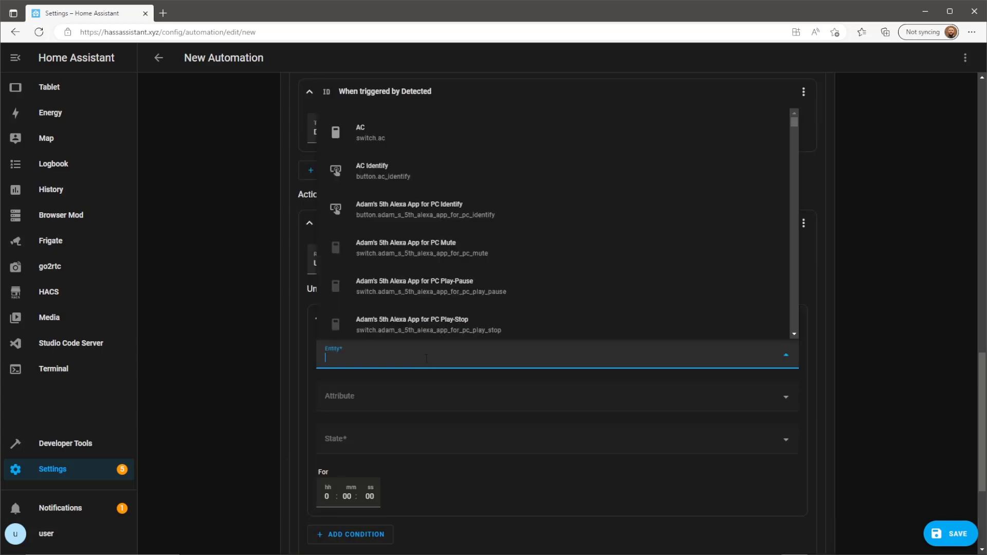
{"action": "type", "text": "brig"}
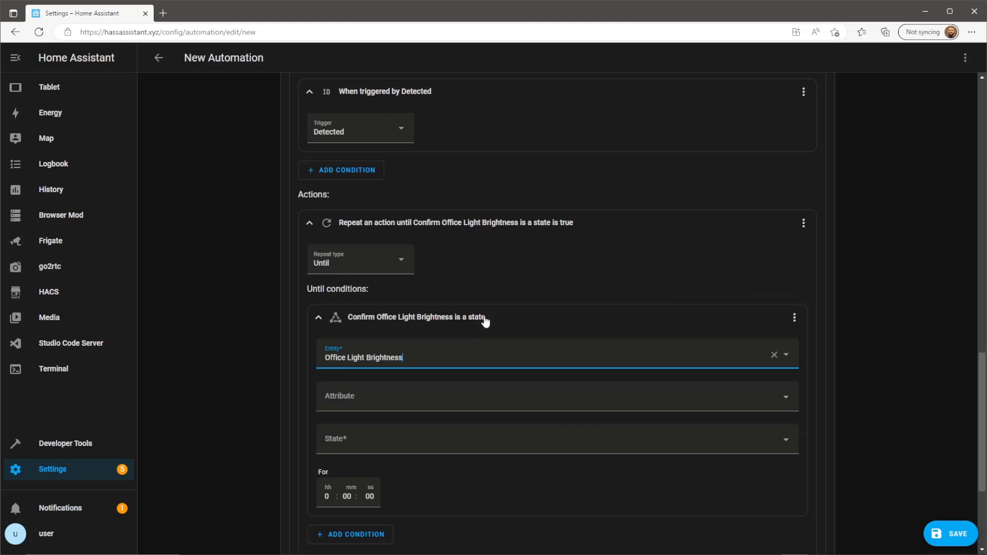
{"action": "left_click", "coordinate": [557, 439]}
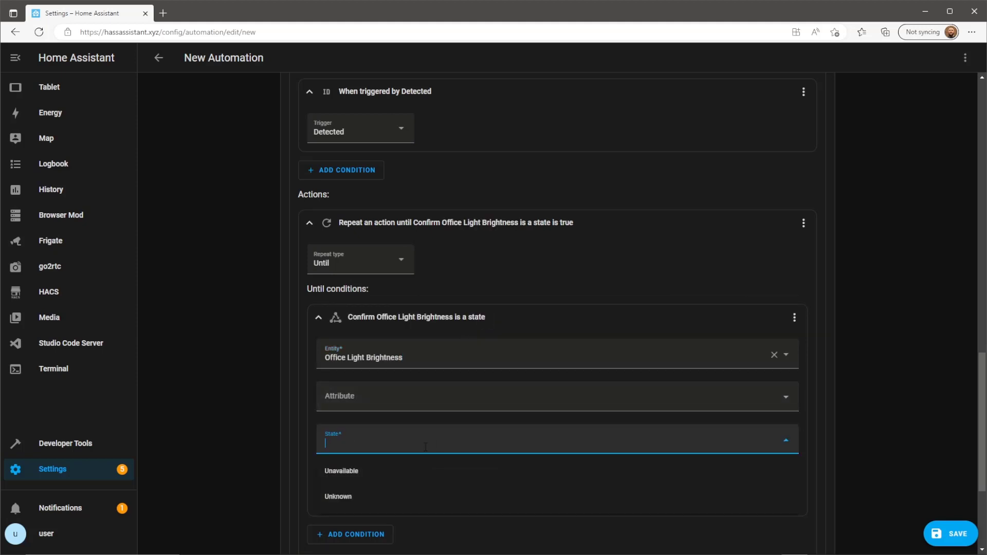
{"action": "type", "text": "255"}
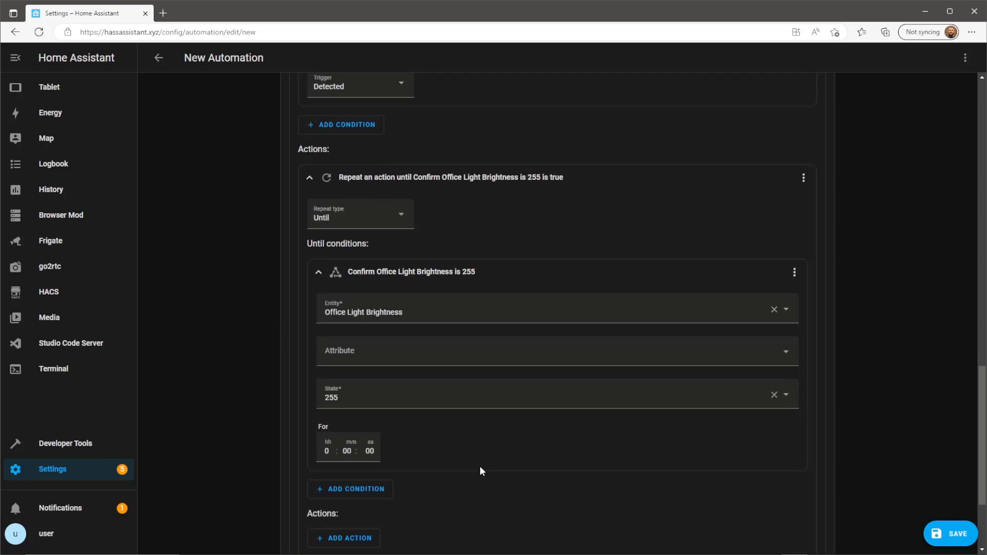
{"action": "scroll", "scroll_direction": "down", "scroll_amount": 3}
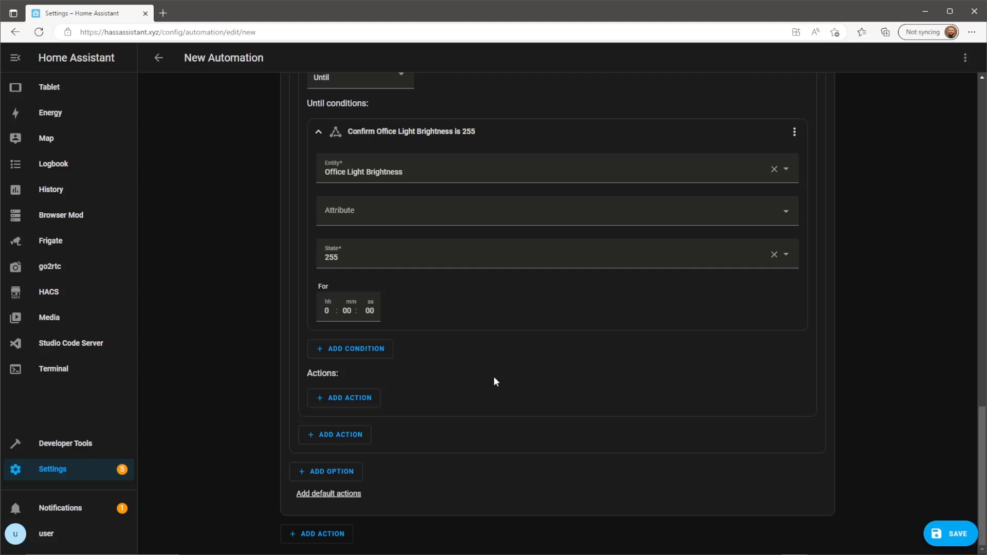
{"action": "left_click", "coordinate": [344, 397]}
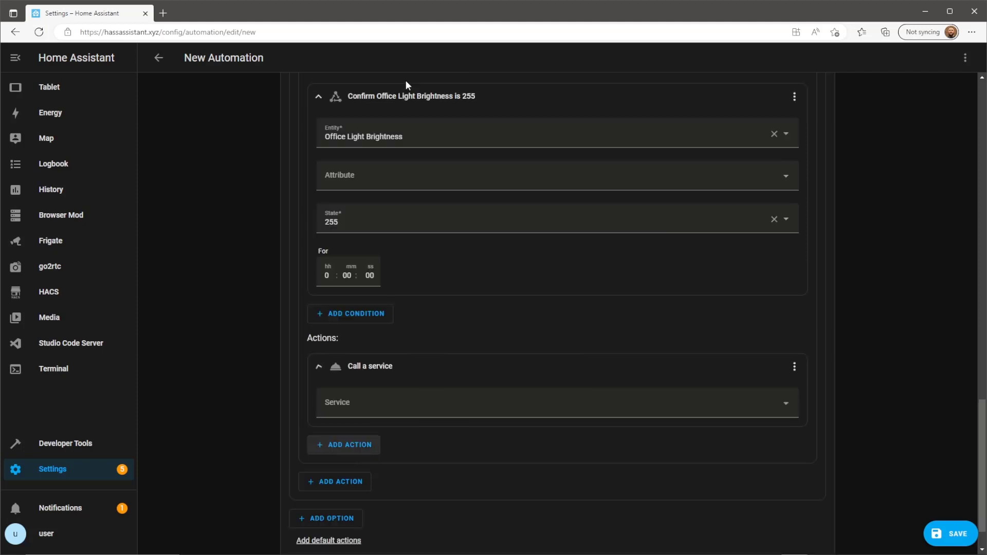
Inside the repeat, call Light: Turn on targeting Loft Bulb Far
{"action": "left_click", "coordinate": [554, 402]}
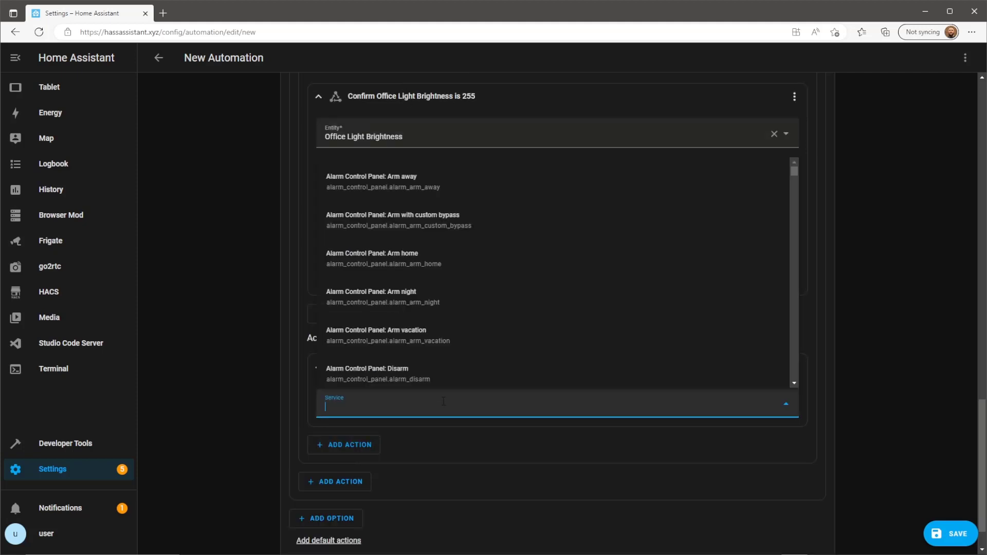
{"action": "type", "text": "light"}
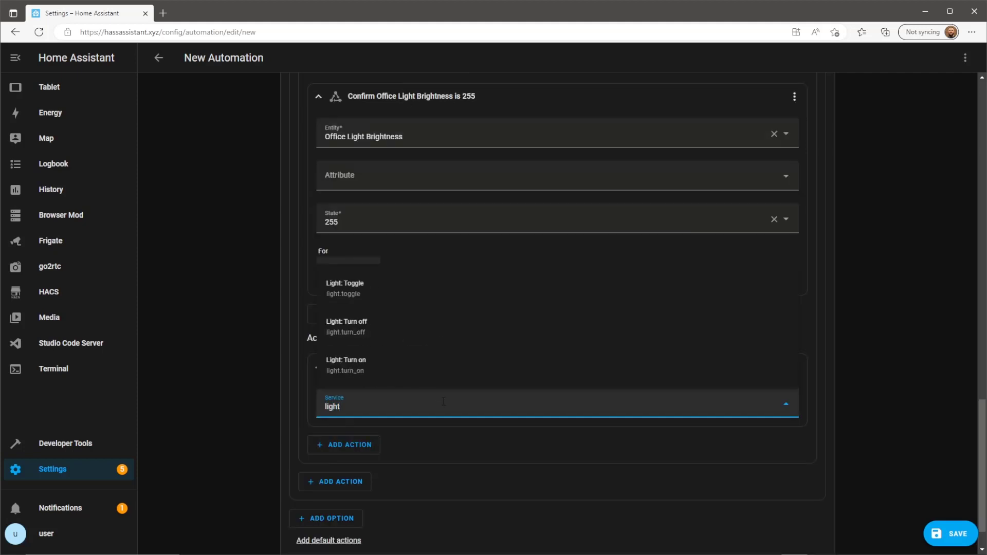
{"action": "left_click", "coordinate": [346, 365]}
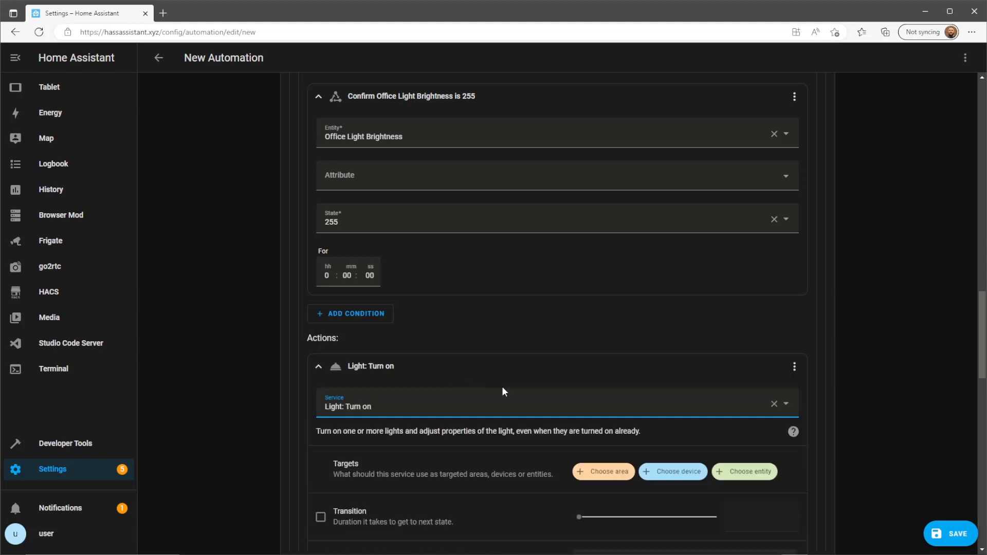
{"action": "left_click", "coordinate": [743, 470]}
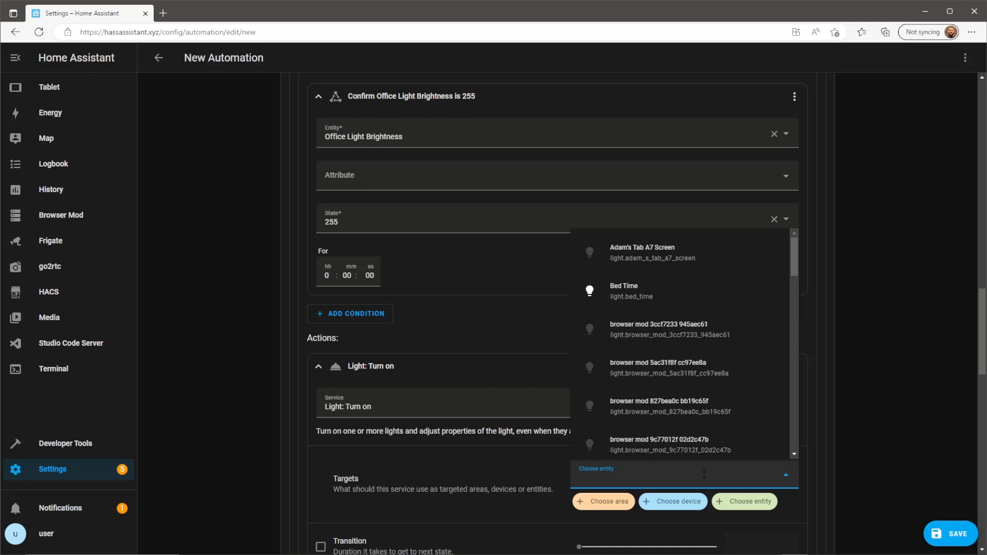
{"action": "type", "text": "off"}
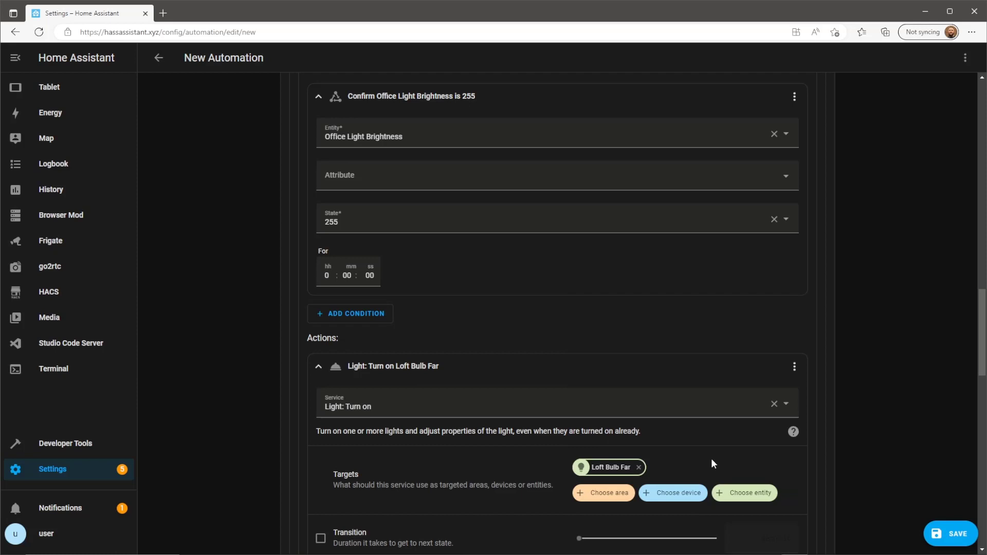
Enable Brightness step on the light action and set it to 1%
{"action": "scroll", "scroll_direction": "down", "scroll_amount": 3}
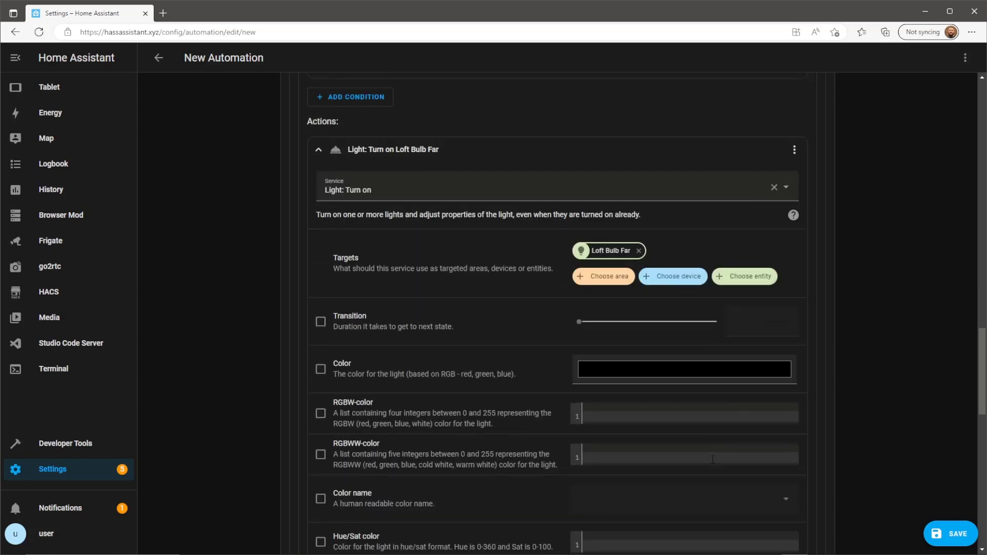
{"action": "scroll", "scroll_direction": "down", "scroll_amount": 3}
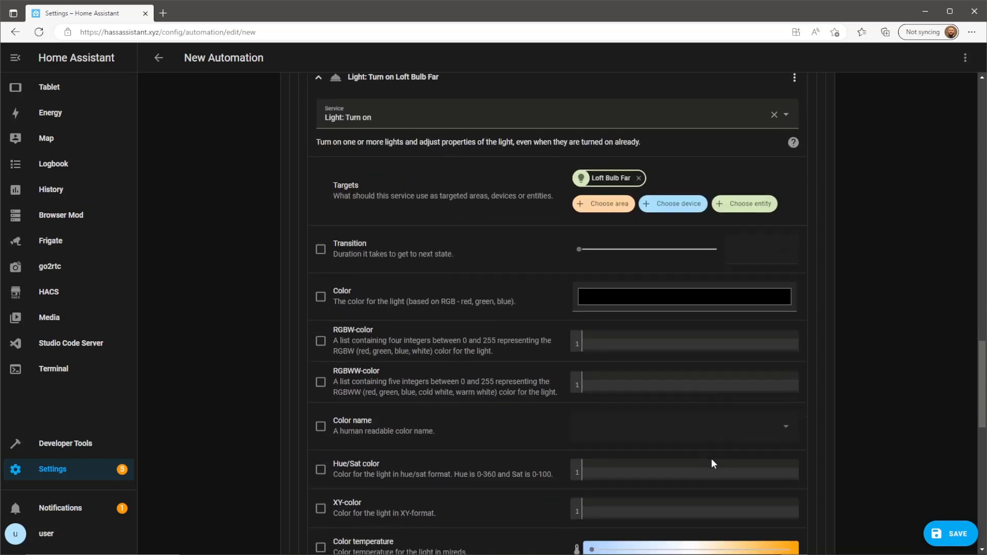
{"action": "scroll", "scroll_direction": "down", "scroll_amount": 3}
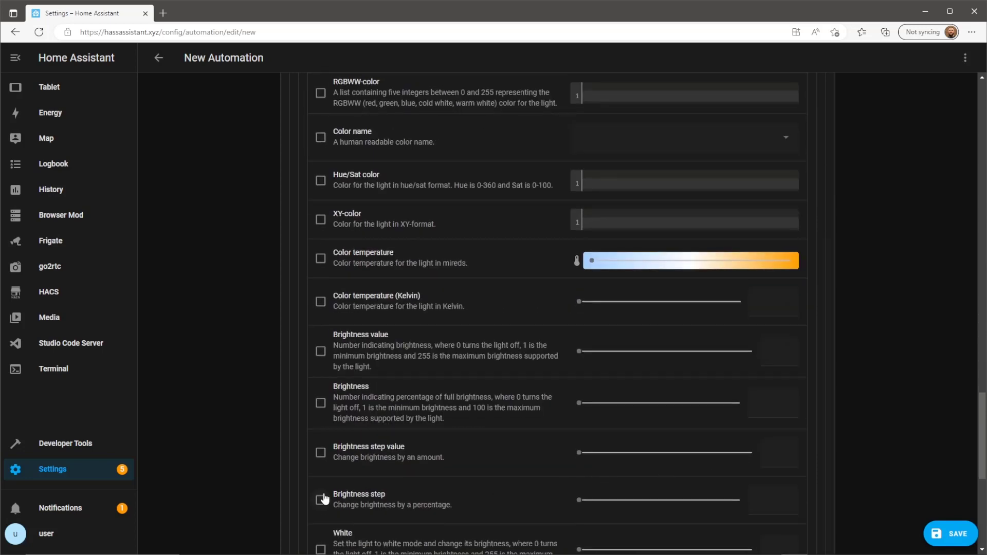
{"action": "left_click", "coordinate": [320, 500]}
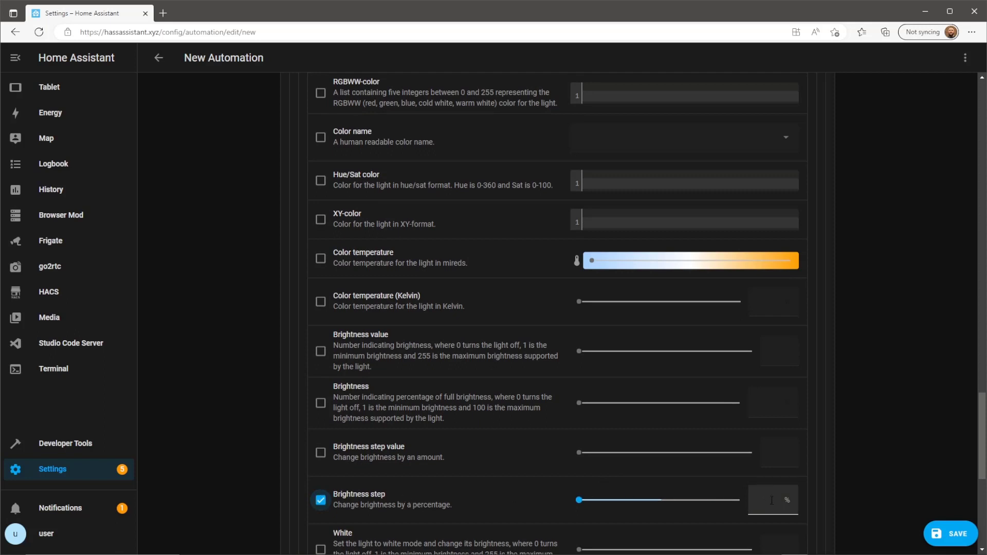
{"action": "left_click", "coordinate": [773, 500]}
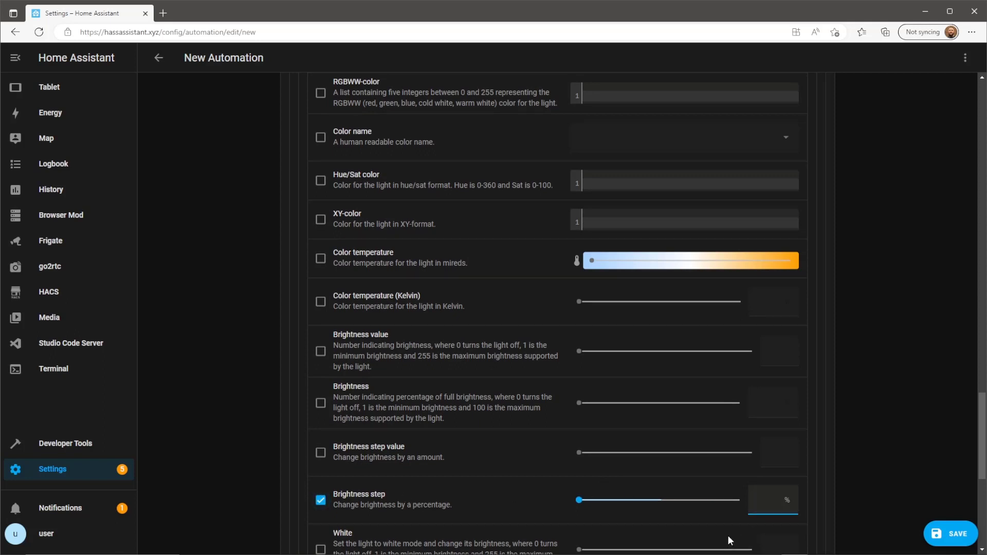
{"action": "mouse_move", "coordinate": [502, 478]}
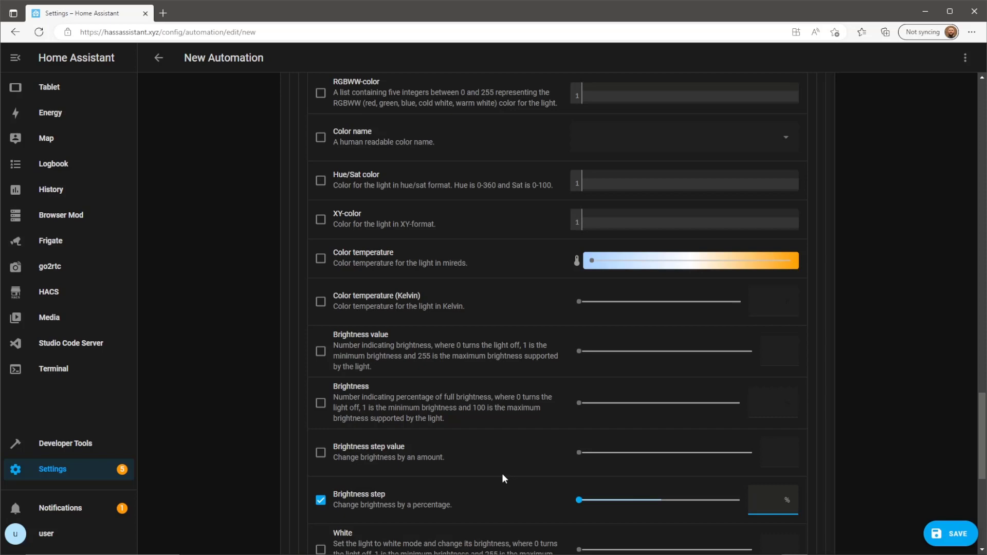
{"action": "left_click_drag", "start_coordinate": [578, 500], "coordinate": [660, 499]}
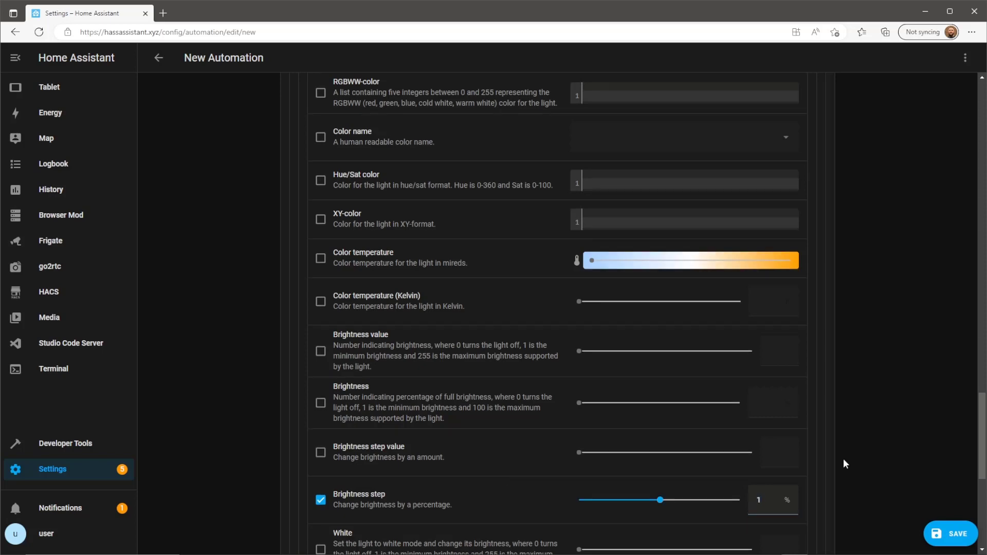
{"action": "scroll", "scroll_direction": "down", "scroll_amount": 3}
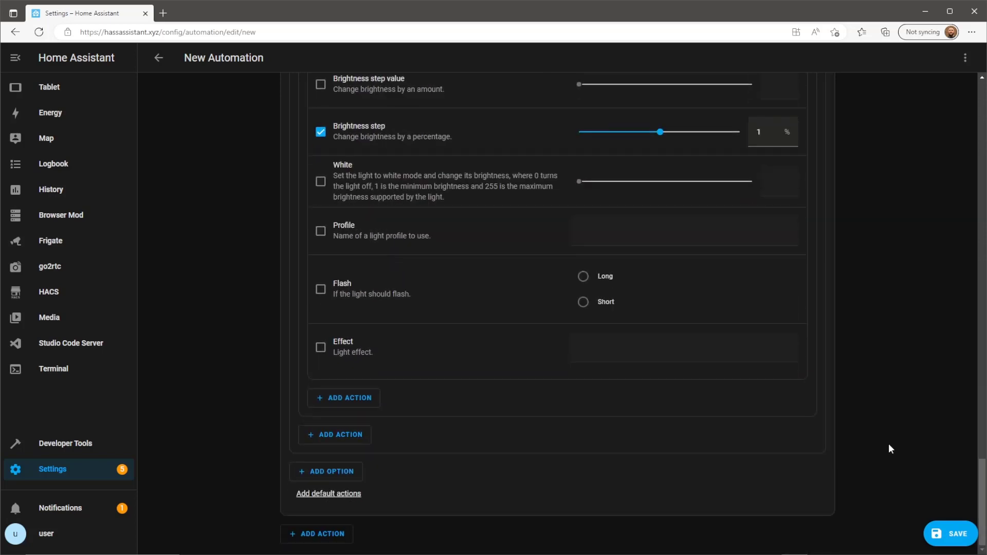
{"action": "mouse_move", "coordinate": [899, 395]}
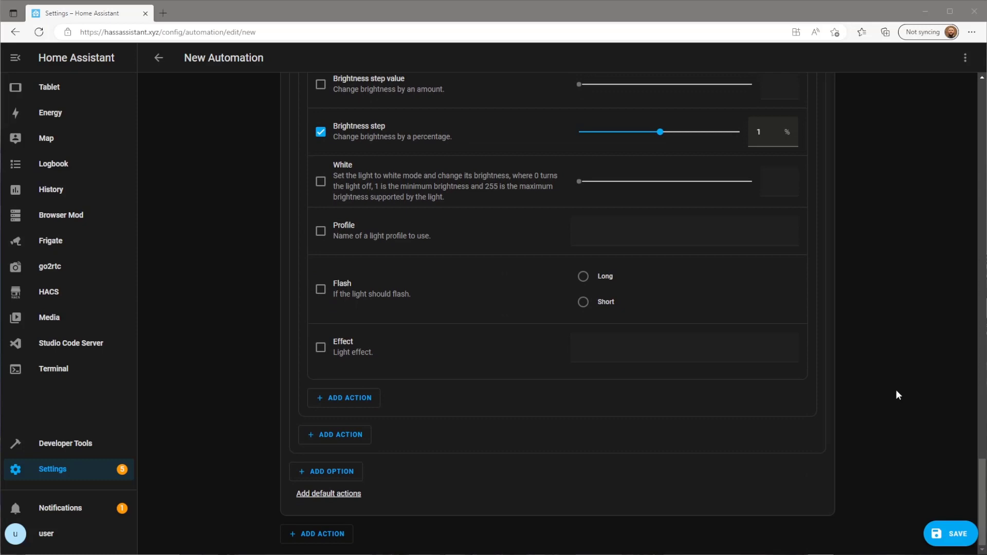
Add Option 2 to the Choose action, conditioned on the Clear trigger firing
{"action": "left_click", "coordinate": [326, 472]}
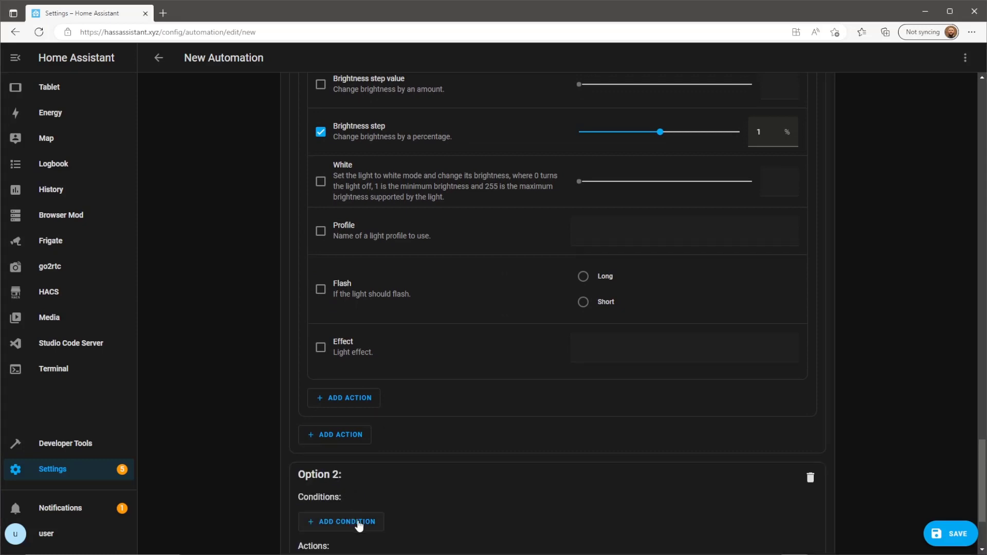
{"action": "left_click", "coordinate": [341, 521]}
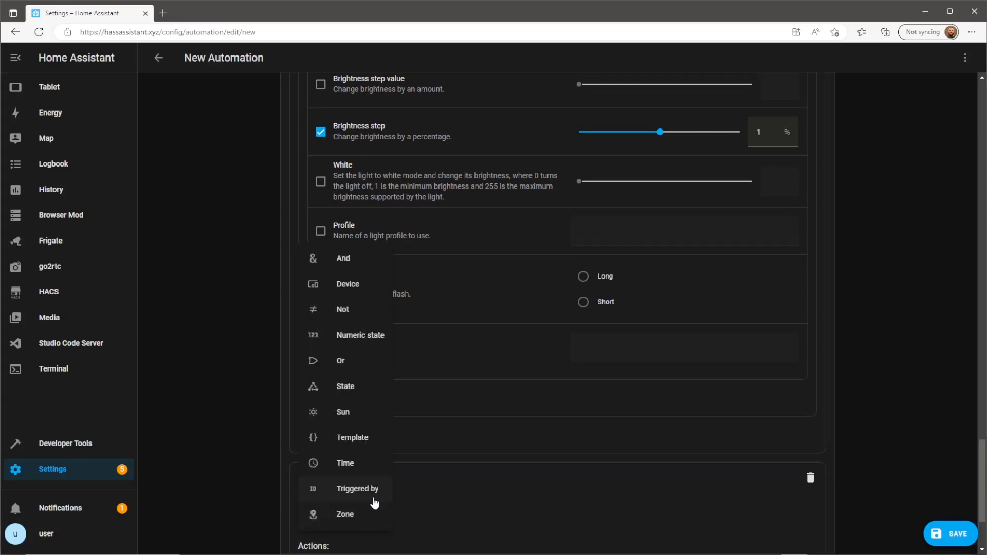
{"action": "left_click", "coordinate": [357, 488]}
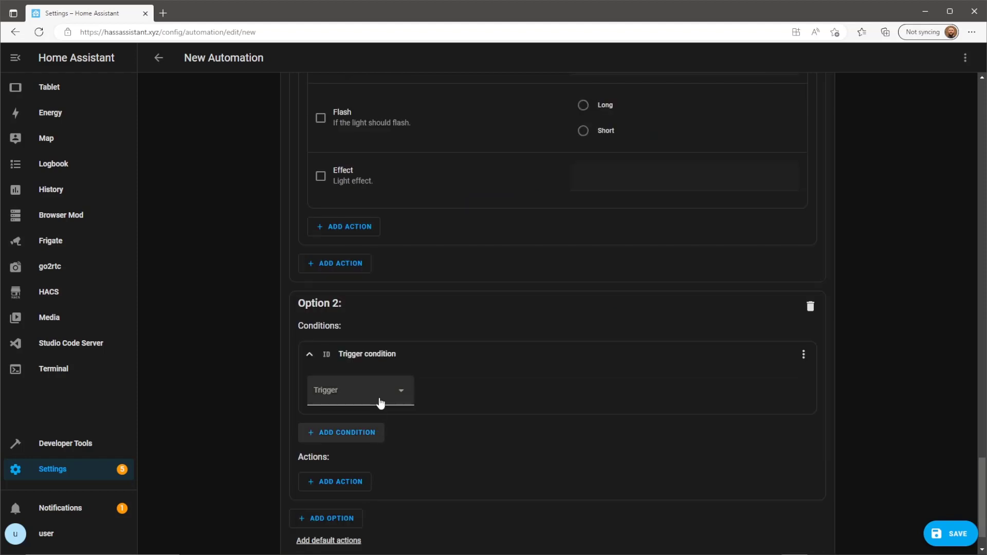
{"action": "left_click", "coordinate": [360, 389]}
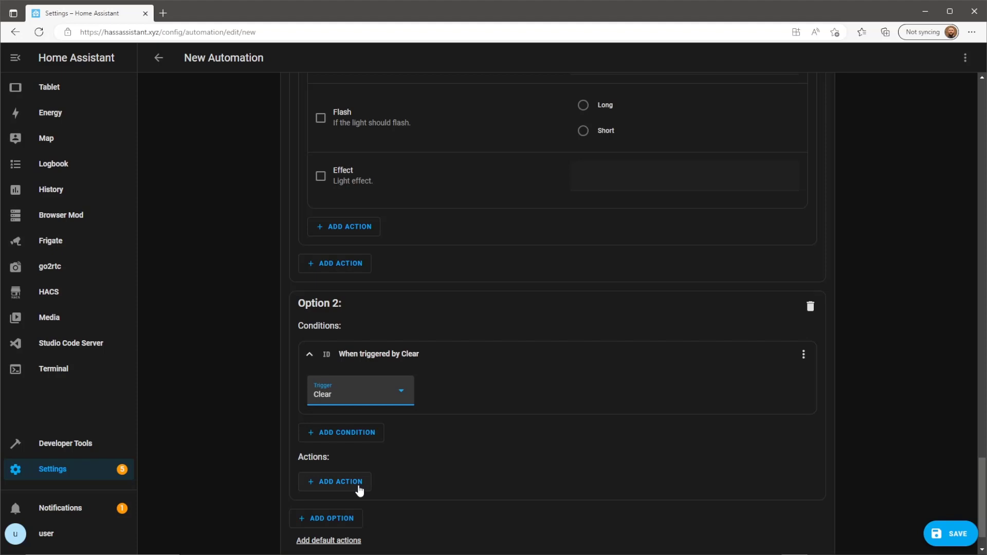
Add a Repeat action inside Option 2
{"action": "left_click", "coordinate": [334, 481]}
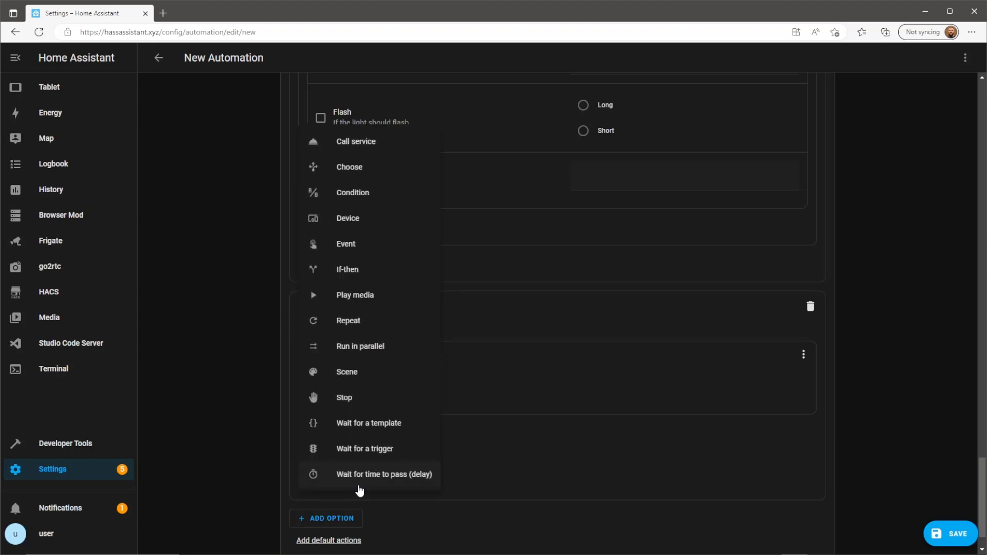
{"action": "mouse_move", "coordinate": [376, 383]}
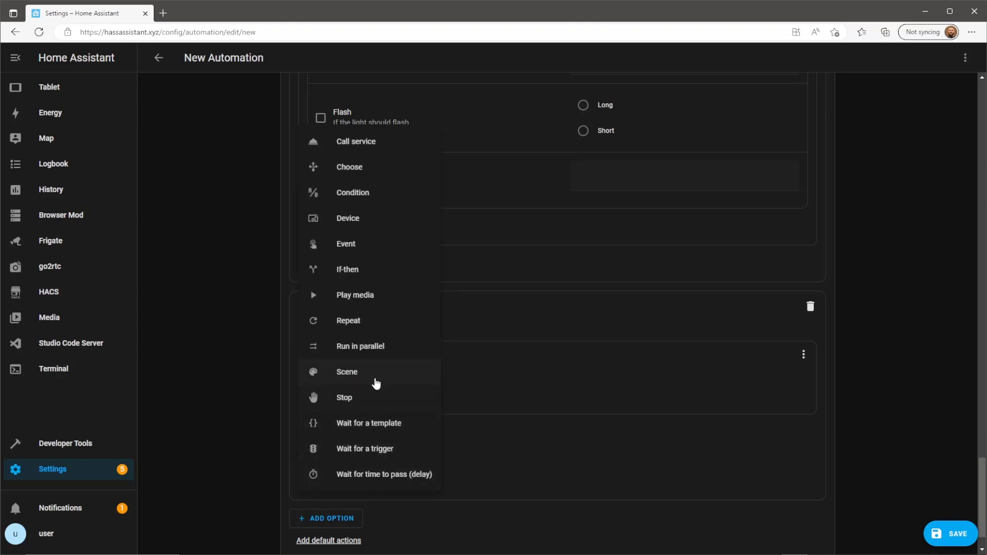
{"action": "left_click", "coordinate": [348, 321]}
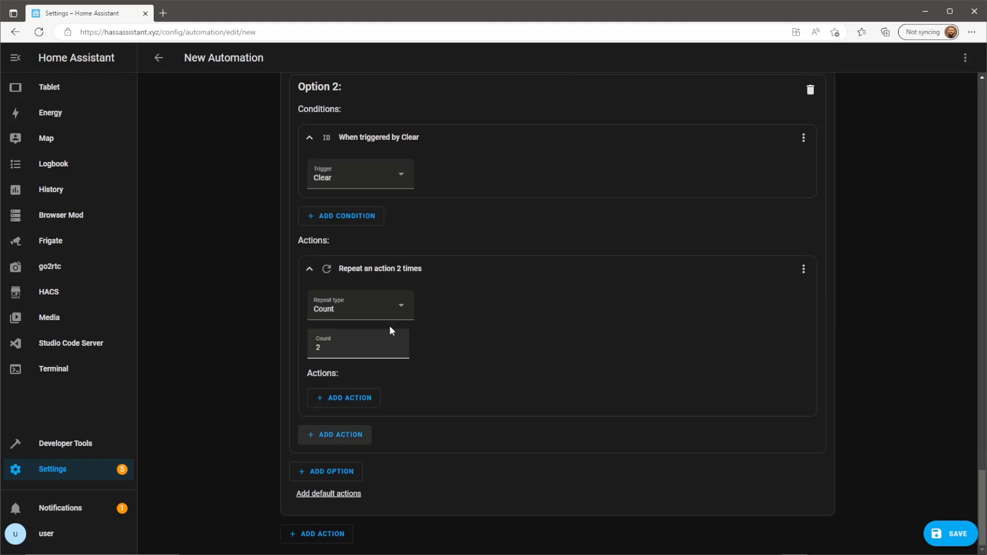
Make the repeat run Until an entity state condition holds
{"action": "left_click", "coordinate": [360, 306]}
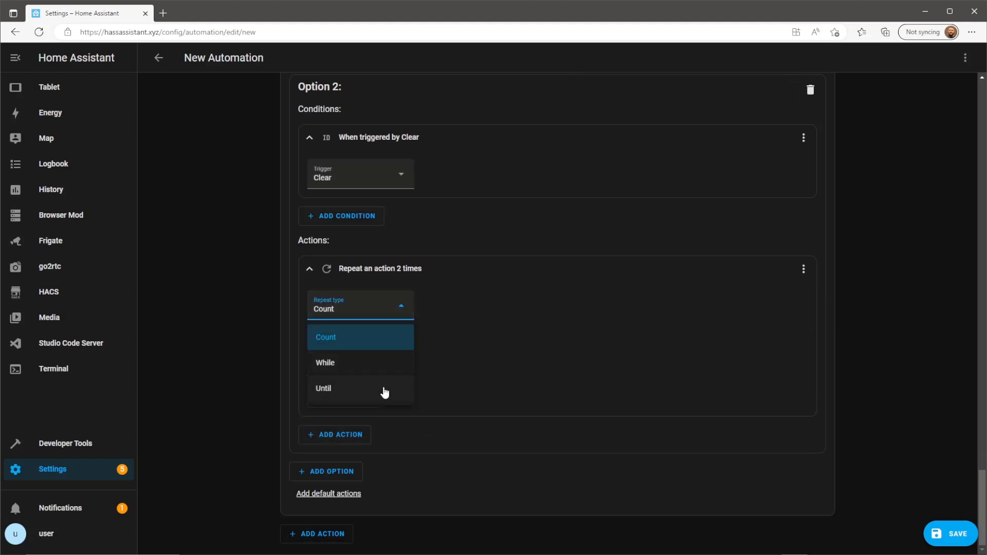
{"action": "left_click", "coordinate": [323, 388]}
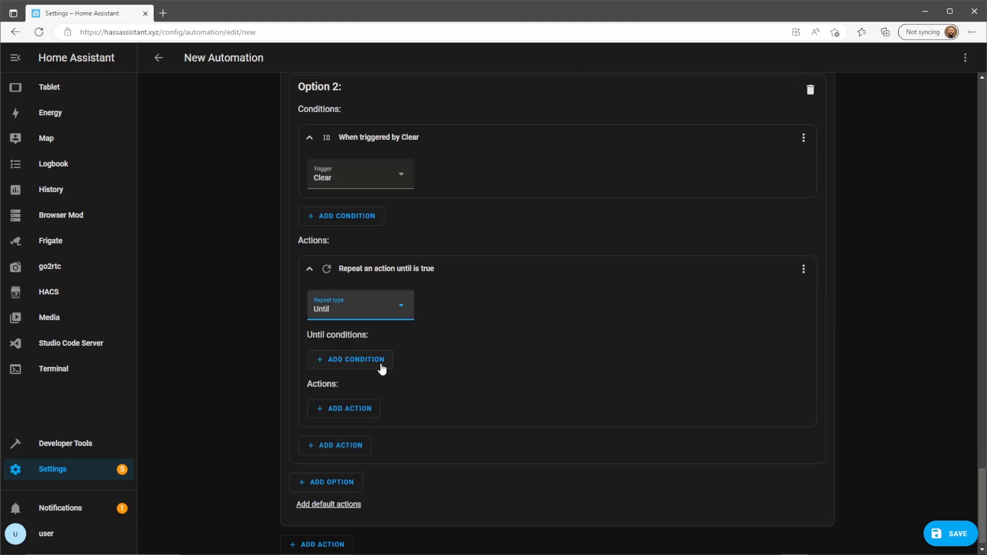
{"action": "left_click", "coordinate": [351, 360]}
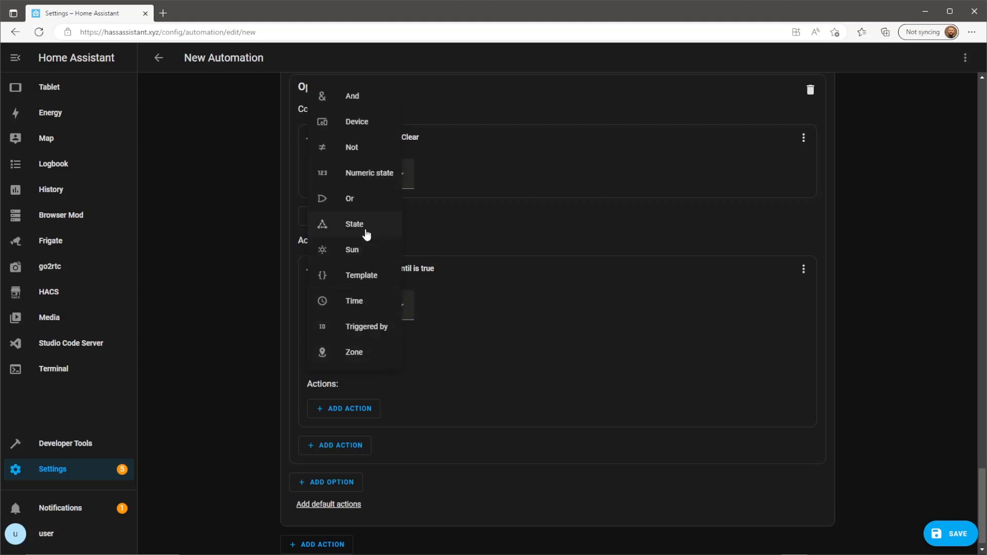
{"action": "left_click", "coordinate": [354, 224]}
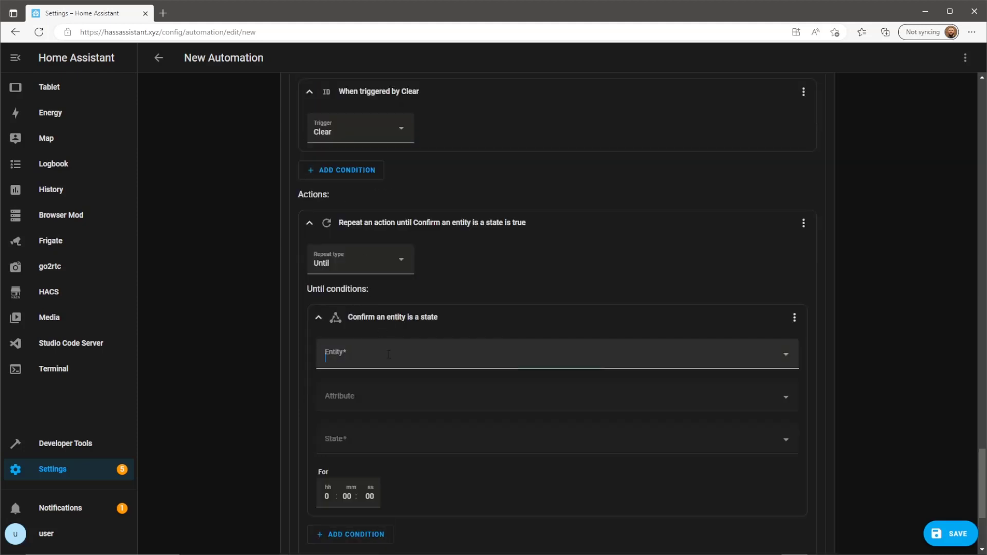
Set the until condition to Loft Bulb Far being off
{"action": "left_click", "coordinate": [554, 353]}
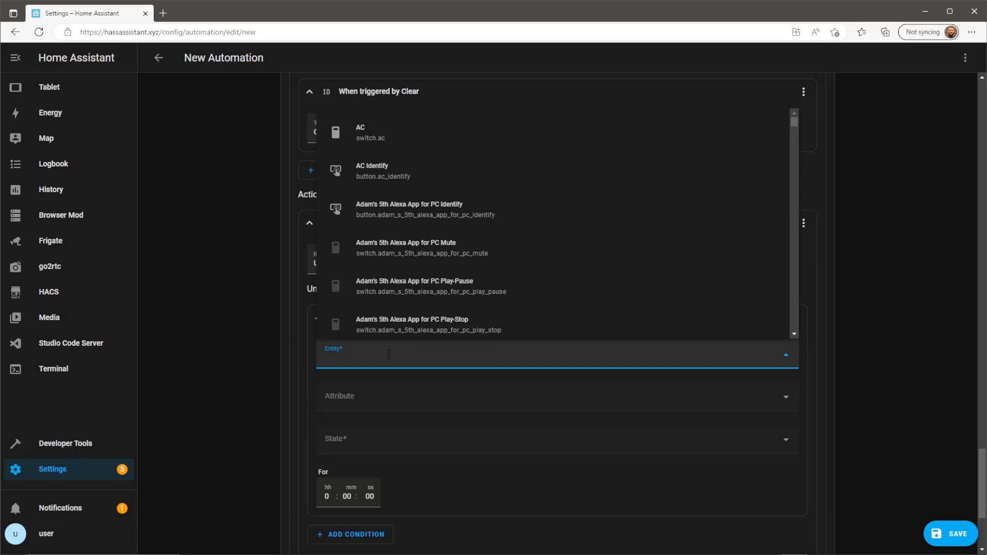
{"action": "type", "text": "far"}
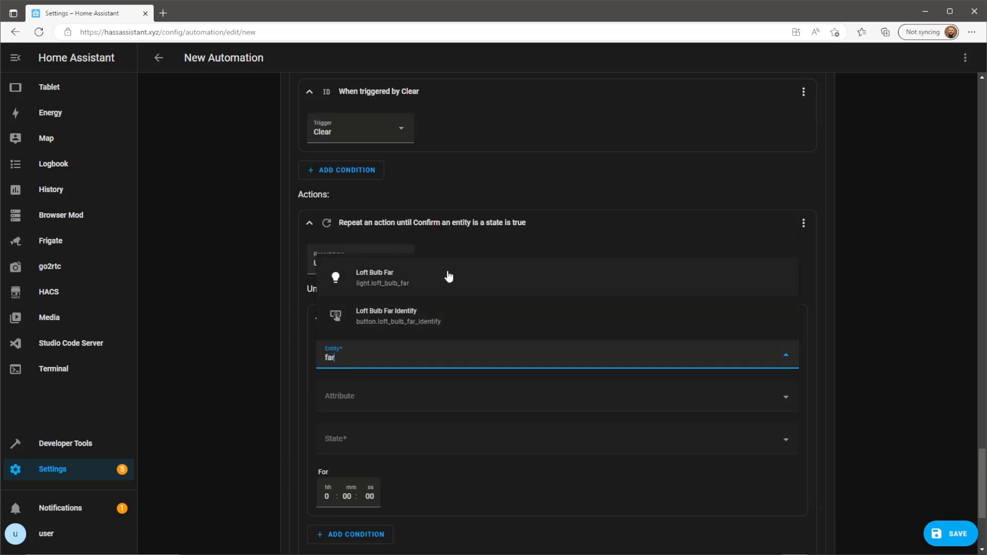
{"action": "left_click", "coordinate": [375, 277]}
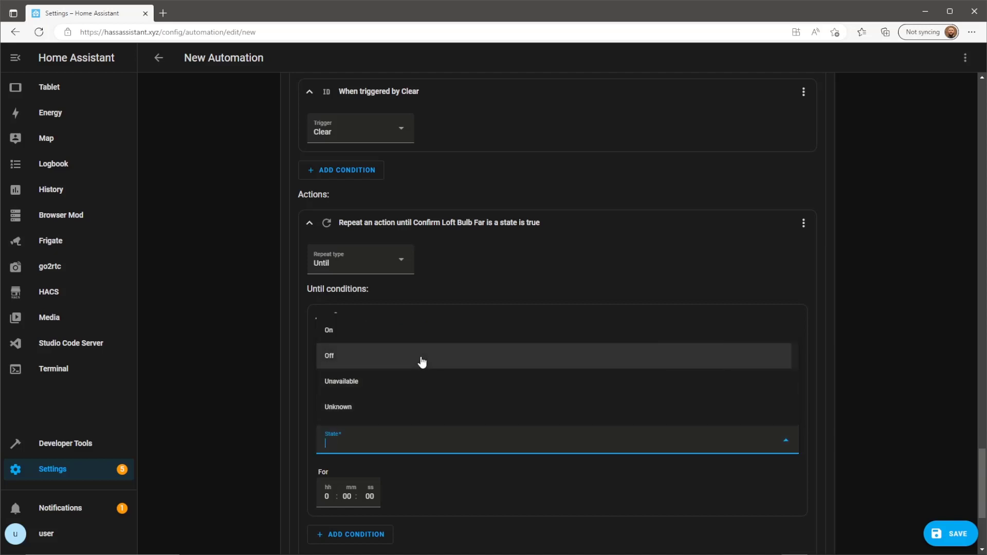
{"action": "left_click", "coordinate": [329, 356]}
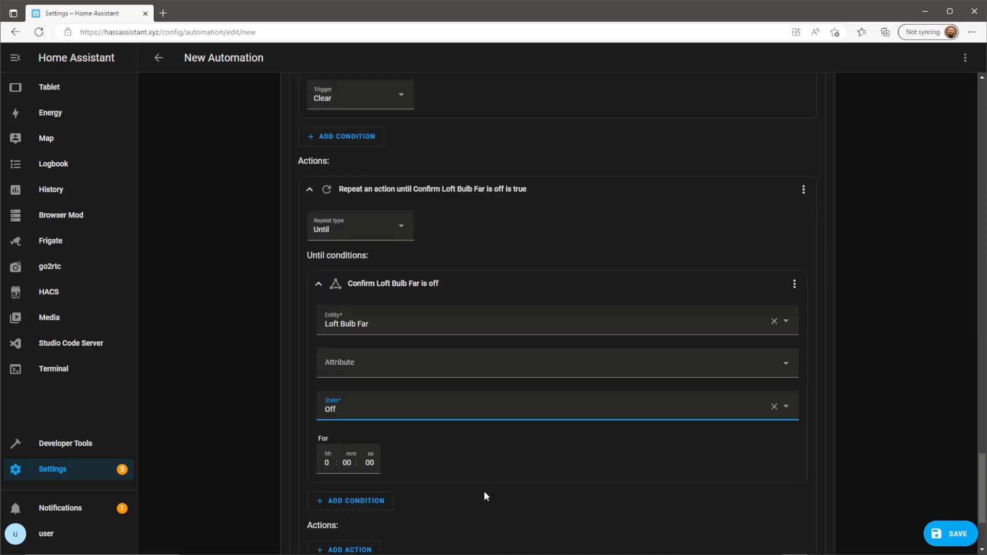
{"action": "scroll", "scroll_direction": "down", "scroll_amount": 3}
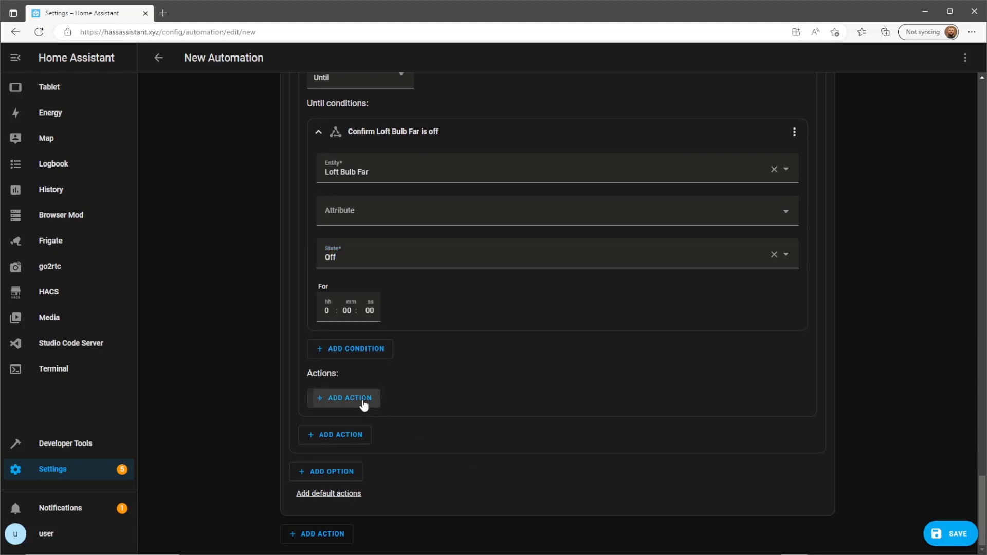
Add a Light: Turn on service call targeting Loft Bulb Far as the repeated action
{"action": "left_click", "coordinate": [345, 398]}
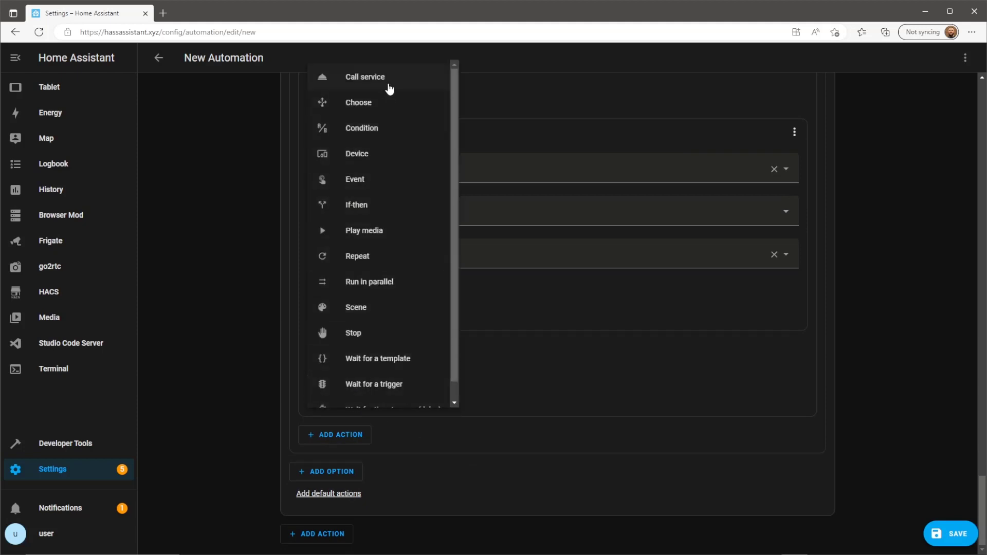
{"action": "left_click", "coordinate": [364, 77]}
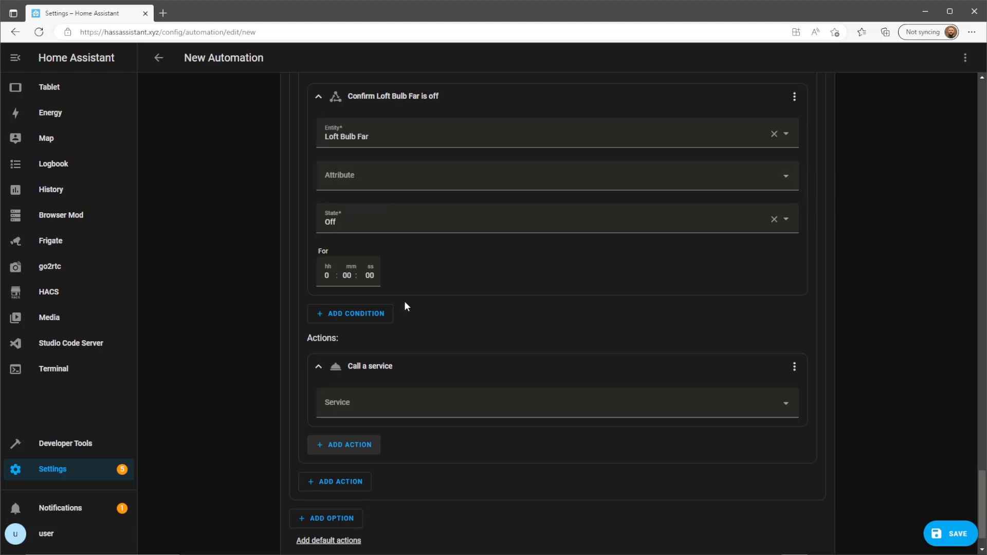
{"action": "left_click", "coordinate": [556, 402]}
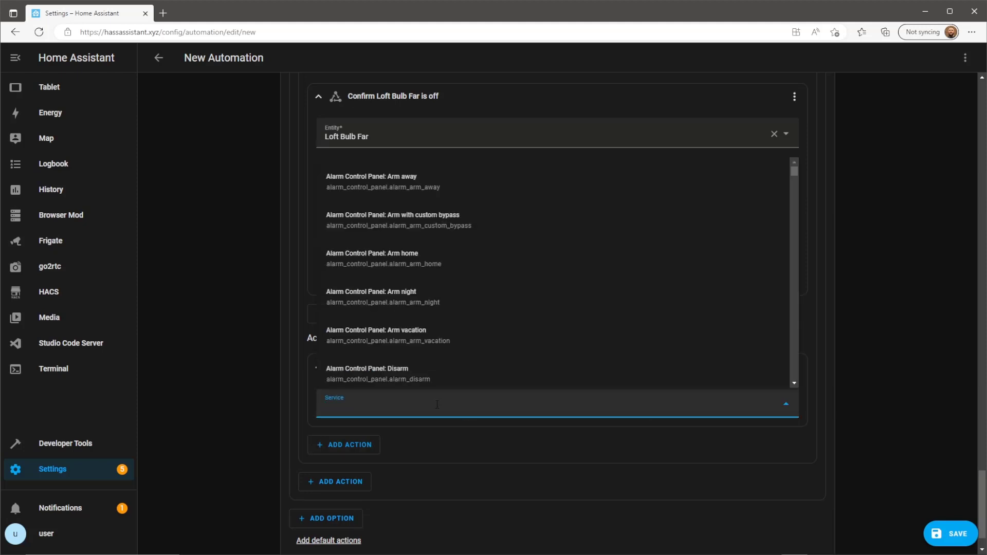
{"action": "type", "text": "ligh"}
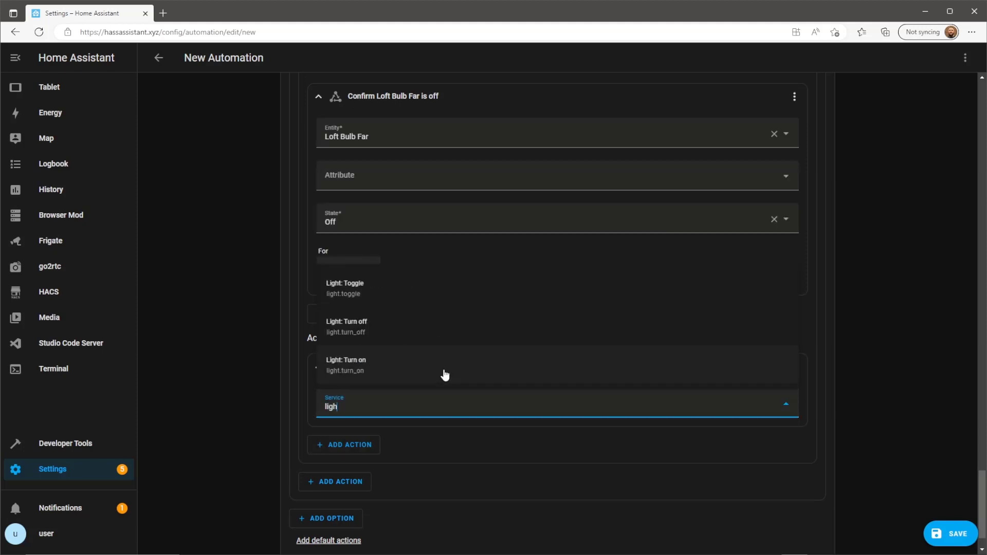
{"action": "left_click", "coordinate": [346, 365]}
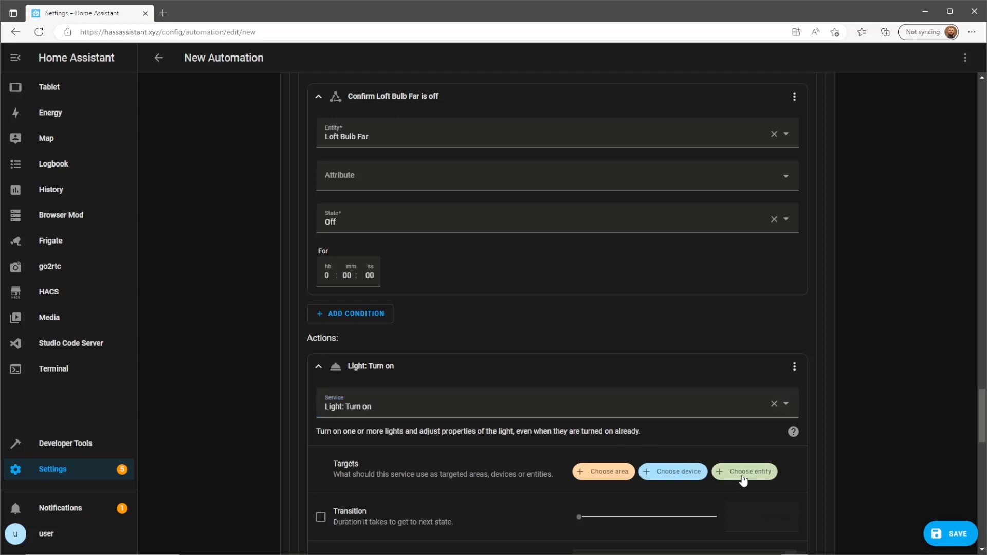
{"action": "left_click", "coordinate": [743, 471]}
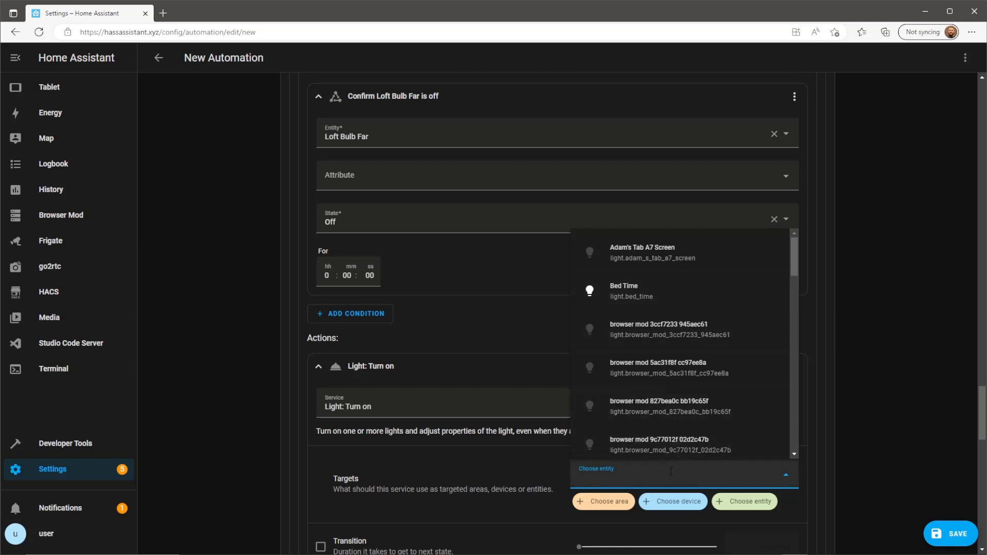
{"action": "type", "text": "far"}
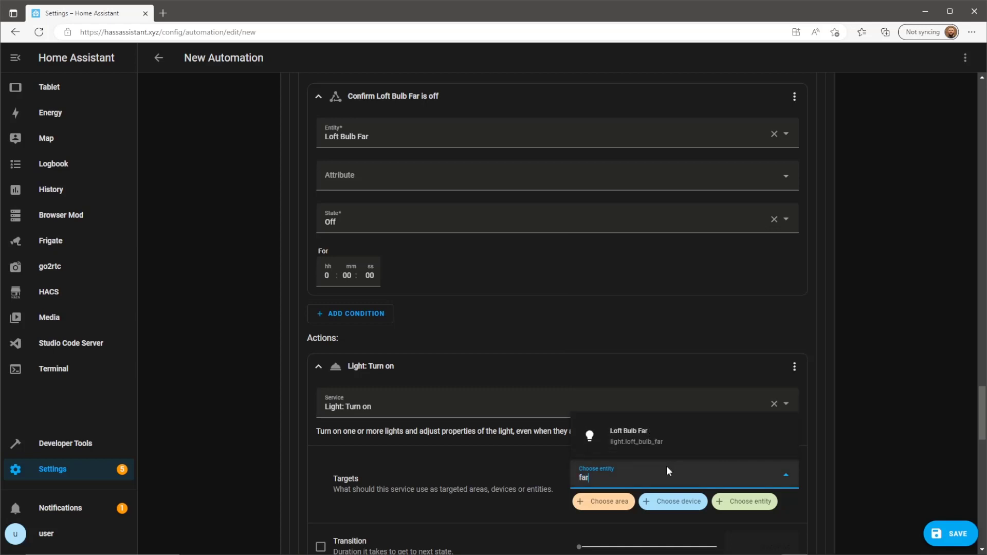
{"action": "left_click", "coordinate": [627, 436]}
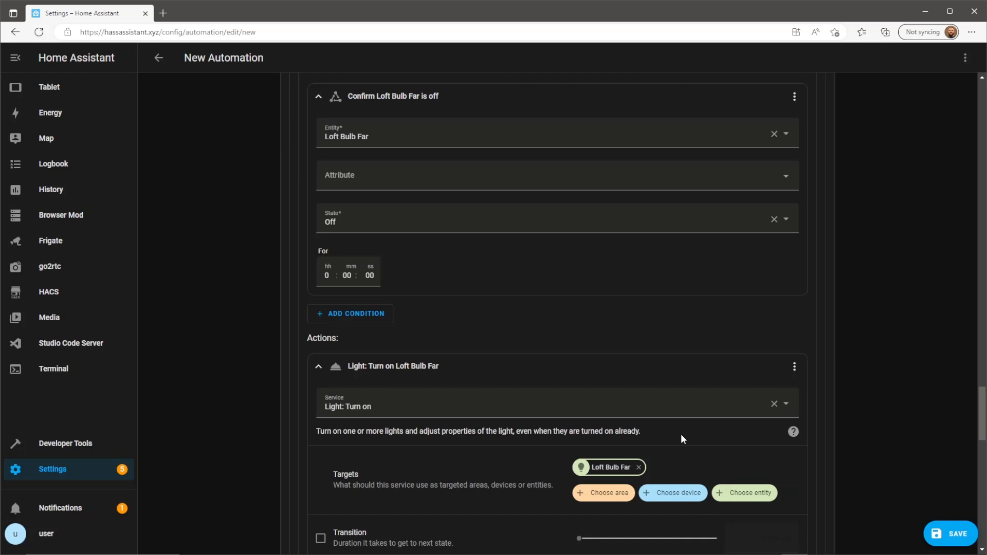
Enable Brightness step on the light action and set it to -1 percent
{"action": "scroll", "scroll_direction": "down", "scroll_amount": 3}
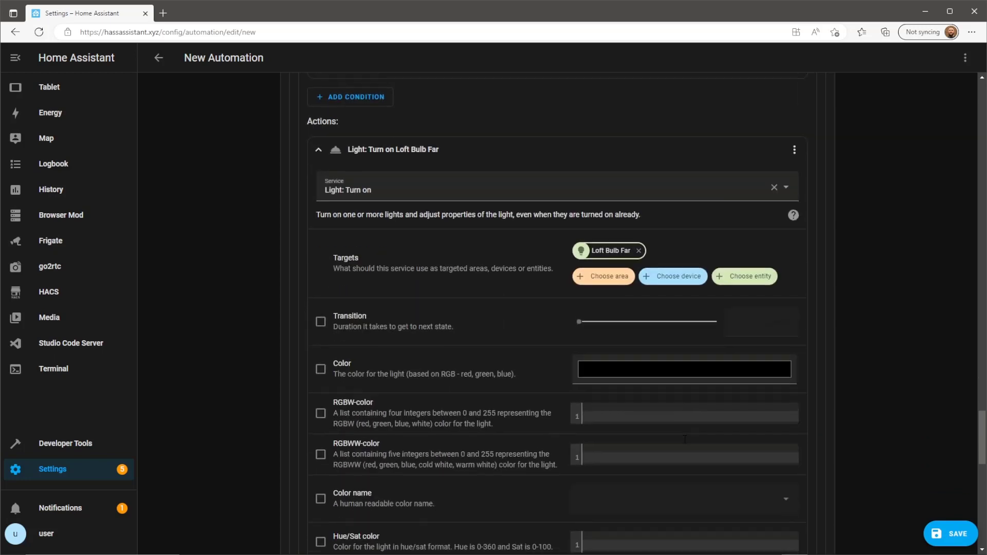
{"action": "scroll", "scroll_direction": "down", "scroll_amount": 3}
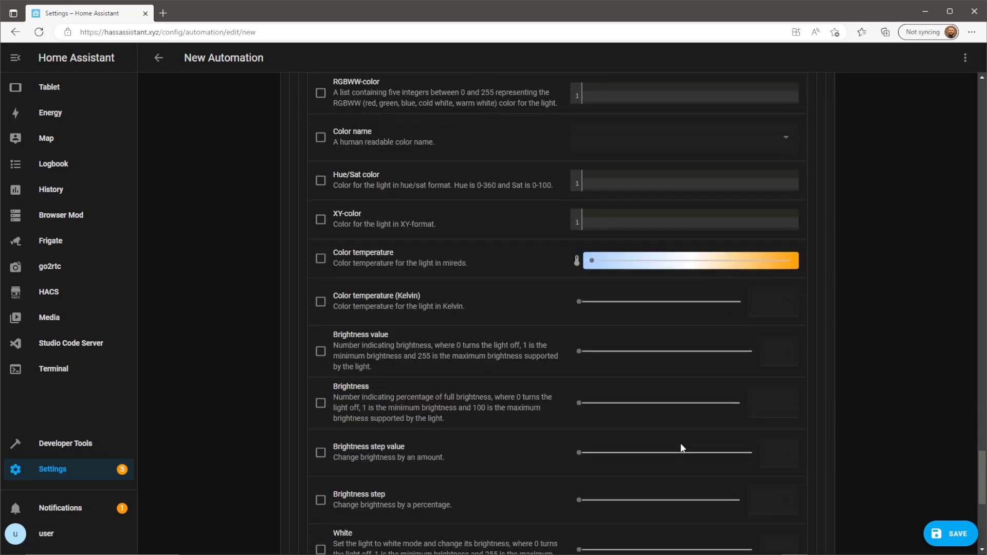
{"action": "left_click", "coordinate": [320, 499]}
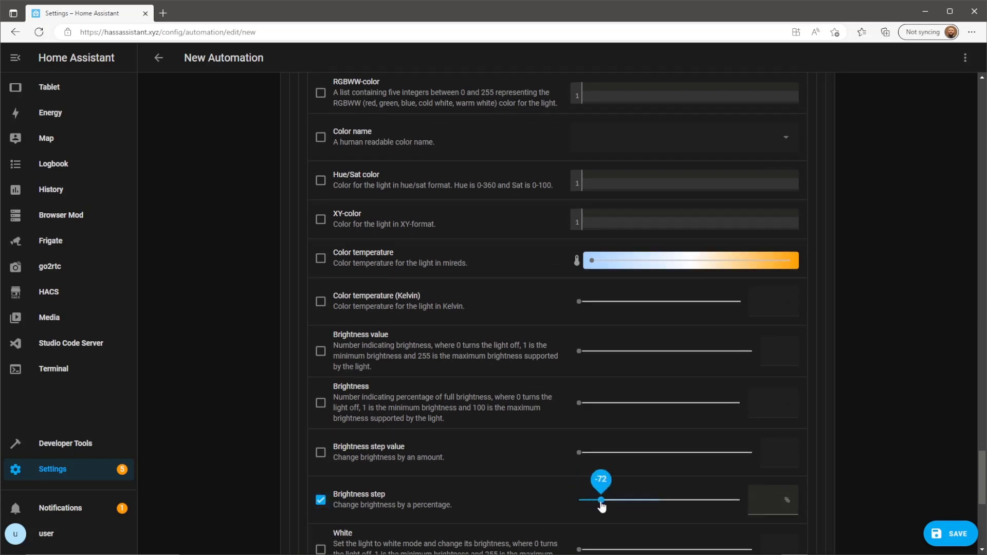
{"action": "left_click_drag", "start_coordinate": [600, 500], "coordinate": [659, 499]}
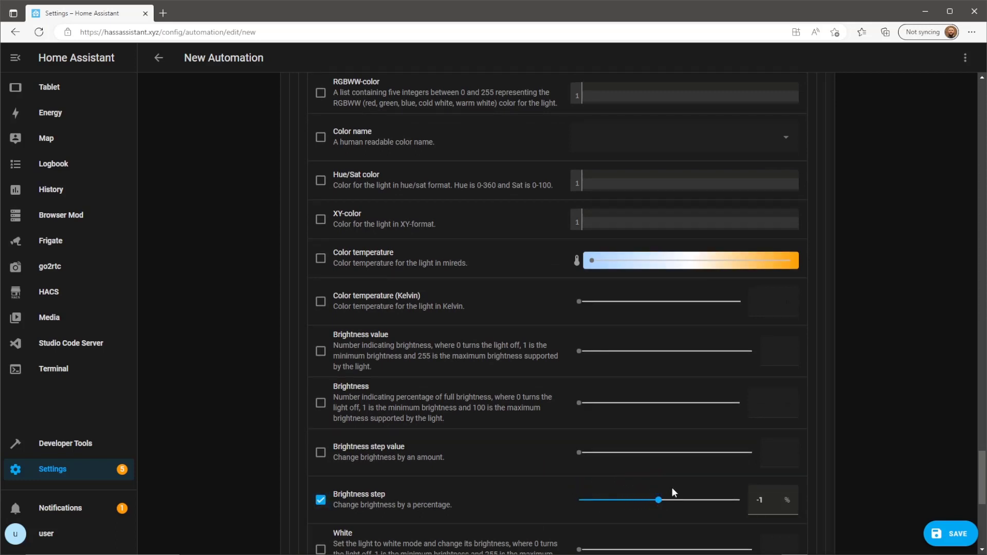
{"action": "scroll", "scroll_direction": "down", "scroll_amount": 3}
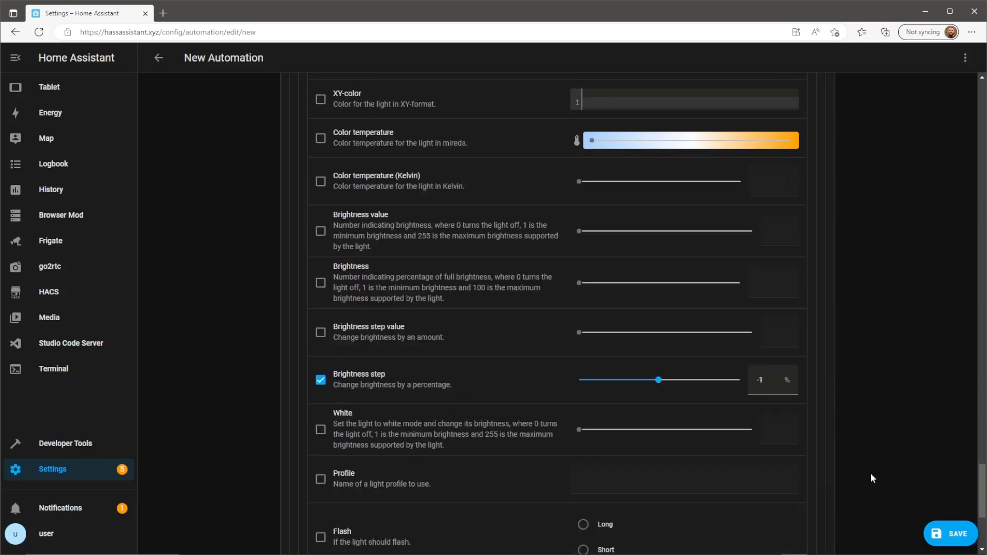
{"action": "scroll", "scroll_direction": "down", "scroll_amount": 3}
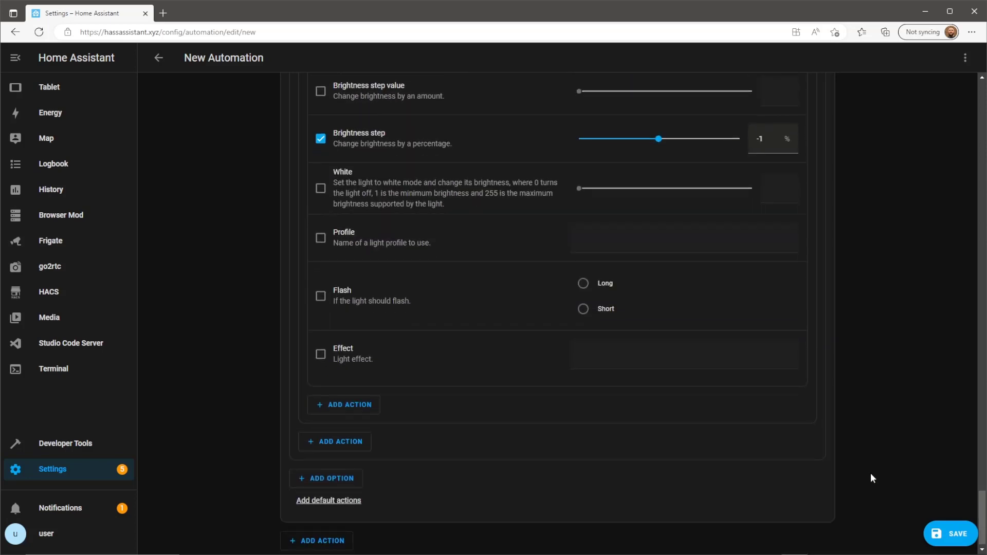
Save the automation under the name Bulb Brightness
{"action": "left_click", "coordinate": [954, 534]}
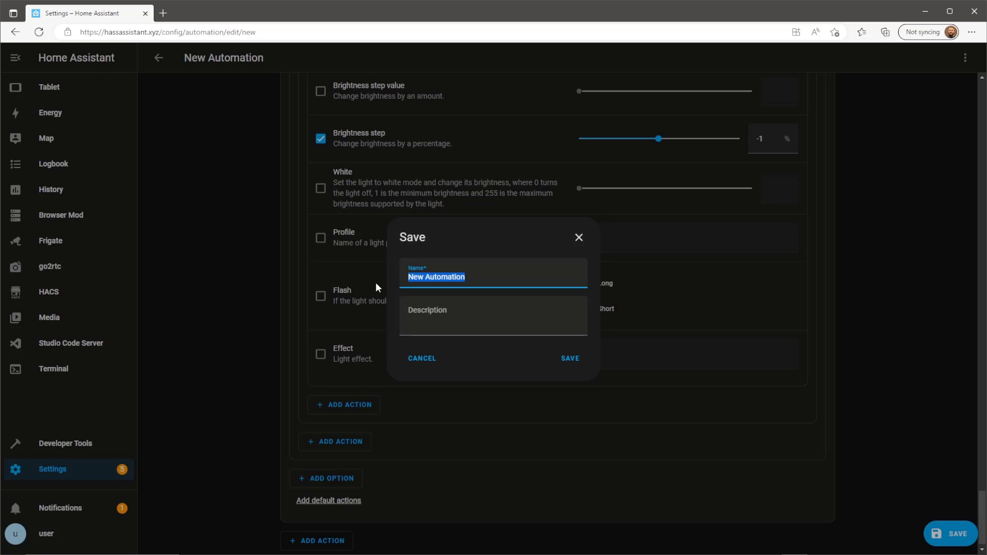
{"action": "type", "text": "Bulb Brightness"}
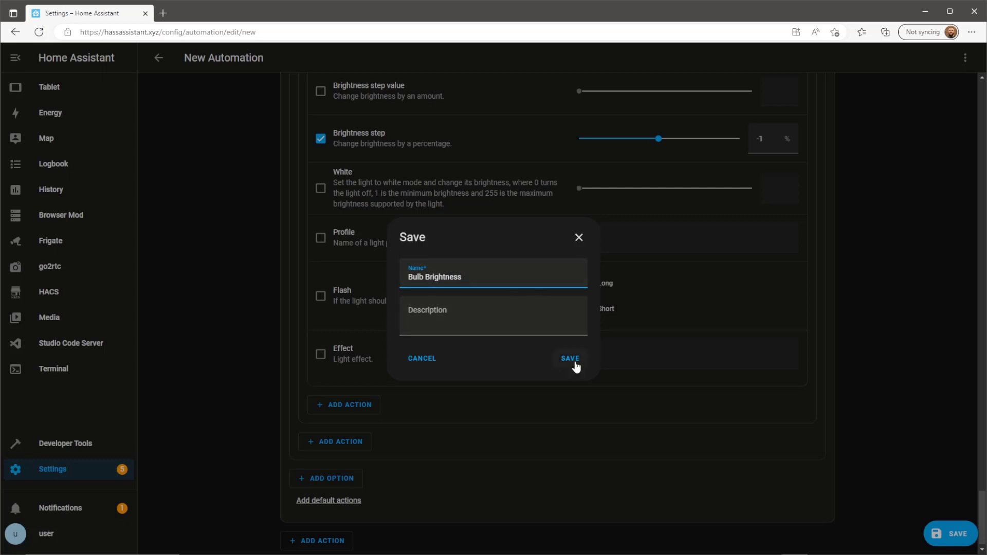
{"action": "left_click", "coordinate": [568, 358]}
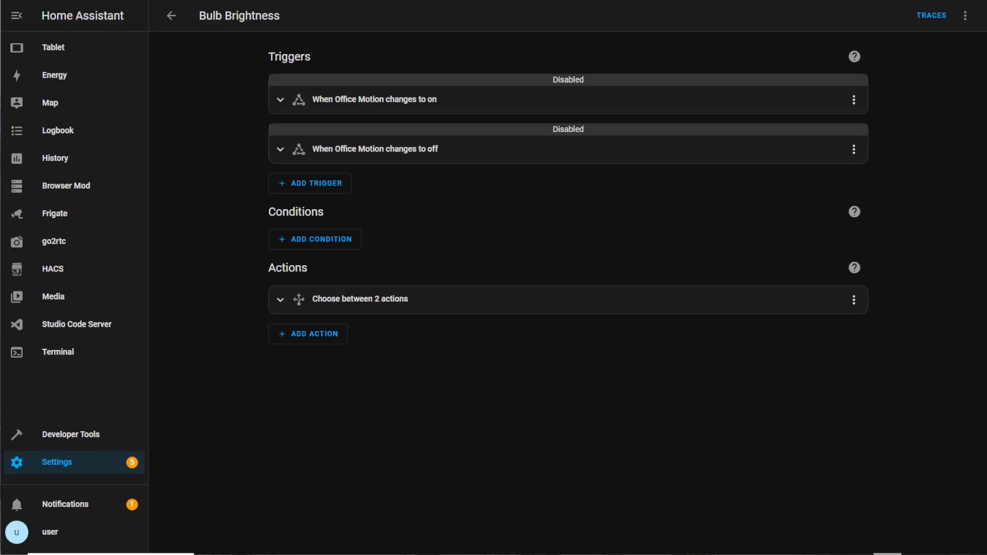
{"action": "mouse_move", "coordinate": [128, 55]}
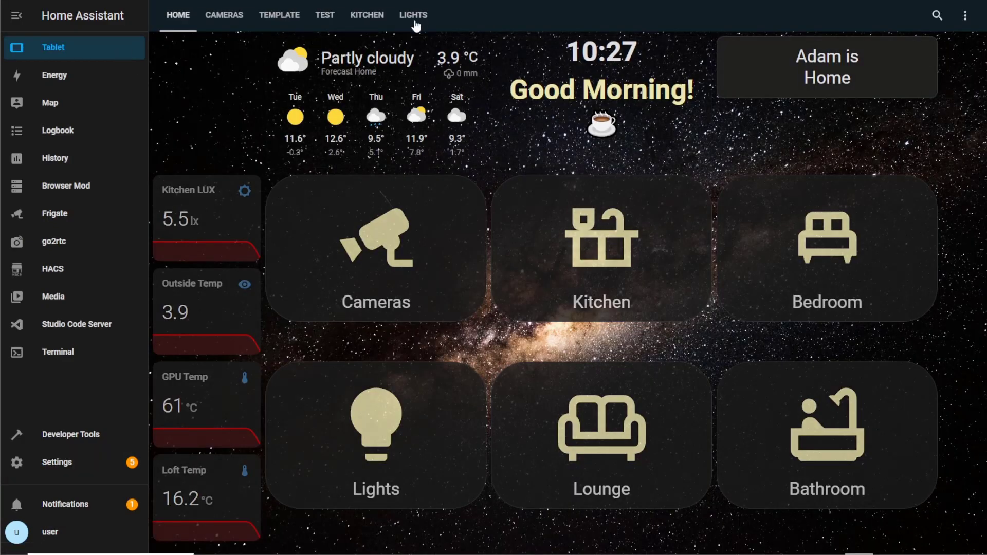
On the Lights dashboard, raise Office Light from 20% to 100% brightness
{"action": "left_click", "coordinate": [414, 16]}
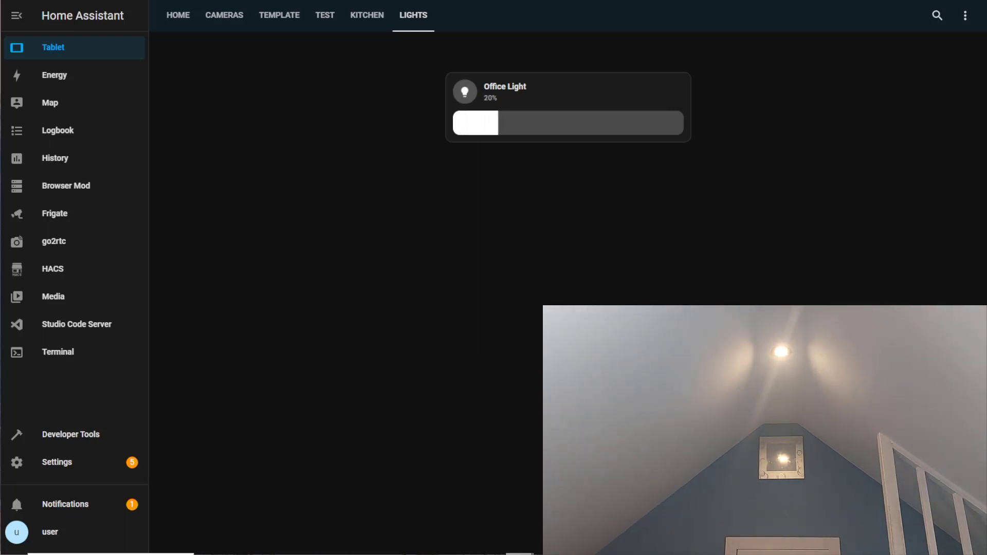
{"action": "left_click_drag", "start_coordinate": [475, 122], "coordinate": [484, 123]}
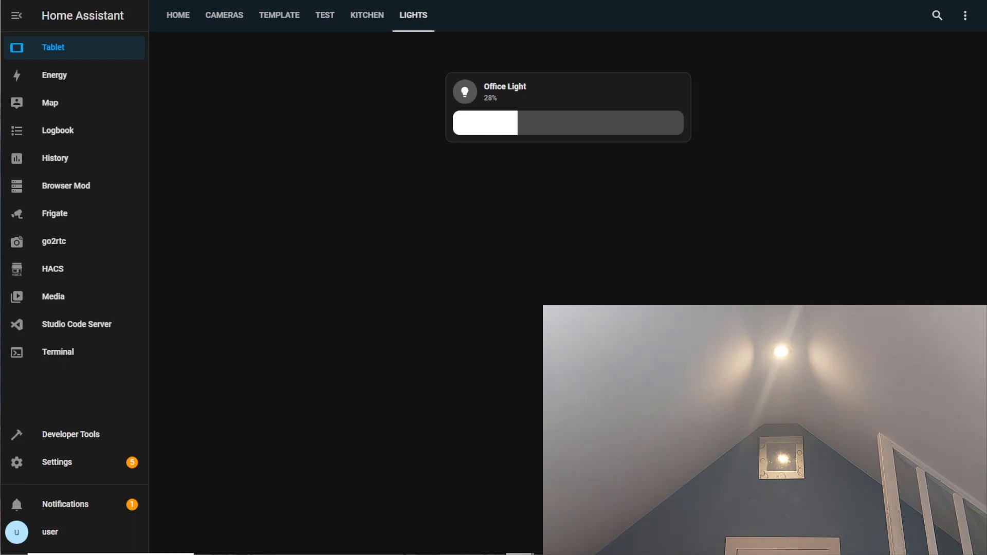
{"action": "left_click_drag", "start_coordinate": [484, 123], "coordinate": [545, 122]}
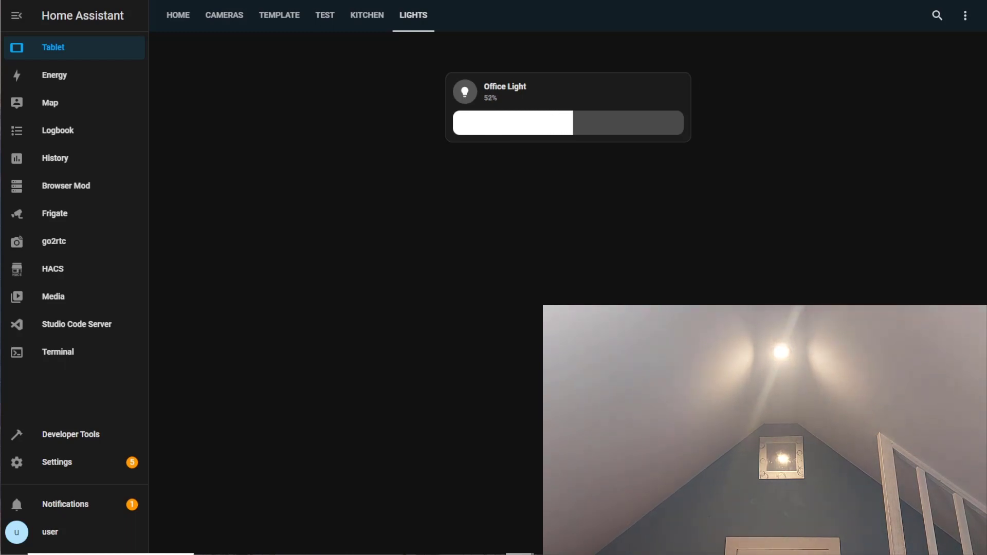
{"action": "left_click_drag", "start_coordinate": [512, 122], "coordinate": [601, 122]}
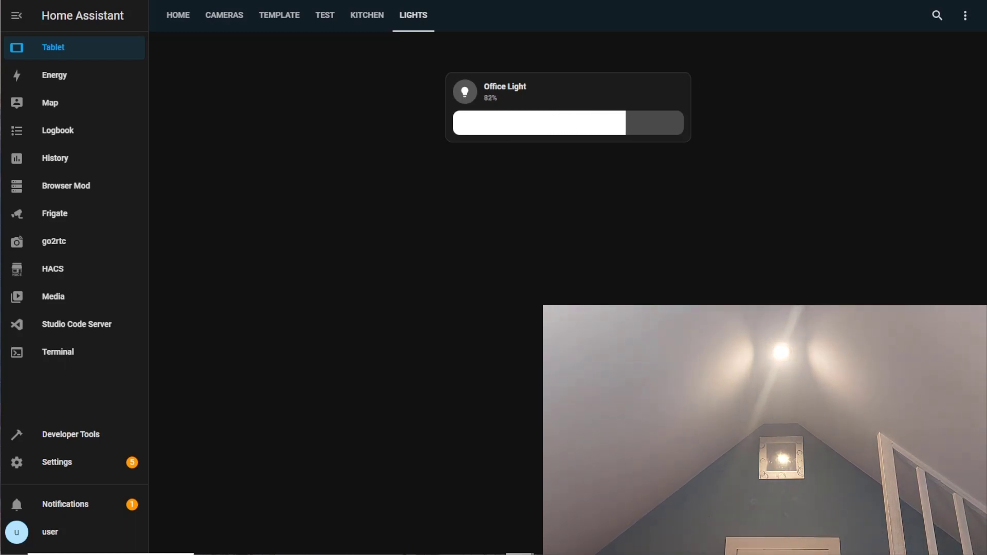
{"action": "left_click_drag", "start_coordinate": [538, 123], "coordinate": [670, 122]}
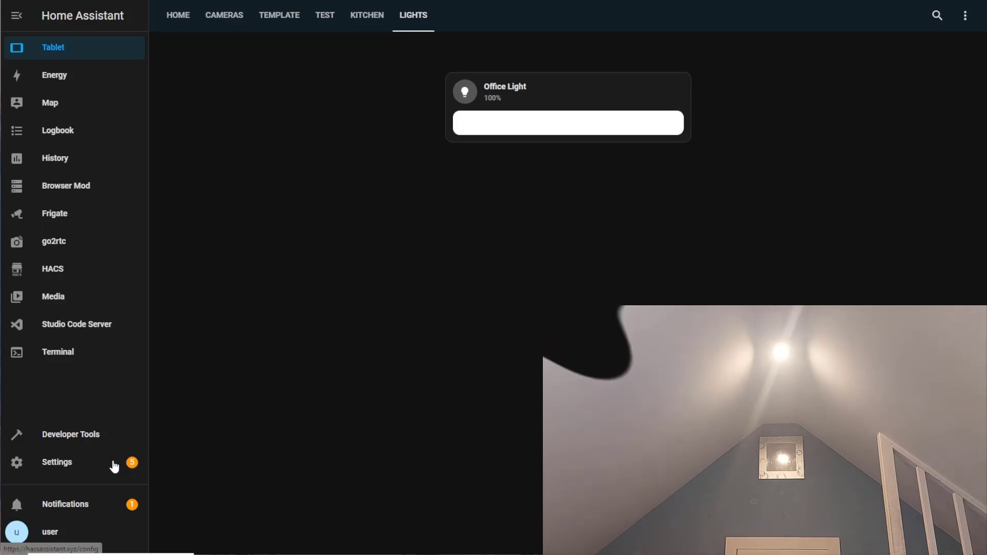
Reopen the Bulb Brightness automation from Settings and expand its Choose action
{"action": "left_click", "coordinate": [57, 461]}
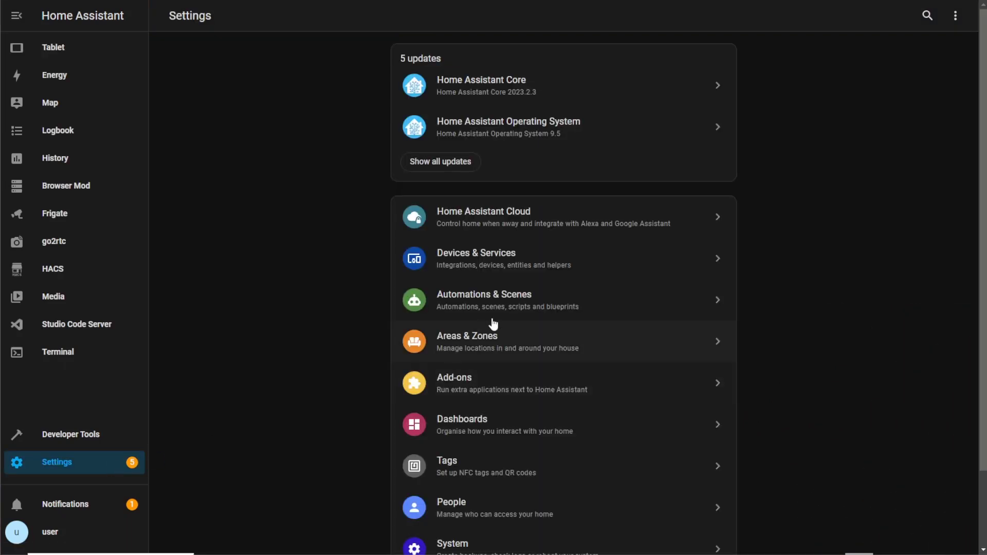
{"action": "left_click", "coordinate": [483, 300]}
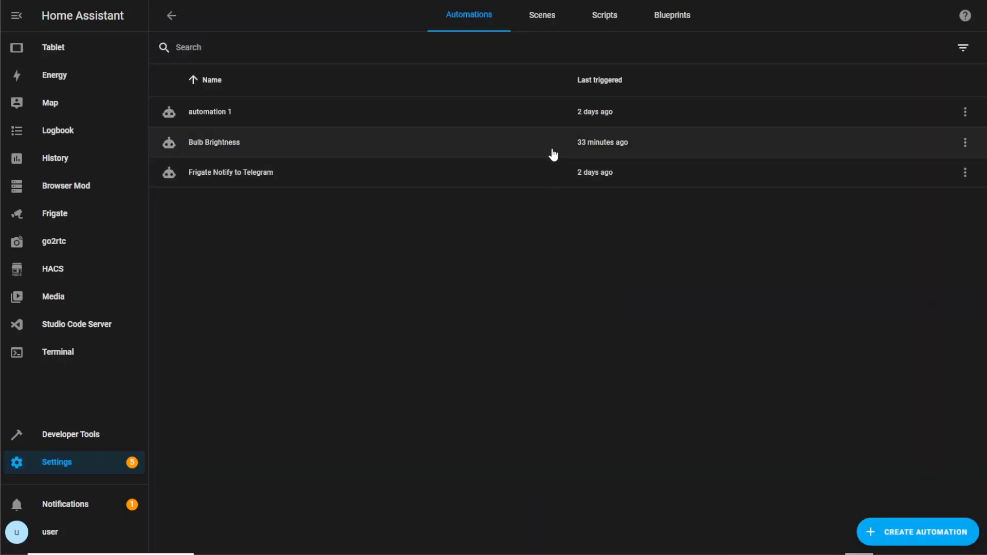
{"action": "left_click", "coordinate": [214, 141]}
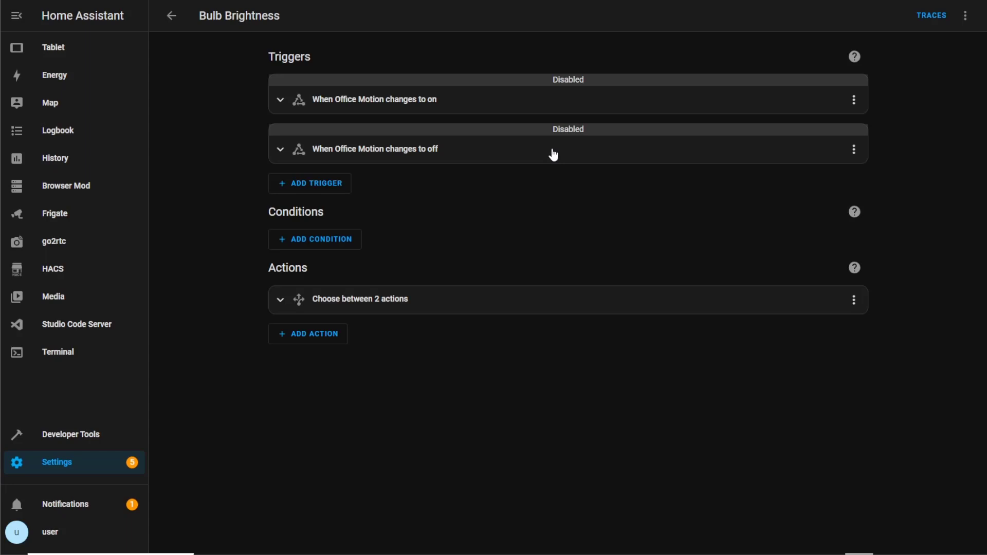
{"action": "left_click", "coordinate": [279, 300]}
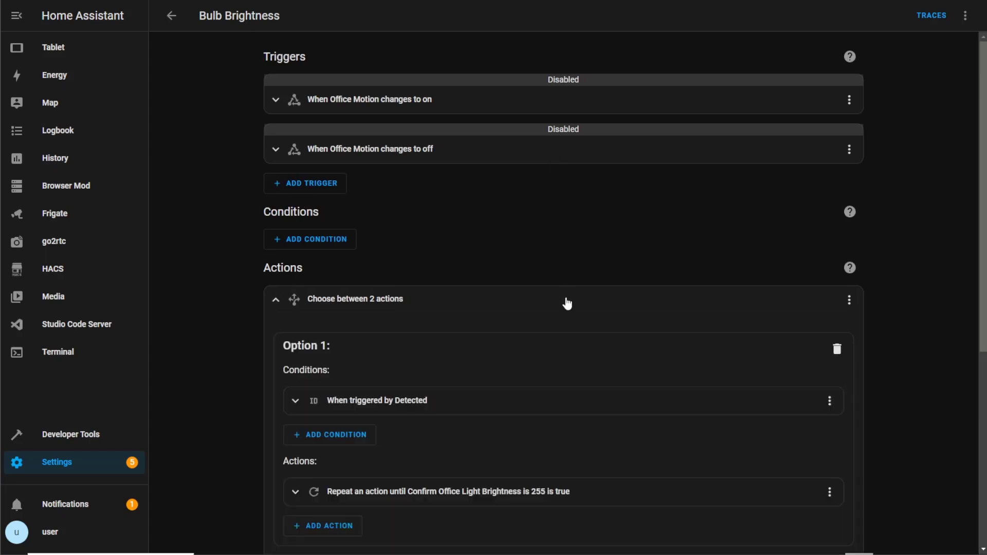
Add a 1-second delay after the light action in Option 1's repeat loop
{"action": "scroll", "scroll_direction": "down", "scroll_amount": 3}
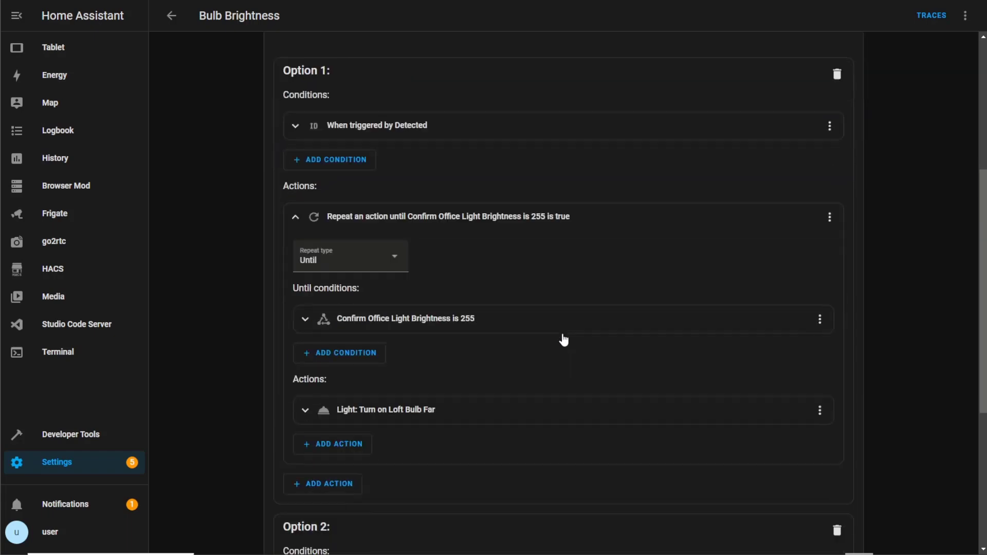
{"action": "scroll", "scroll_direction": "down", "scroll_amount": 3}
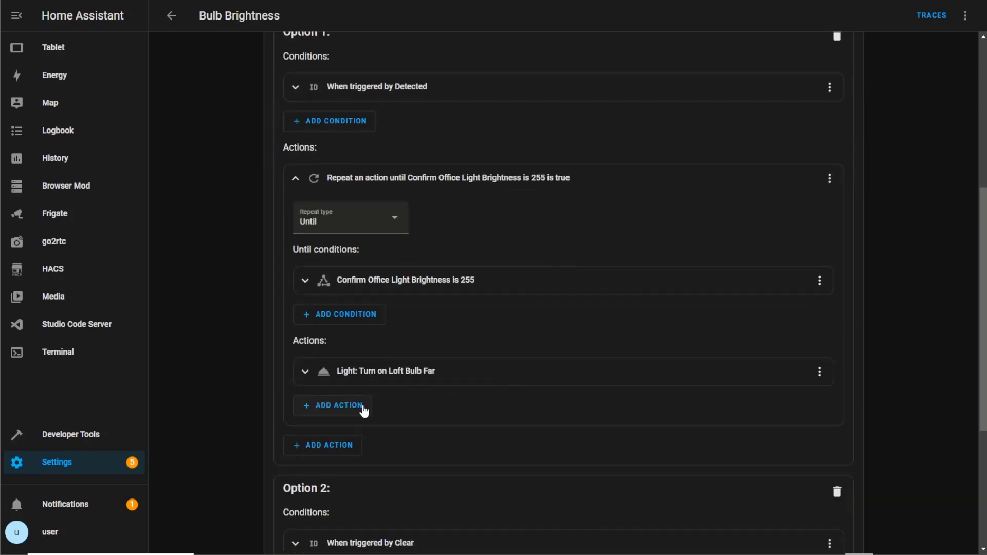
{"action": "left_click", "coordinate": [332, 405]}
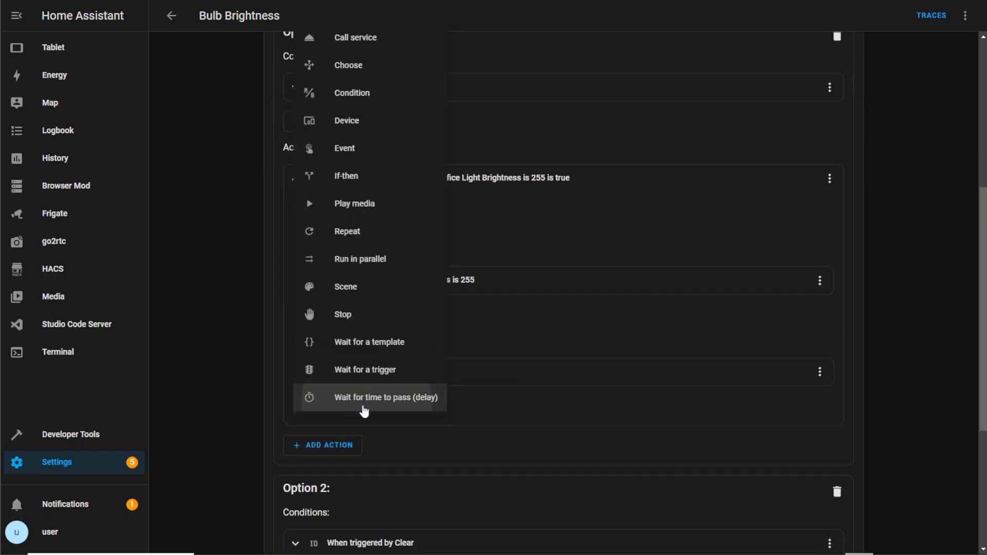
{"action": "left_click", "coordinate": [385, 396]}
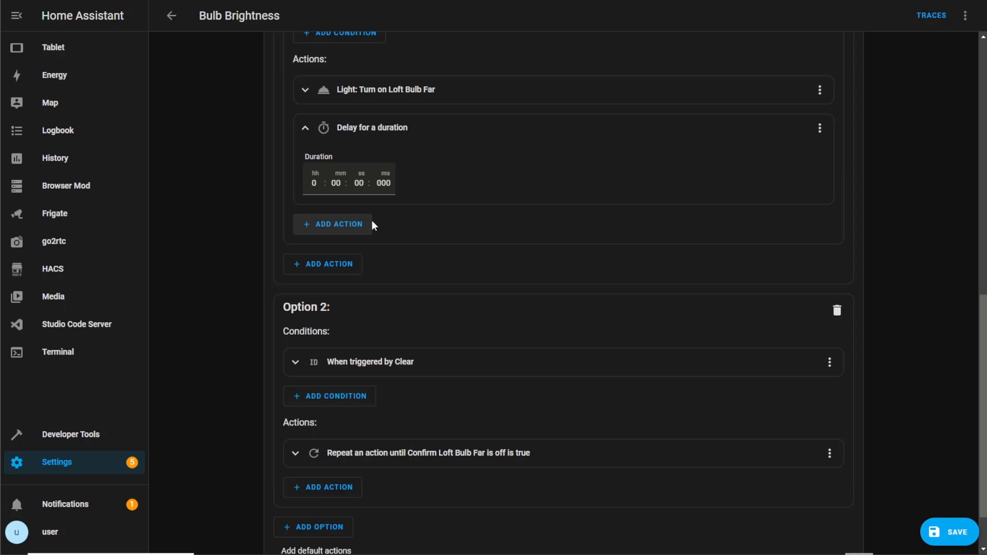
{"action": "left_click", "coordinate": [360, 183]}
{"action": "type", "text": "01"}
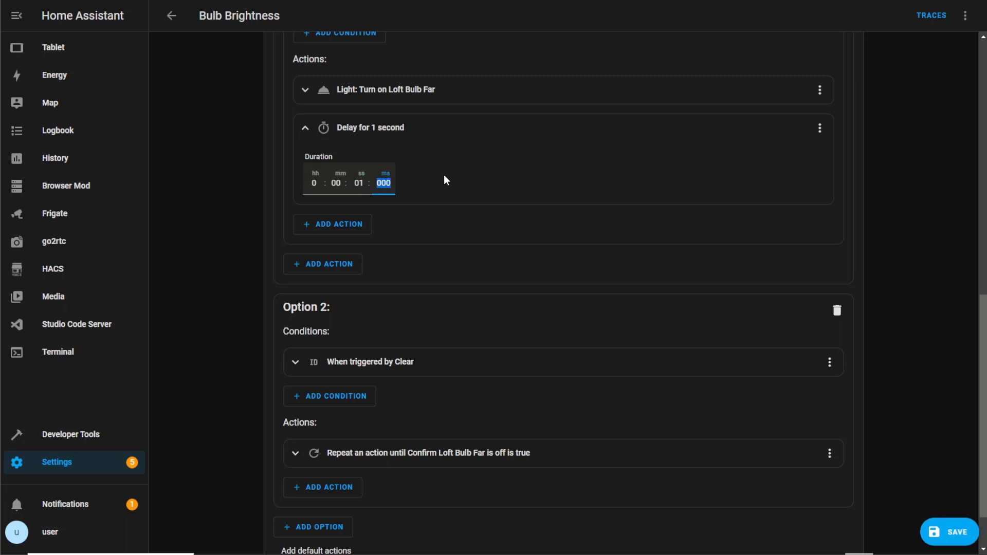
{"action": "mouse_move", "coordinate": [543, 185]}
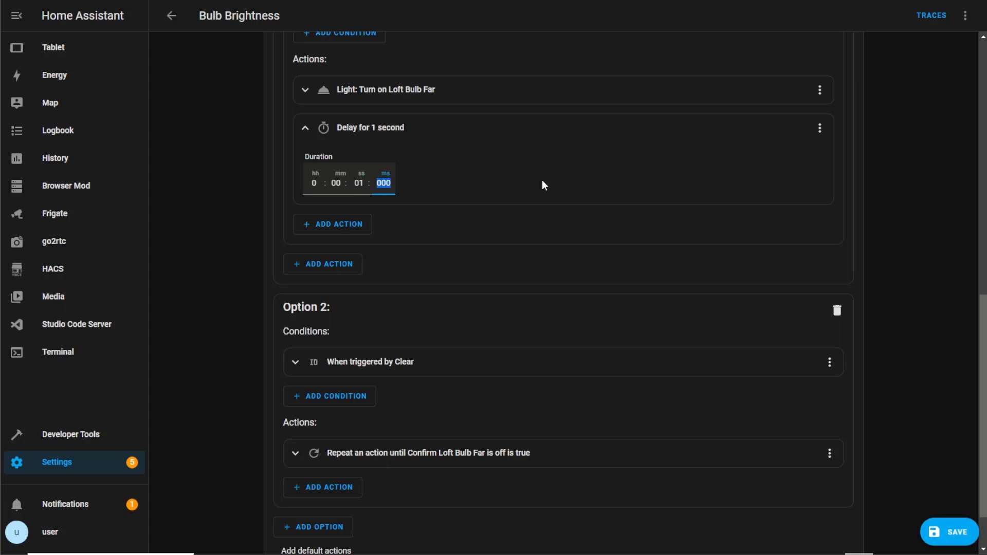
{"action": "mouse_move", "coordinate": [544, 149]}
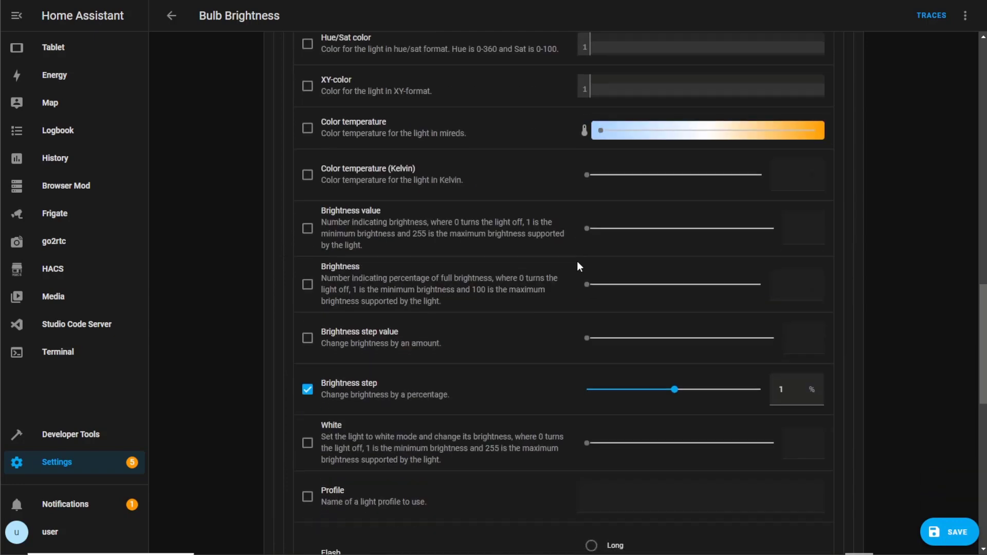
Change the light action's Brightness step from 1 to -1 percent
{"action": "left_click", "coordinate": [674, 388]}
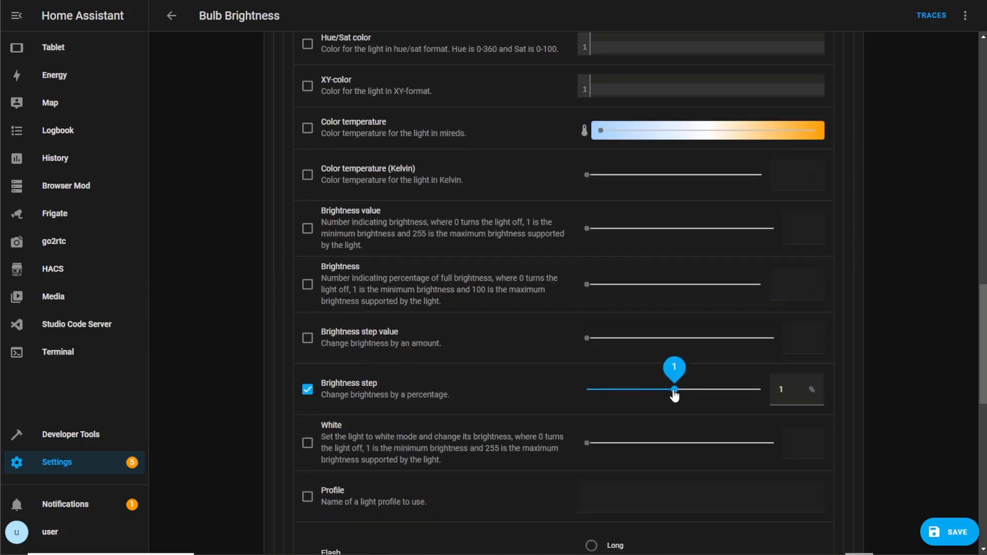
{"action": "left_click_drag", "start_coordinate": [674, 388], "coordinate": [673, 389]}
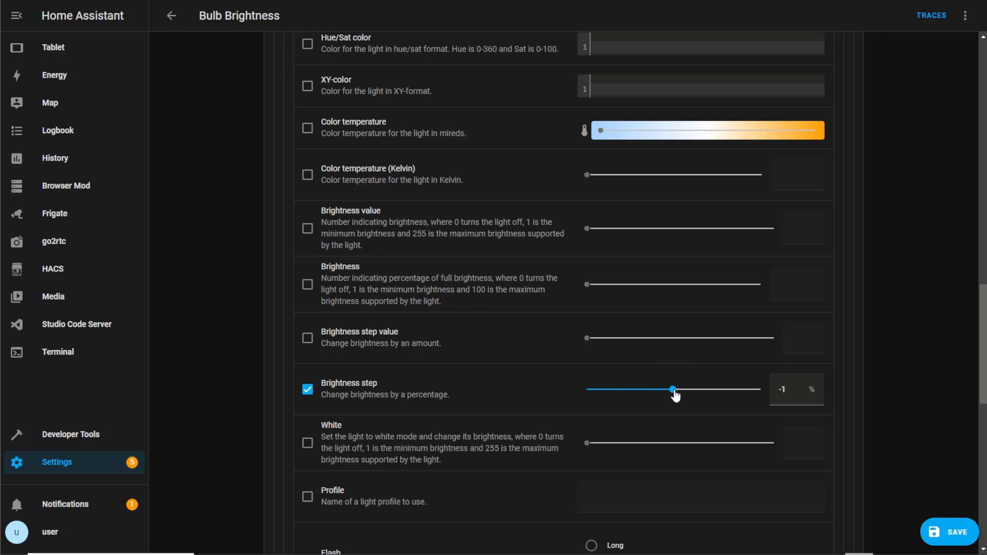